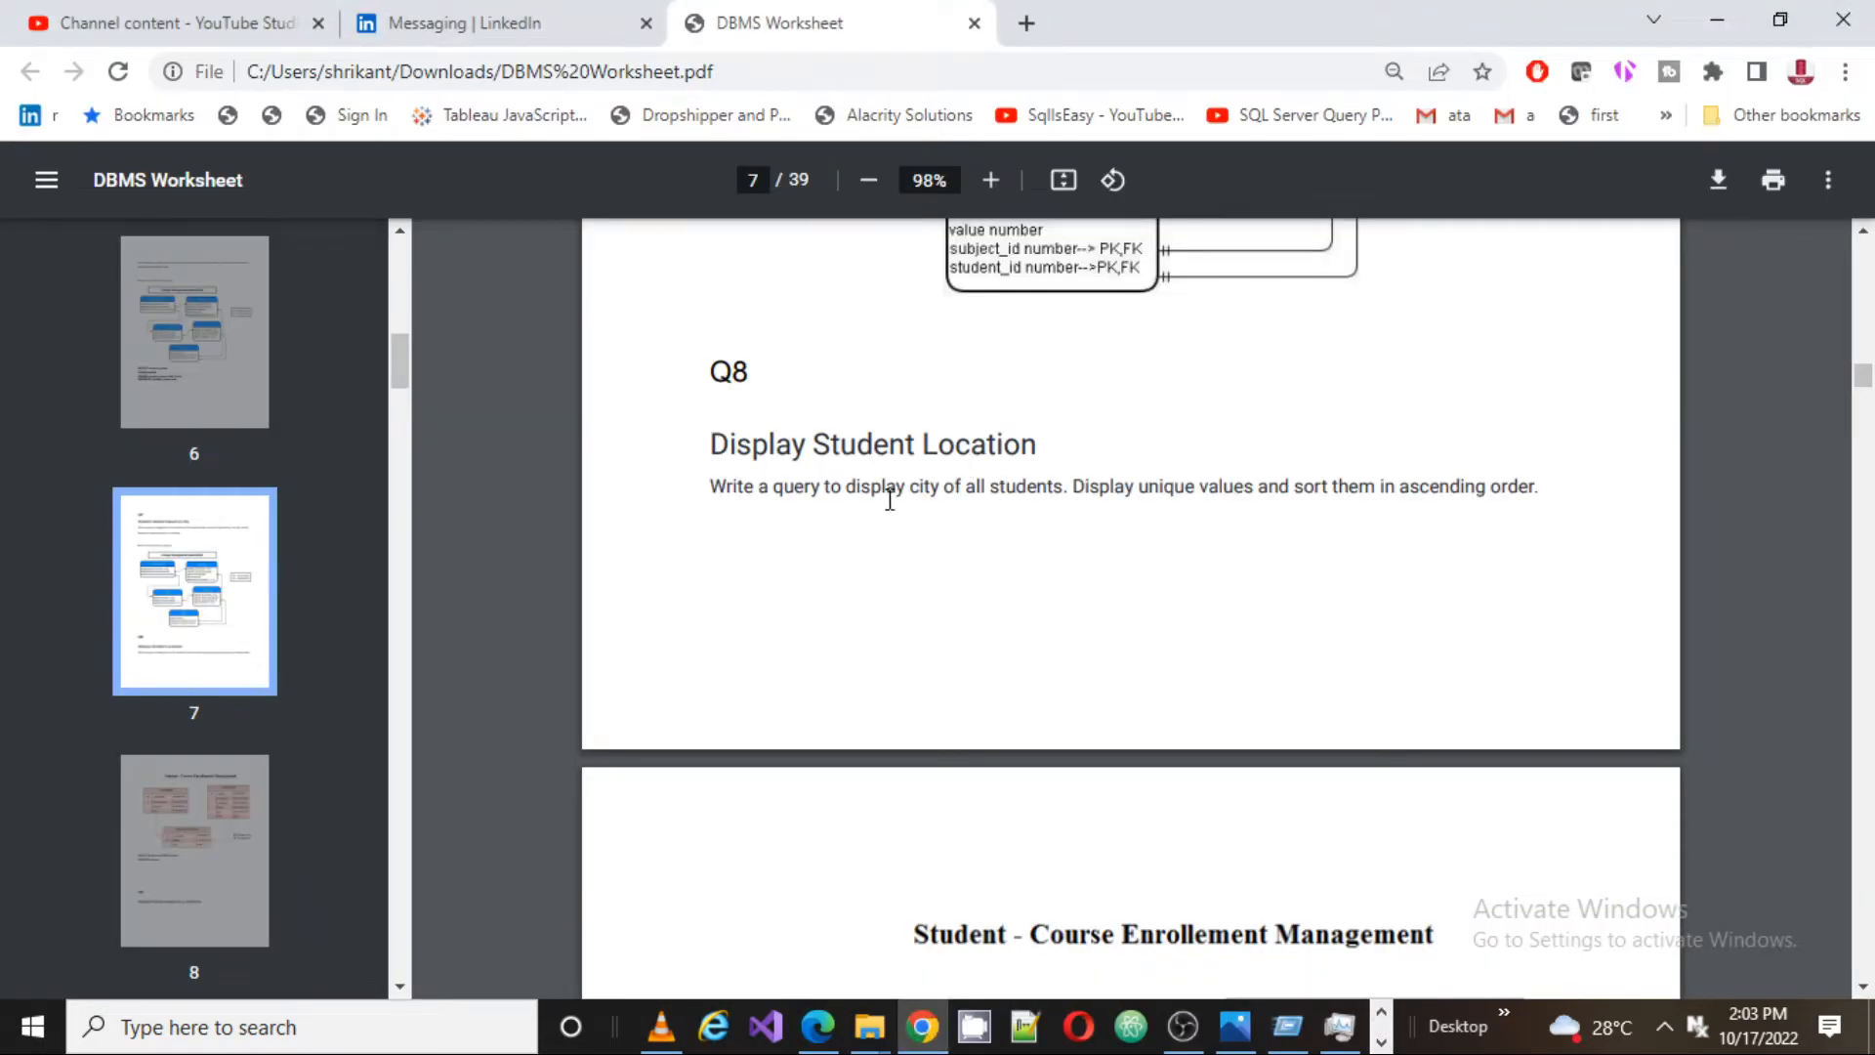
{"action": "mouse_move", "coordinate": [1088, 515]}
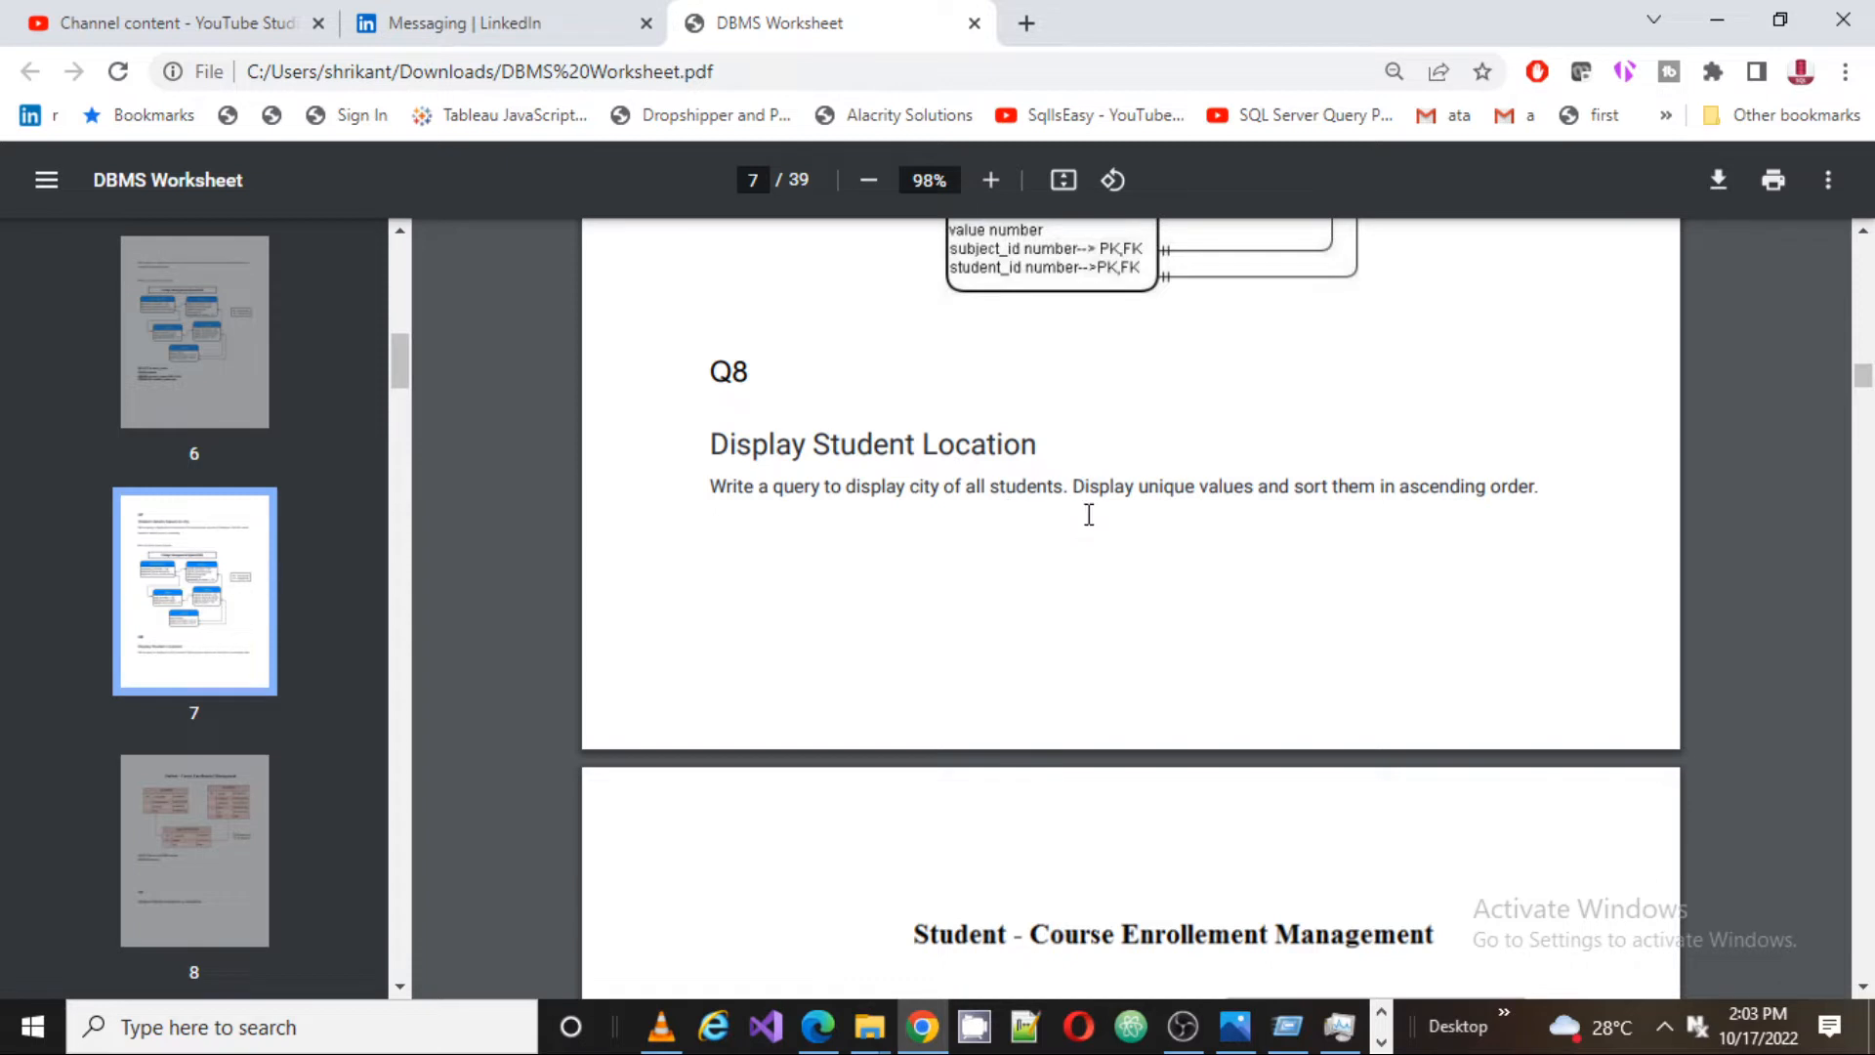
{"action": "mouse_move", "coordinate": [1396, 507]}
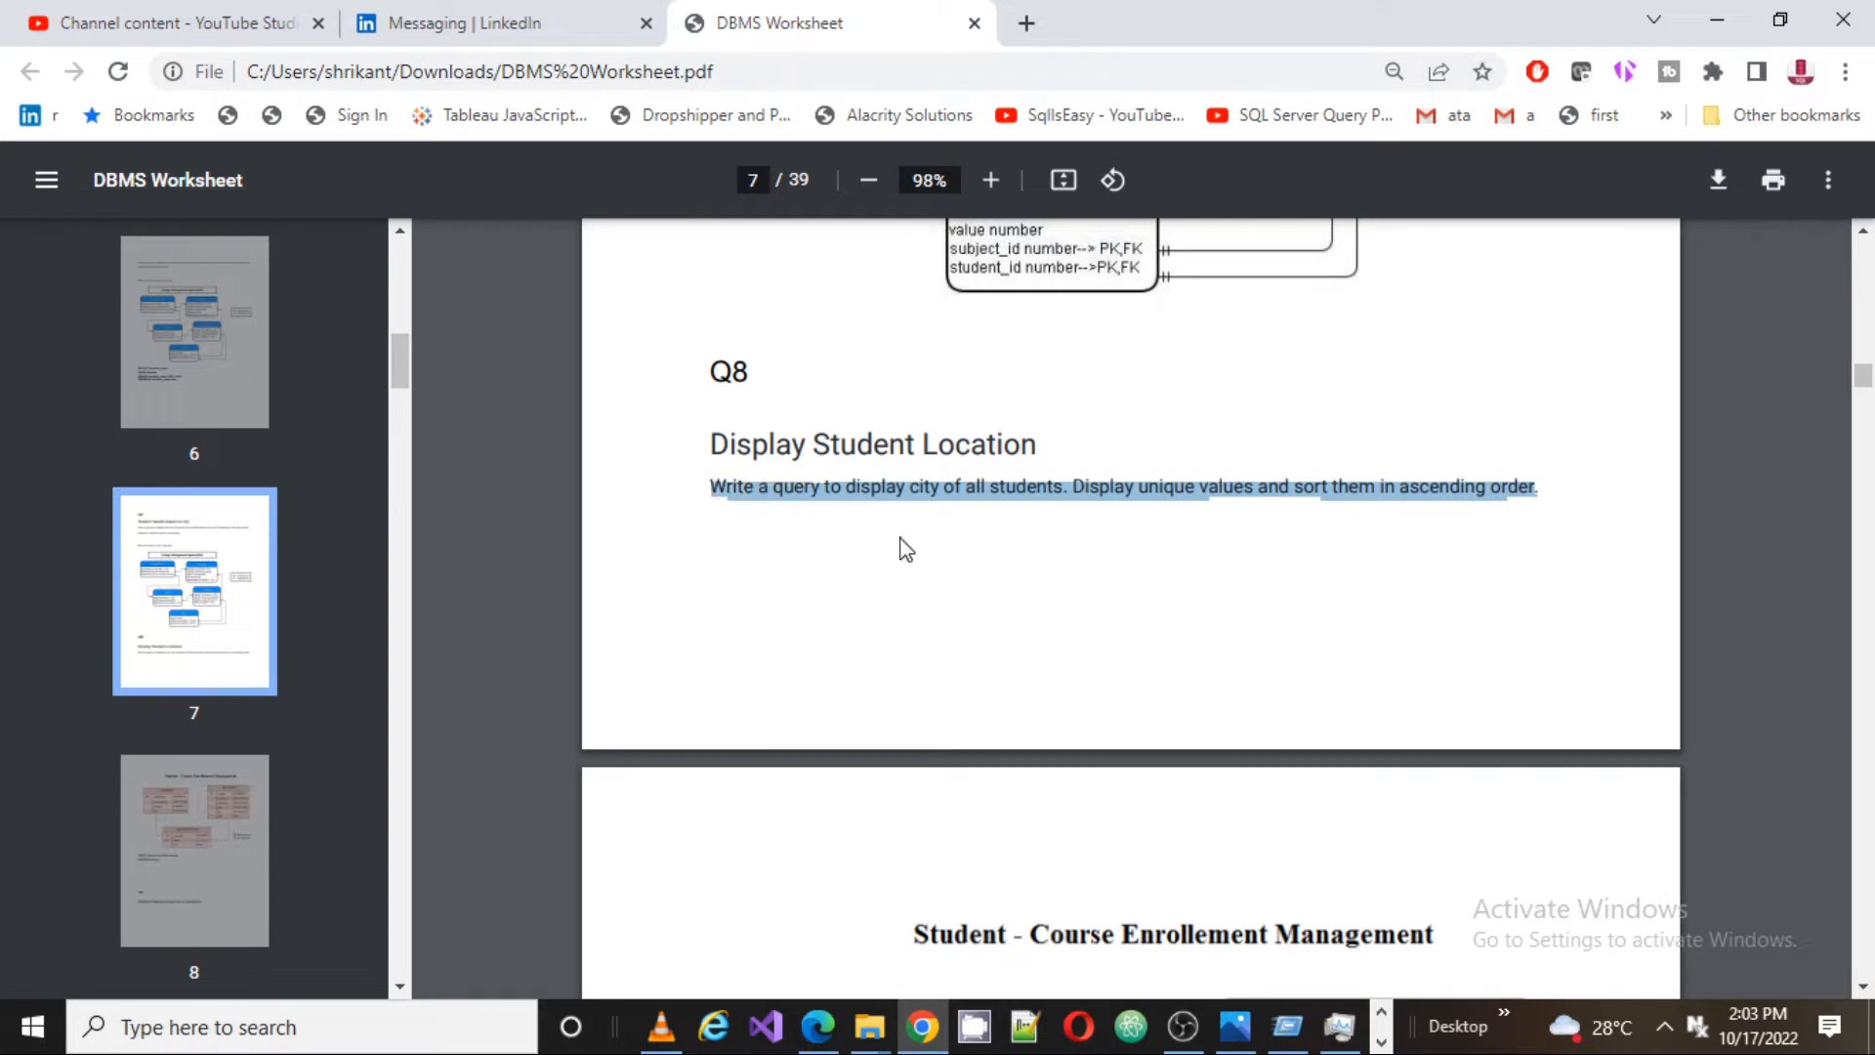
Zoom the PDF worksheet in twice to enlarge the Q8 question.
{"action": "left_click", "coordinate": [990, 180]}
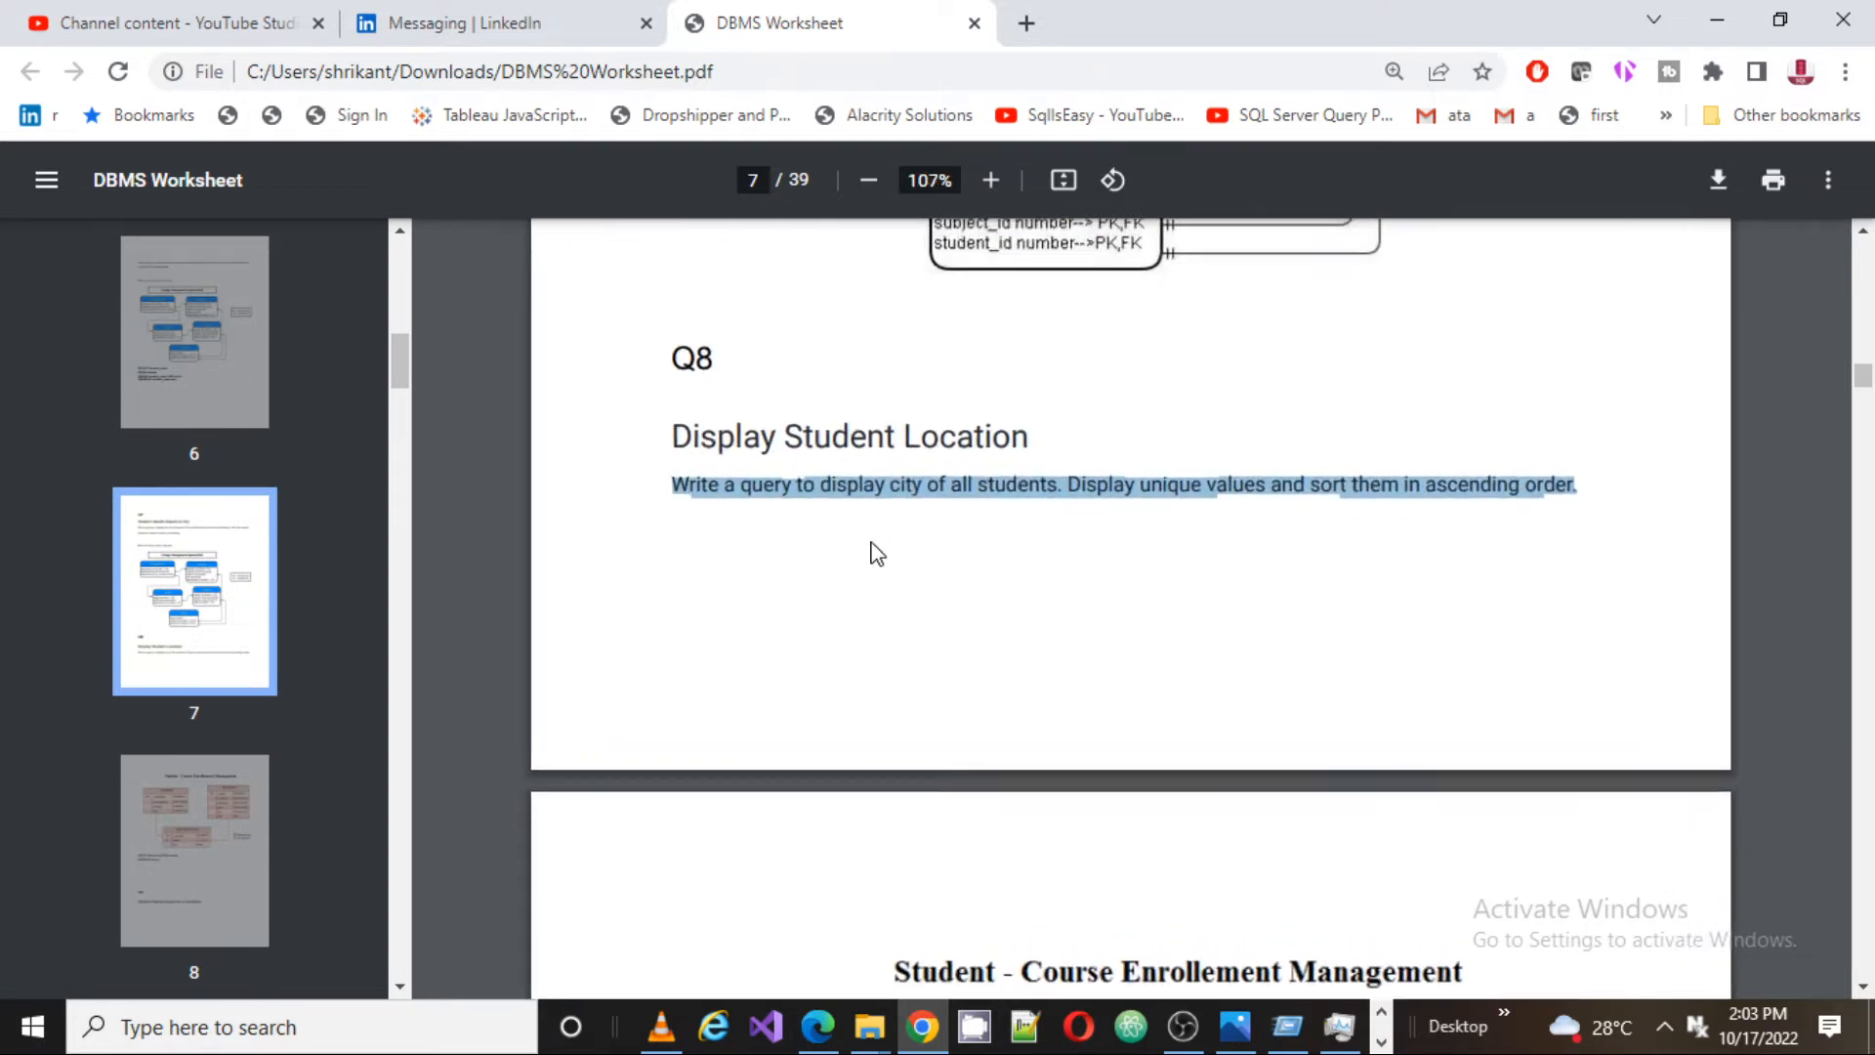
{"action": "left_click", "coordinate": [991, 179]}
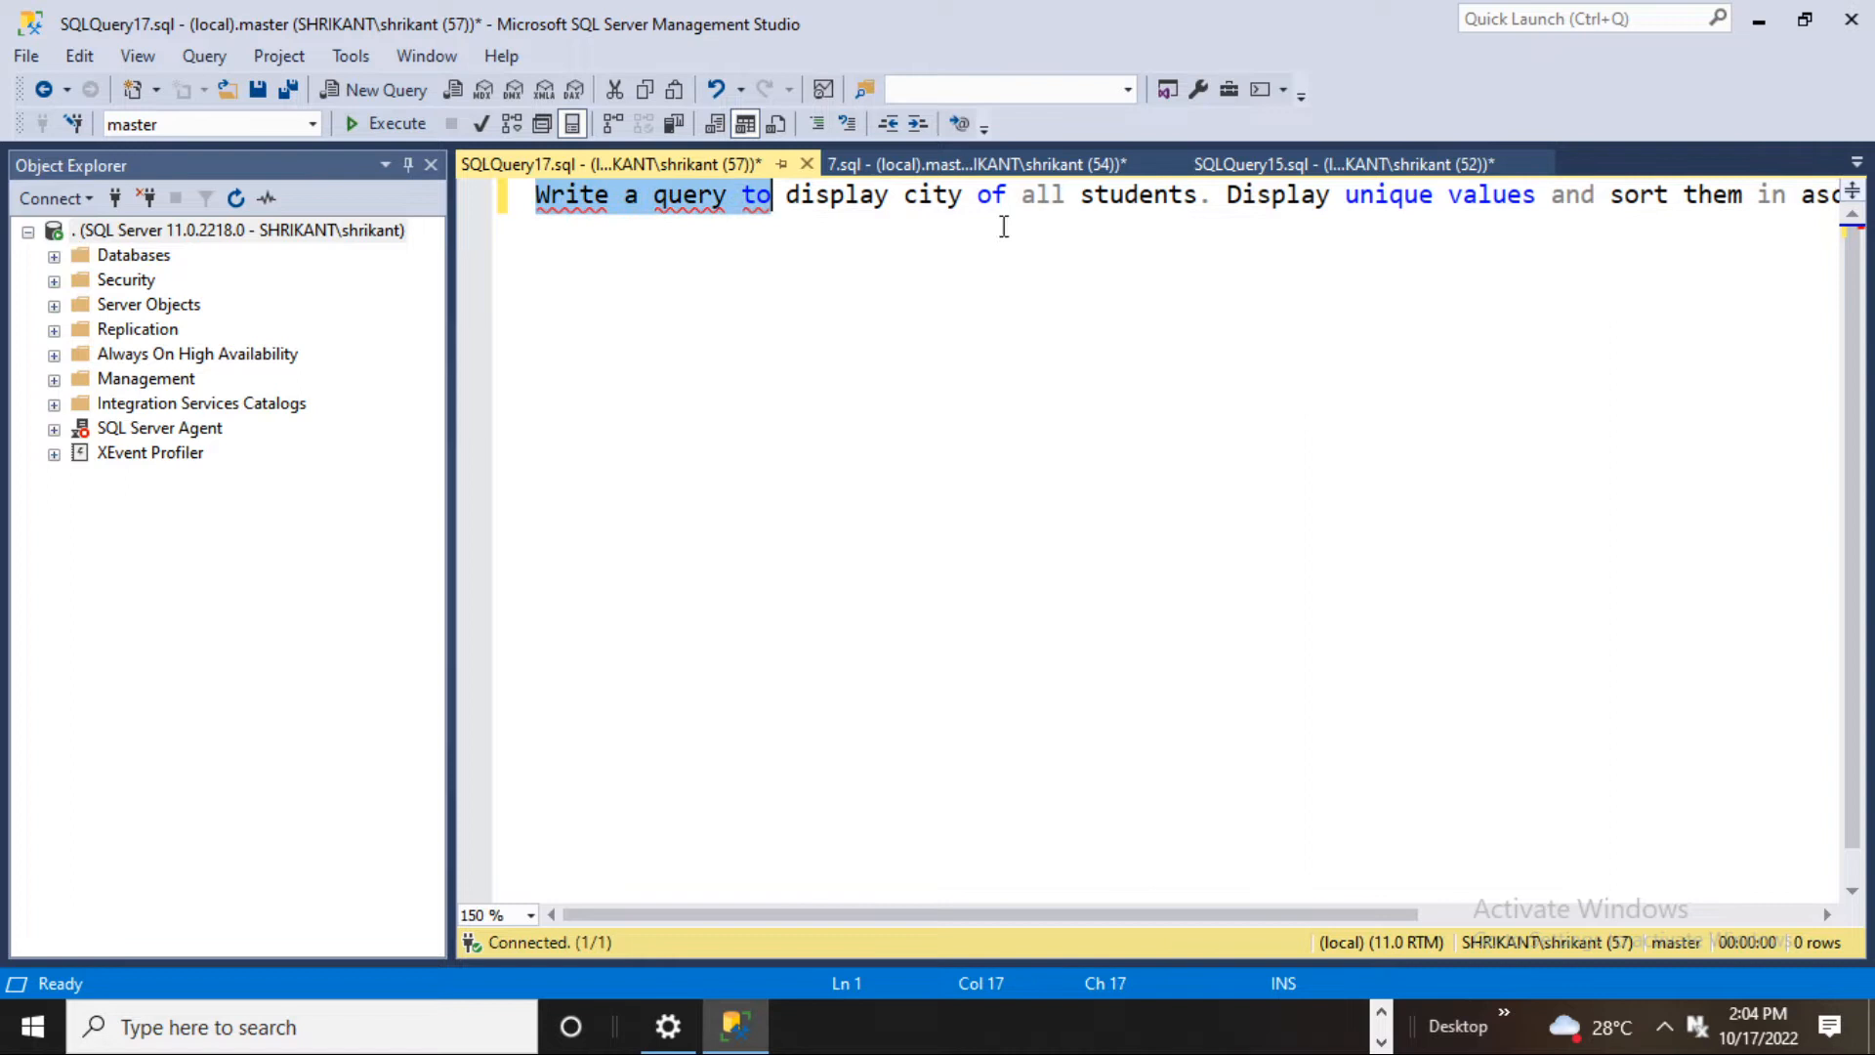
Split the pasted Q8 task text onto two lines after 'students.'.
{"action": "left_click", "coordinate": [1216, 194]}
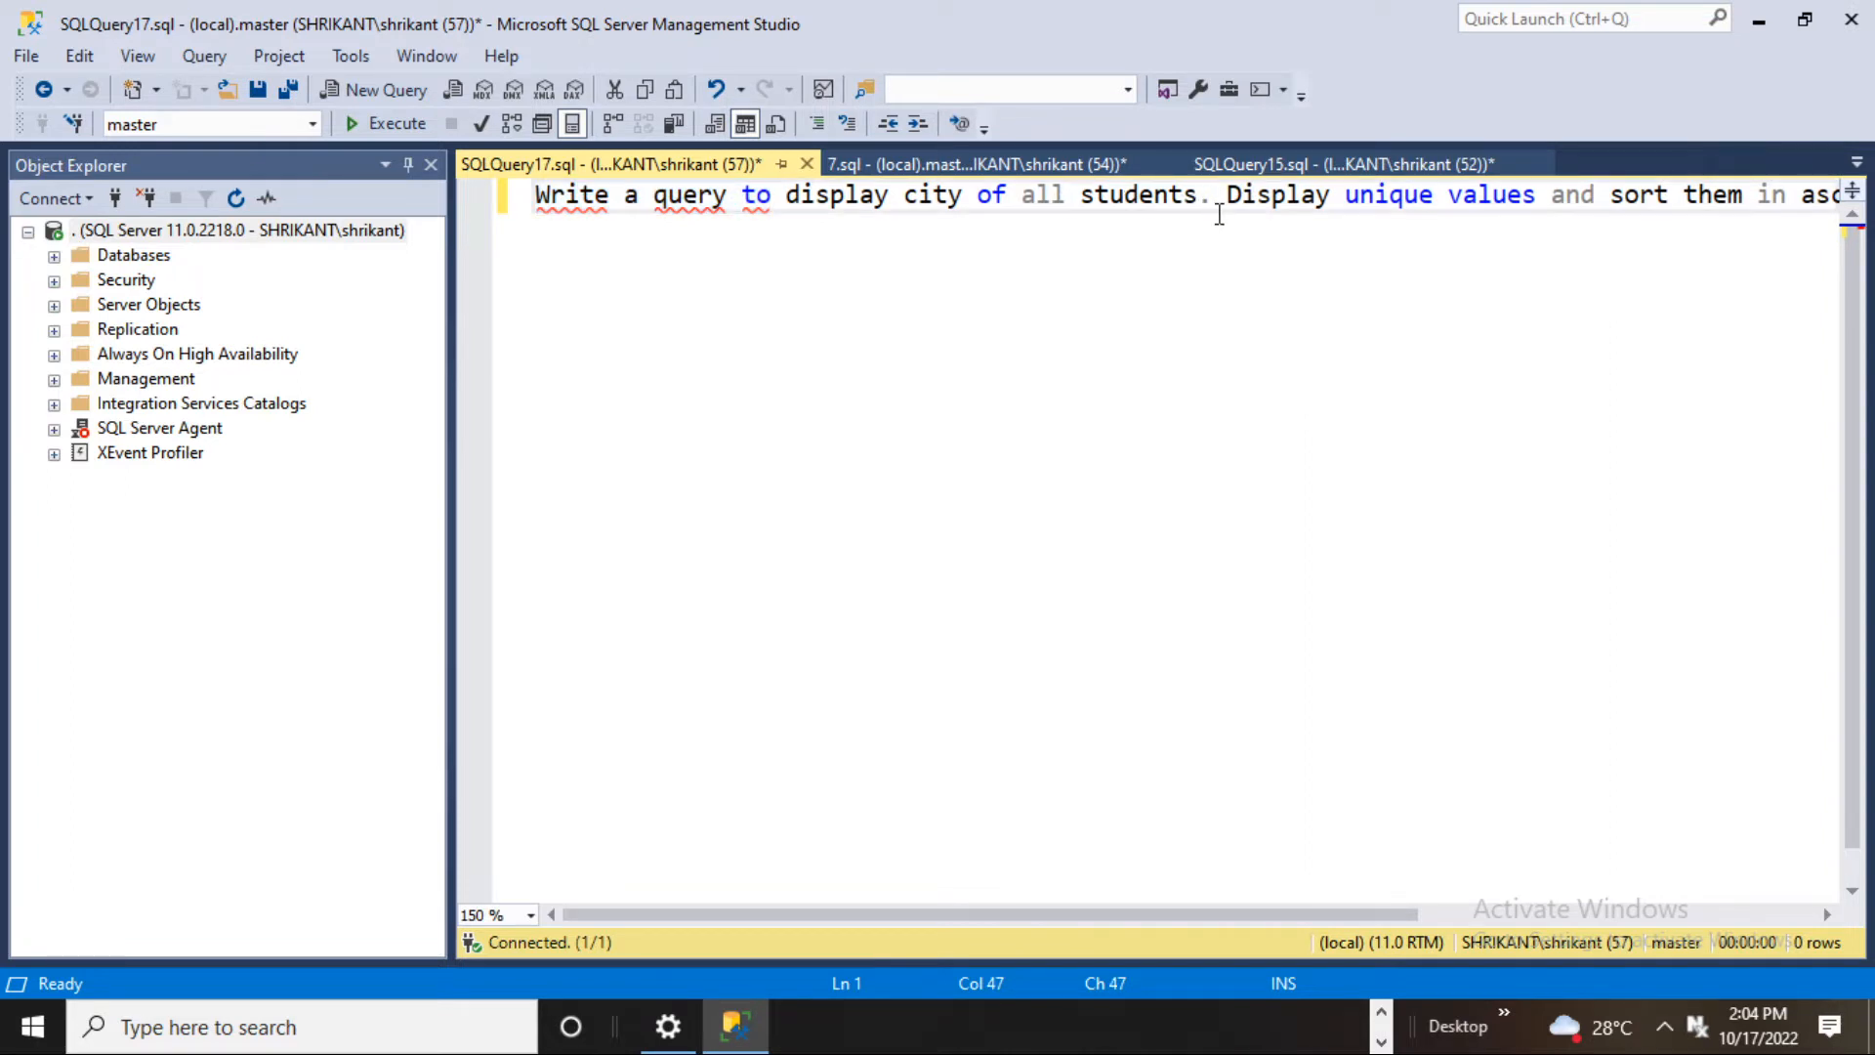
{"action": "key", "text": "Enter"}
{"action": "type", "text": "--"}
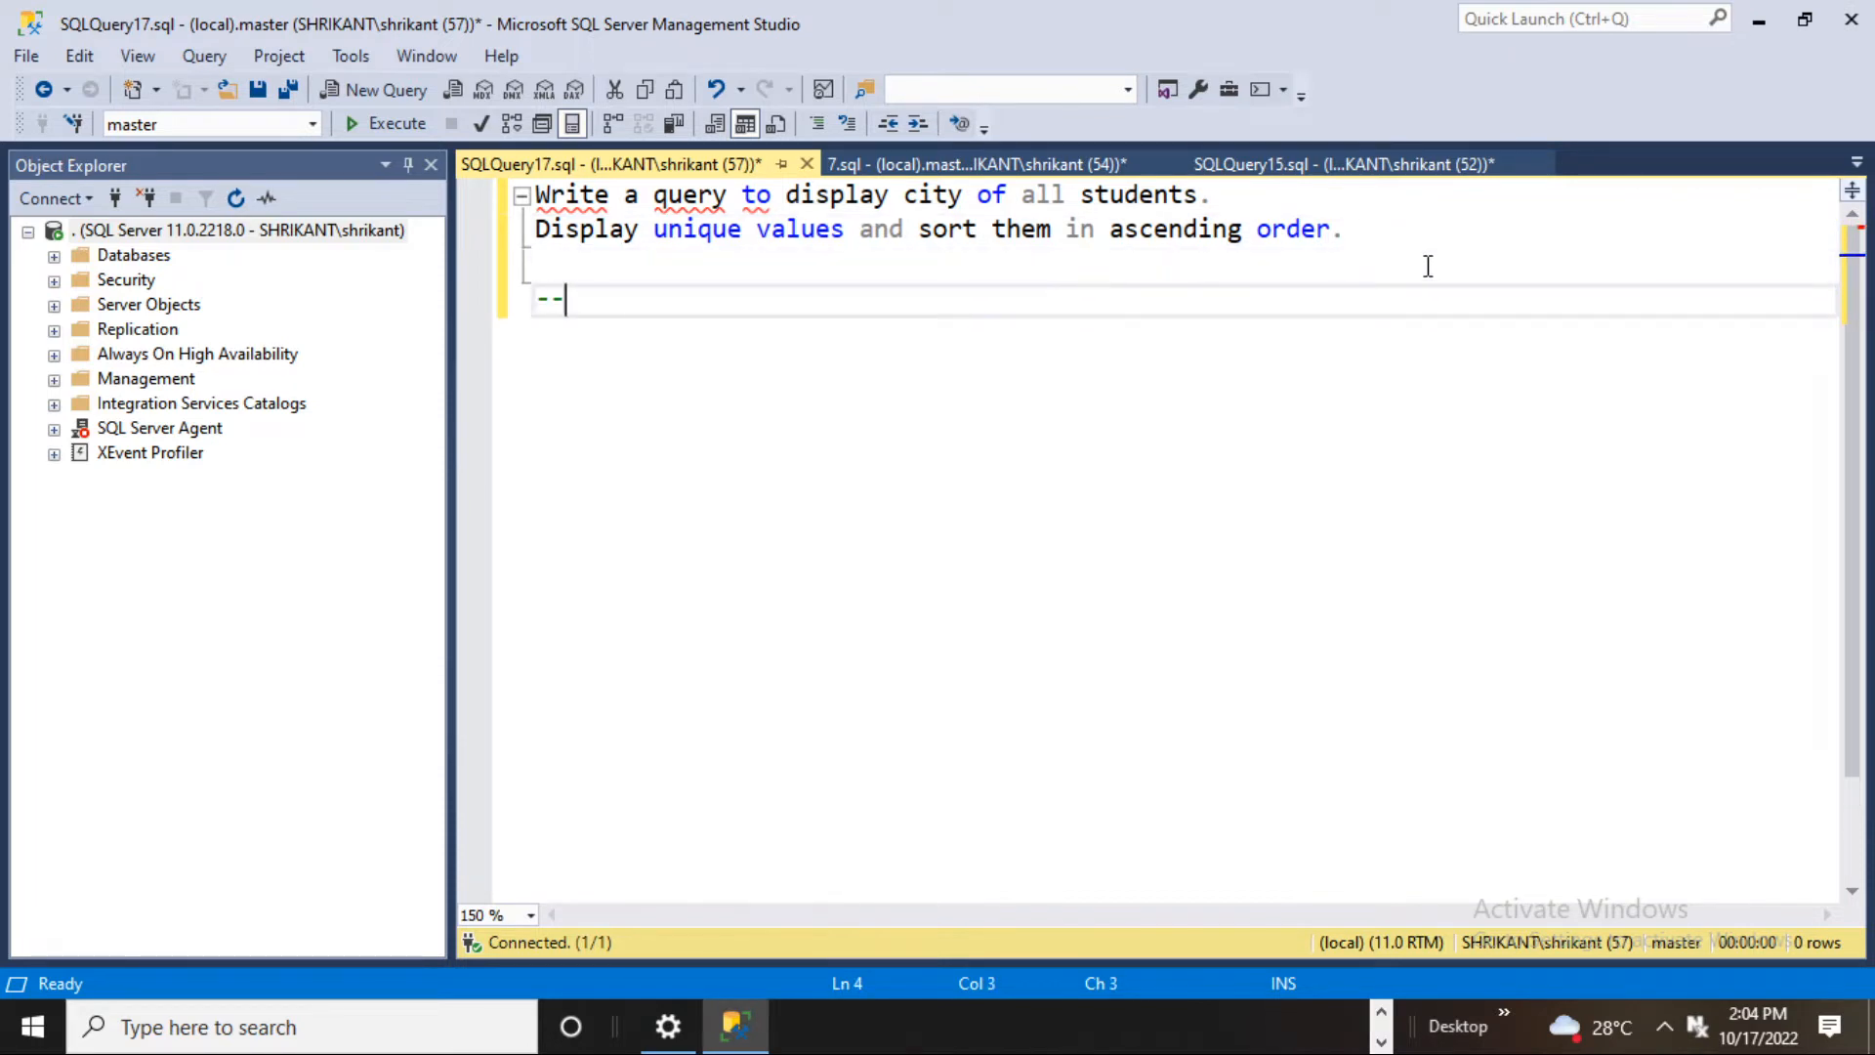
{"action": "mouse_move", "coordinate": [1673, 209]}
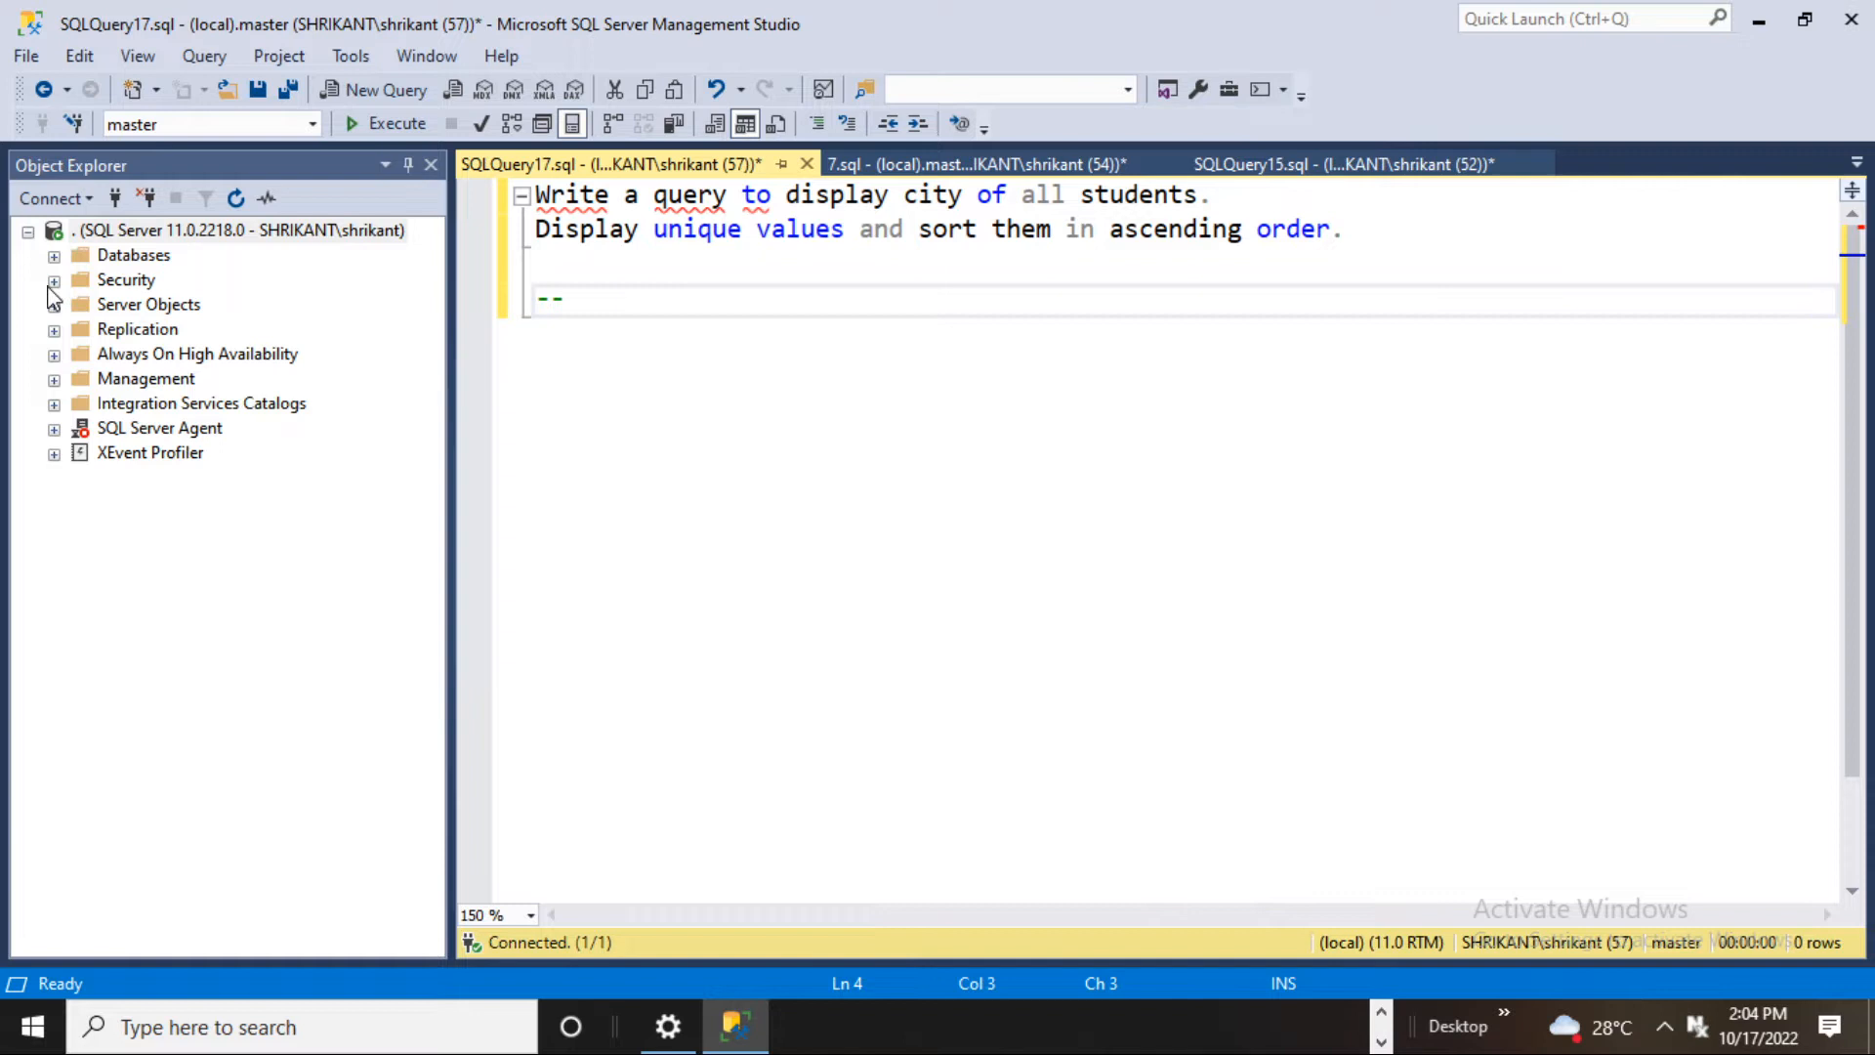
Write comment step 1: 'query to display city of all students.'.
{"action": "type", "text": "1."}
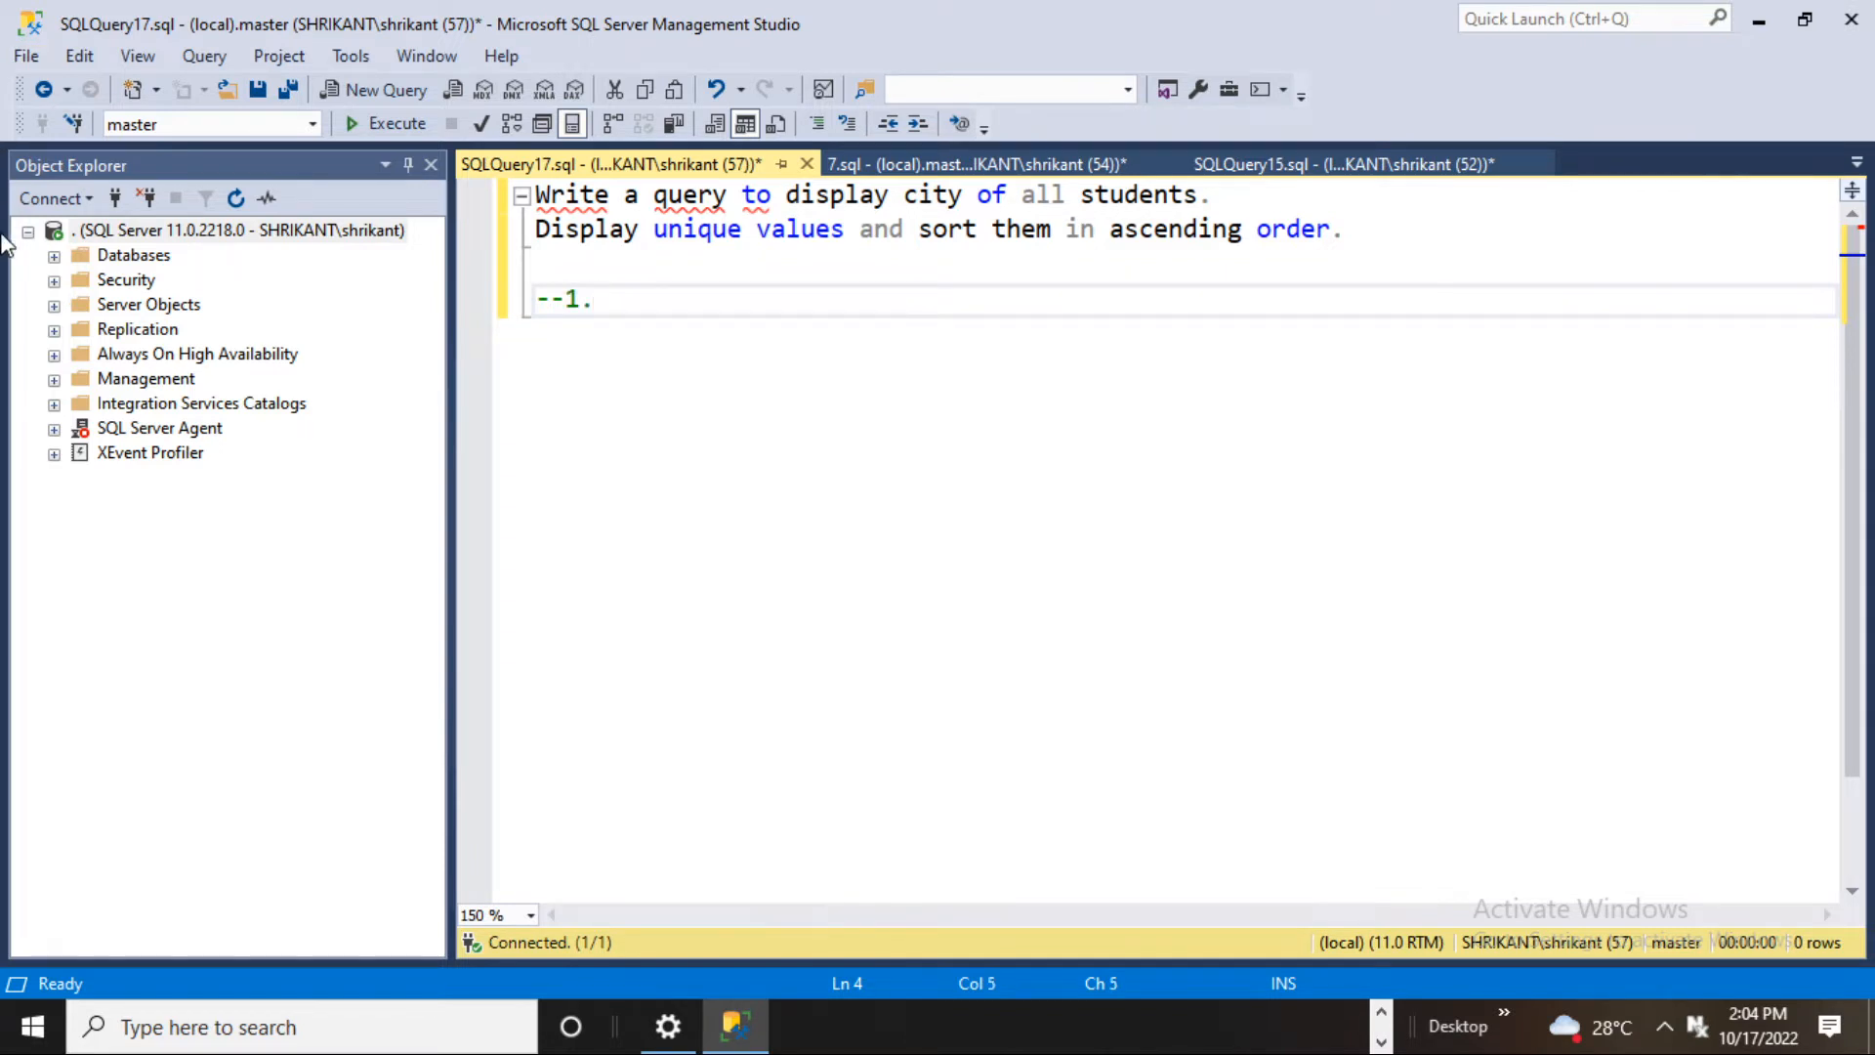
{"action": "left_click_drag", "start_coordinate": [798, 195], "coordinate": [1208, 195]}
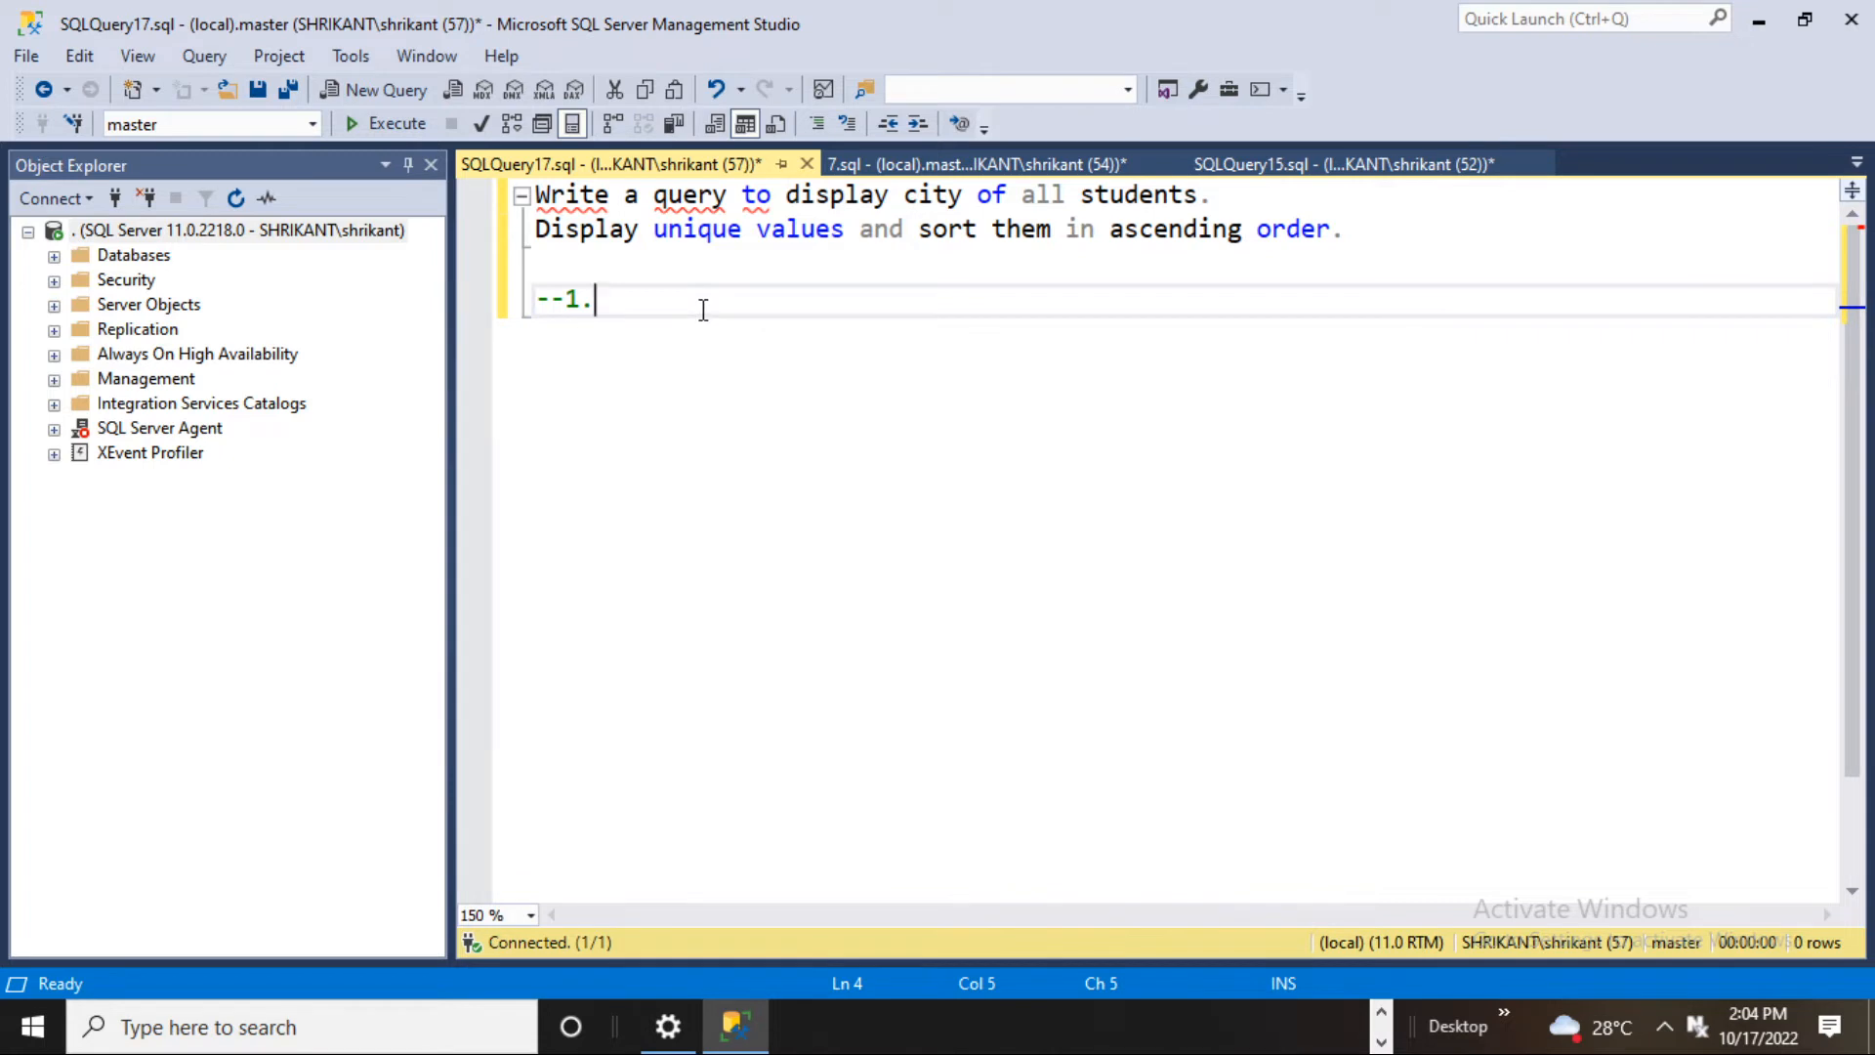
{"action": "type", "text": "query to display city of all students."}
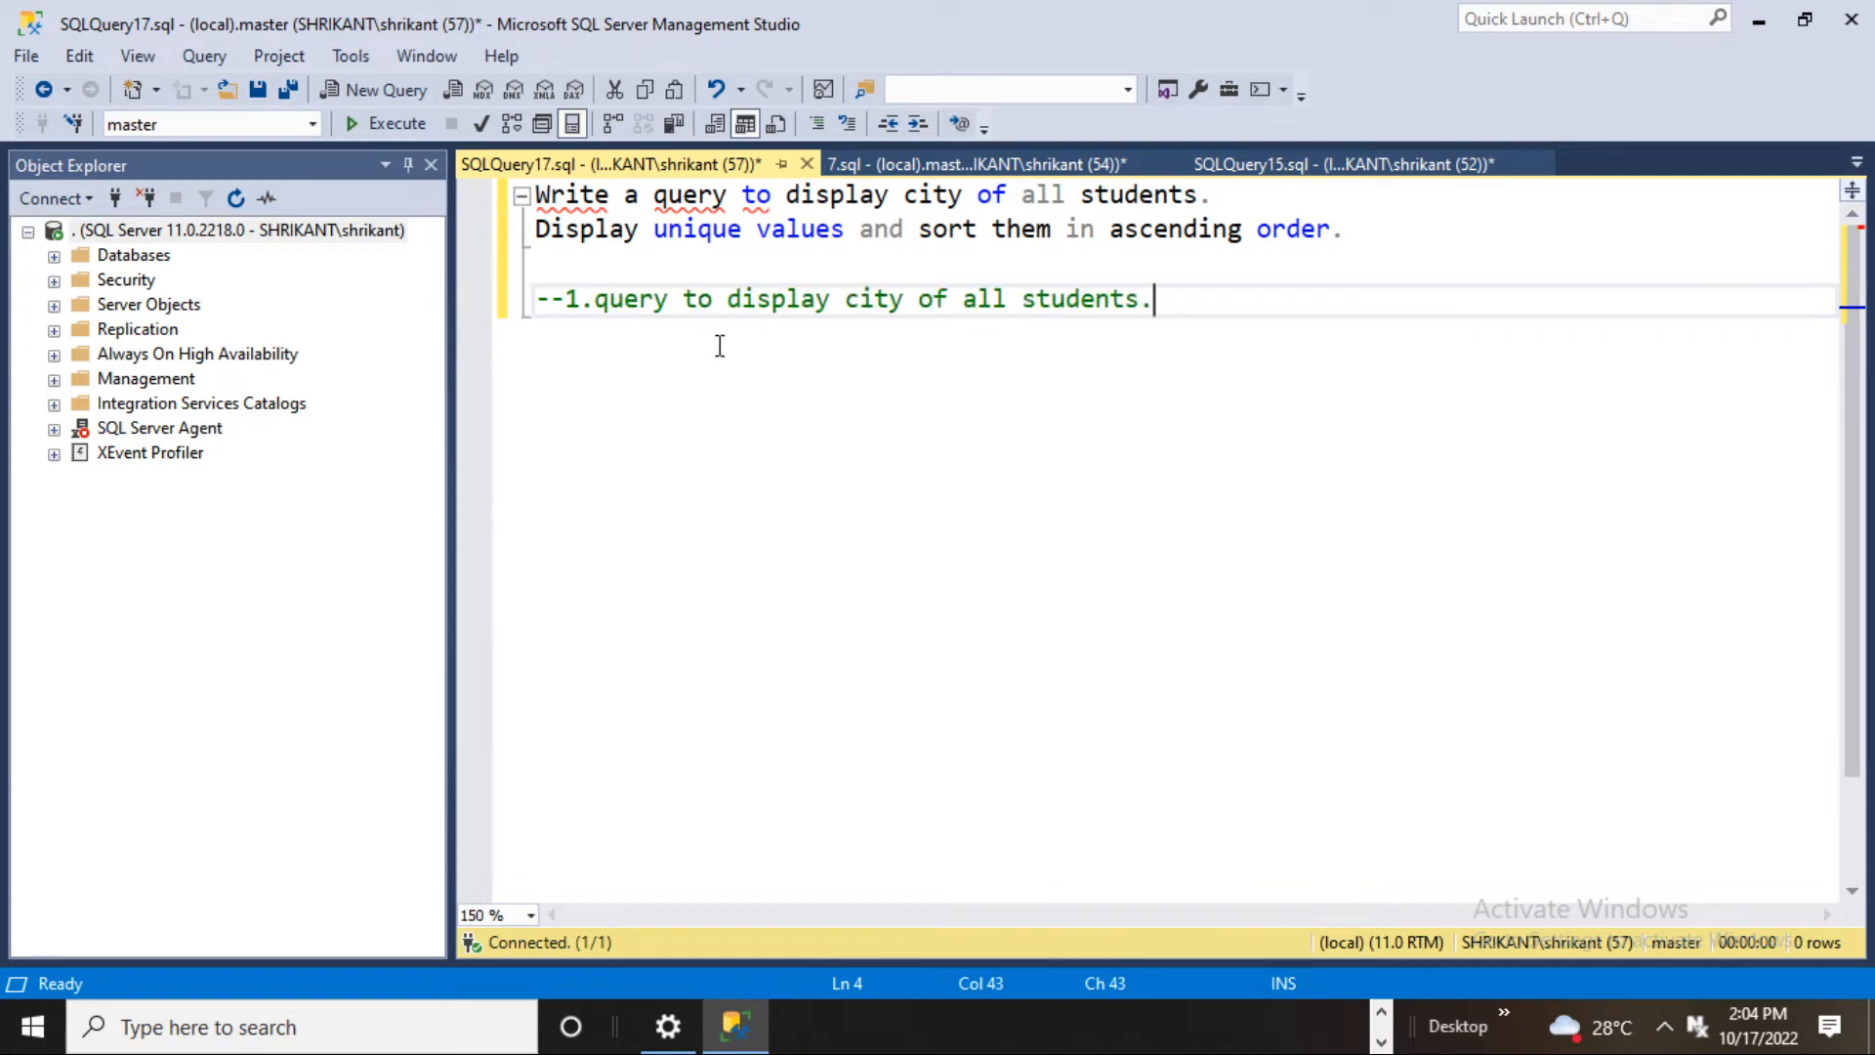
{"action": "mouse_move", "coordinate": [1423, 316]}
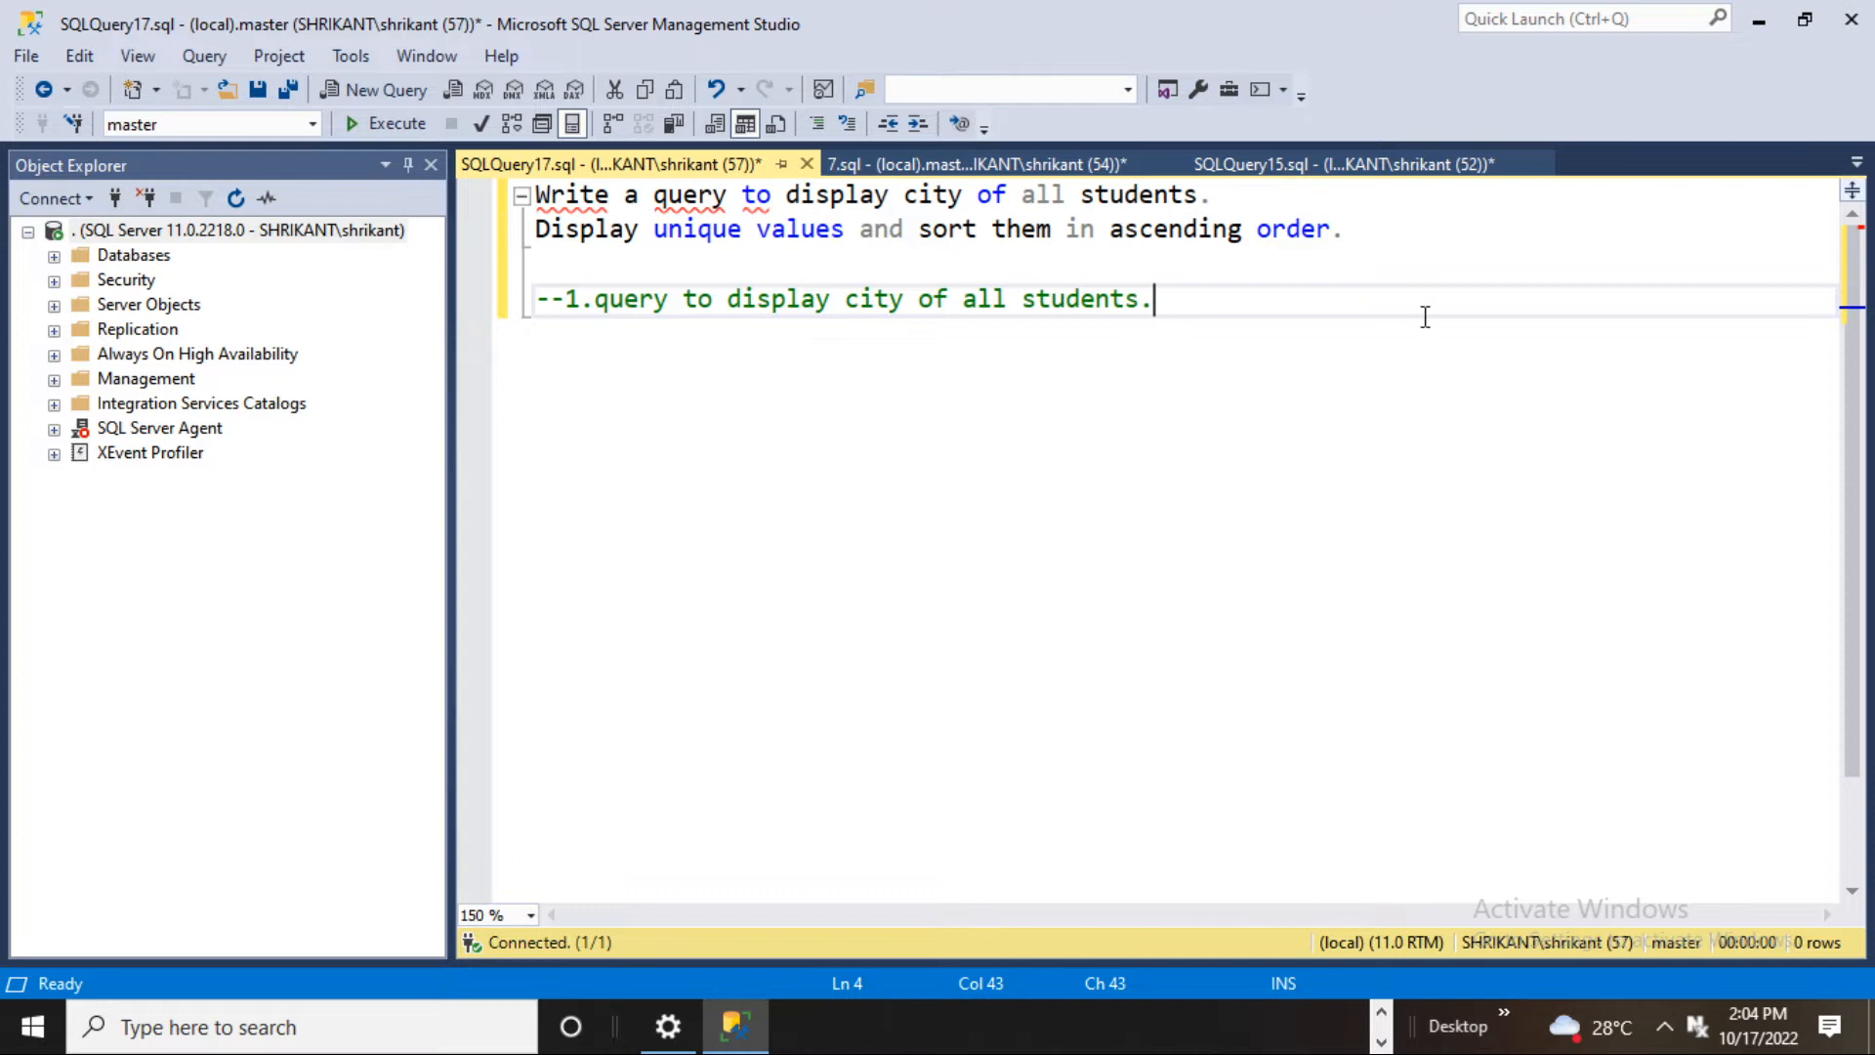
Write comment steps 2 'Display unique values' and 3 'sort them in ascending order.'.
{"action": "type", "text": "--2"}
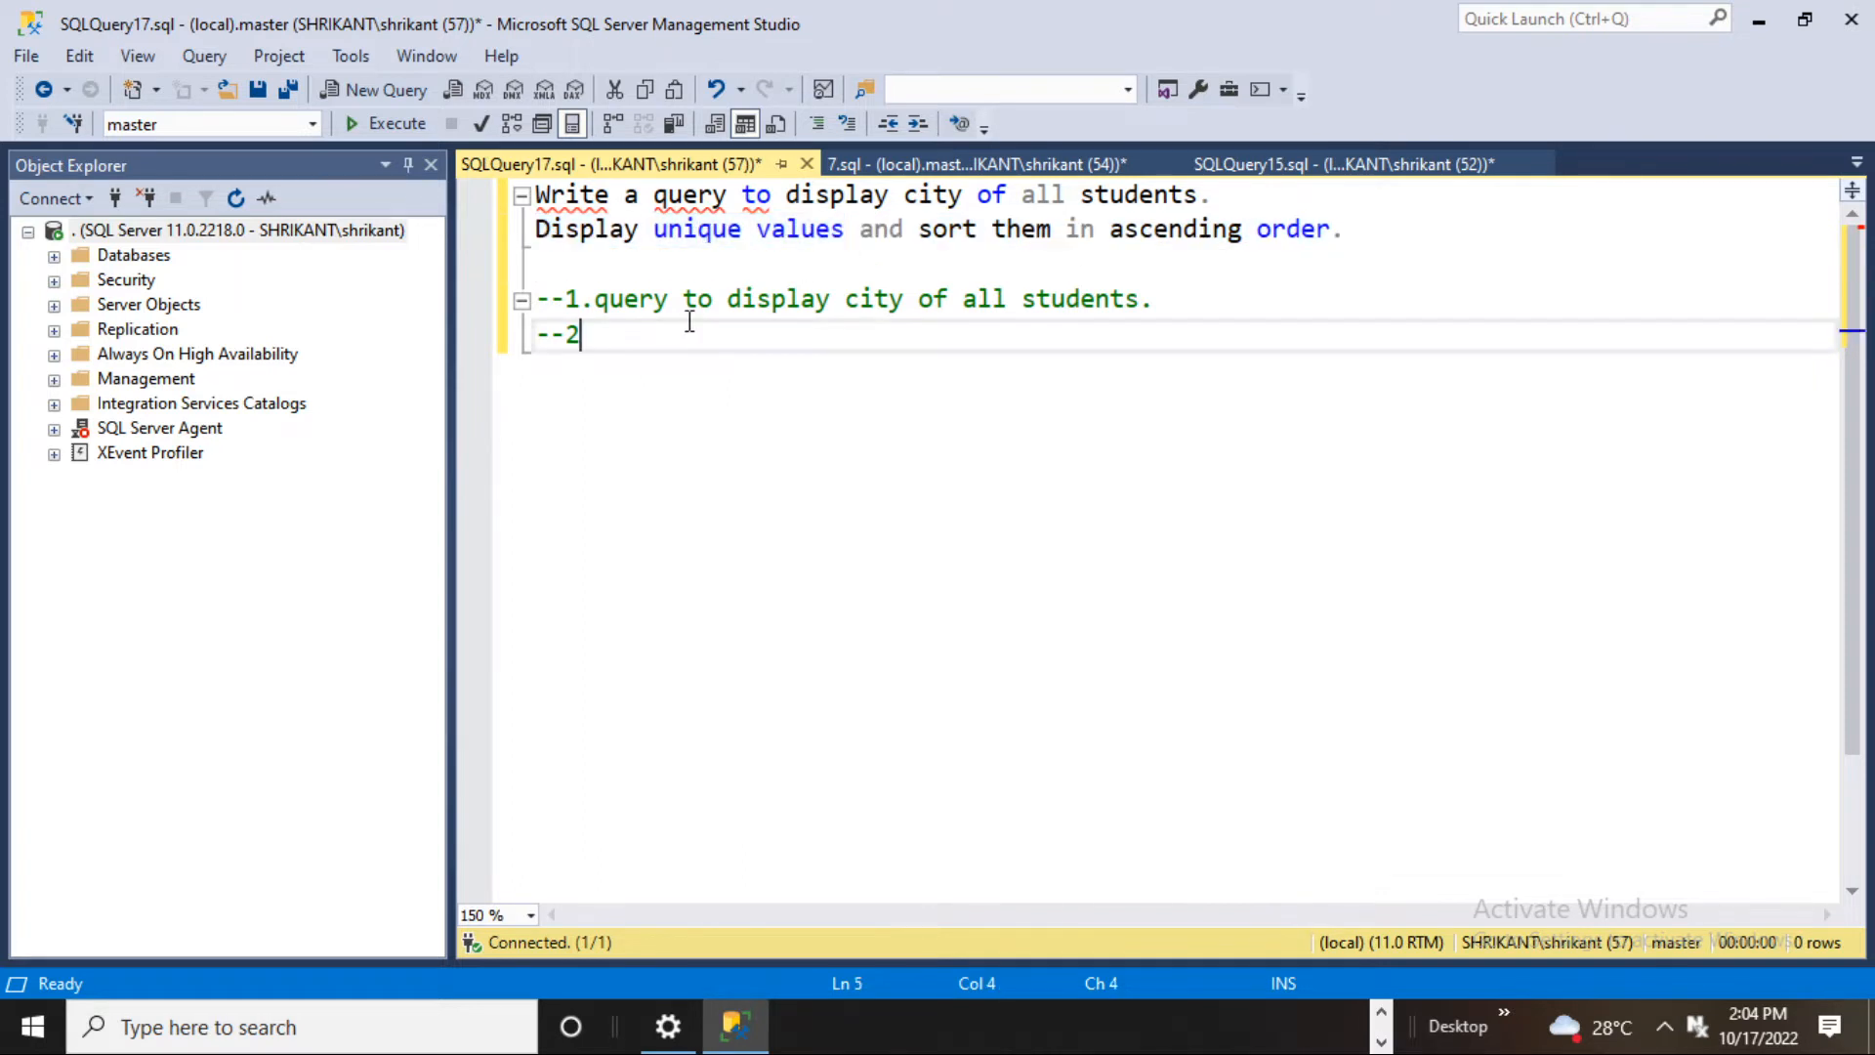
{"action": "type", "text": ".Display unique values"}
{"action": "type", "text": "3."}
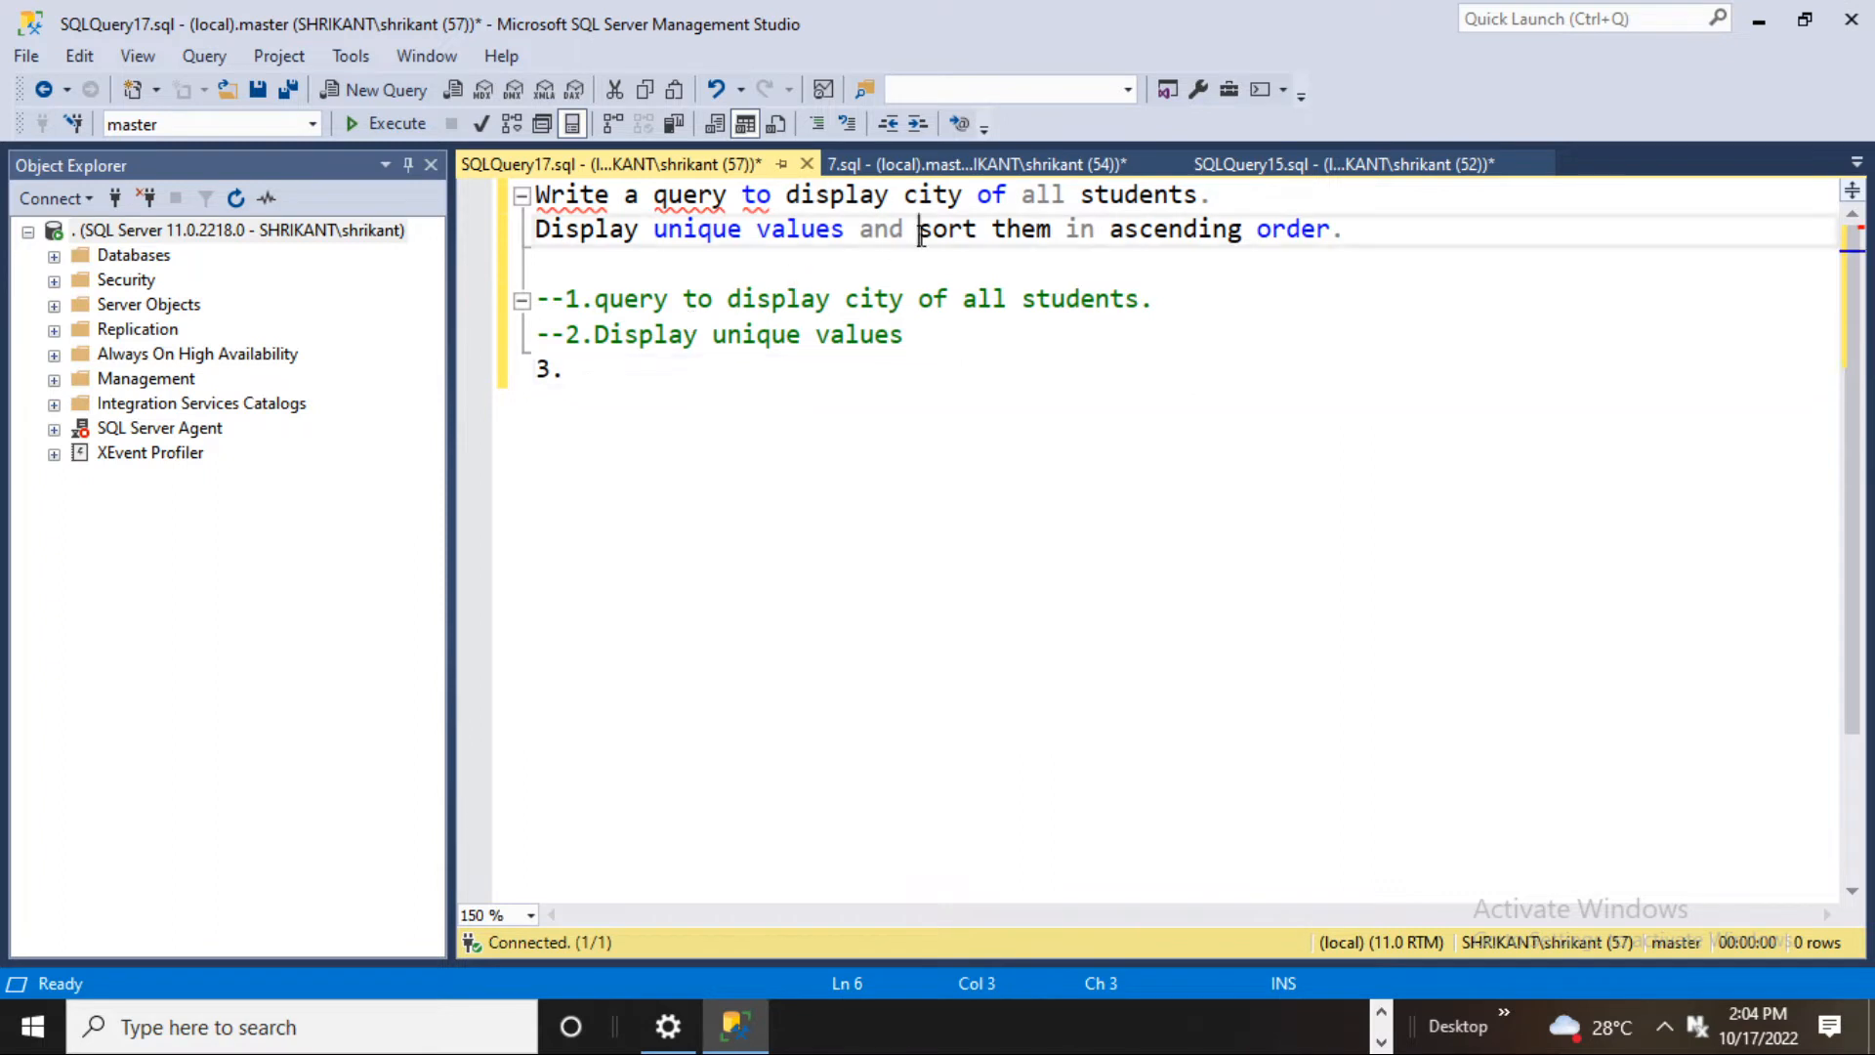
{"action": "left_click_drag", "start_coordinate": [918, 229], "coordinate": [1342, 229]}
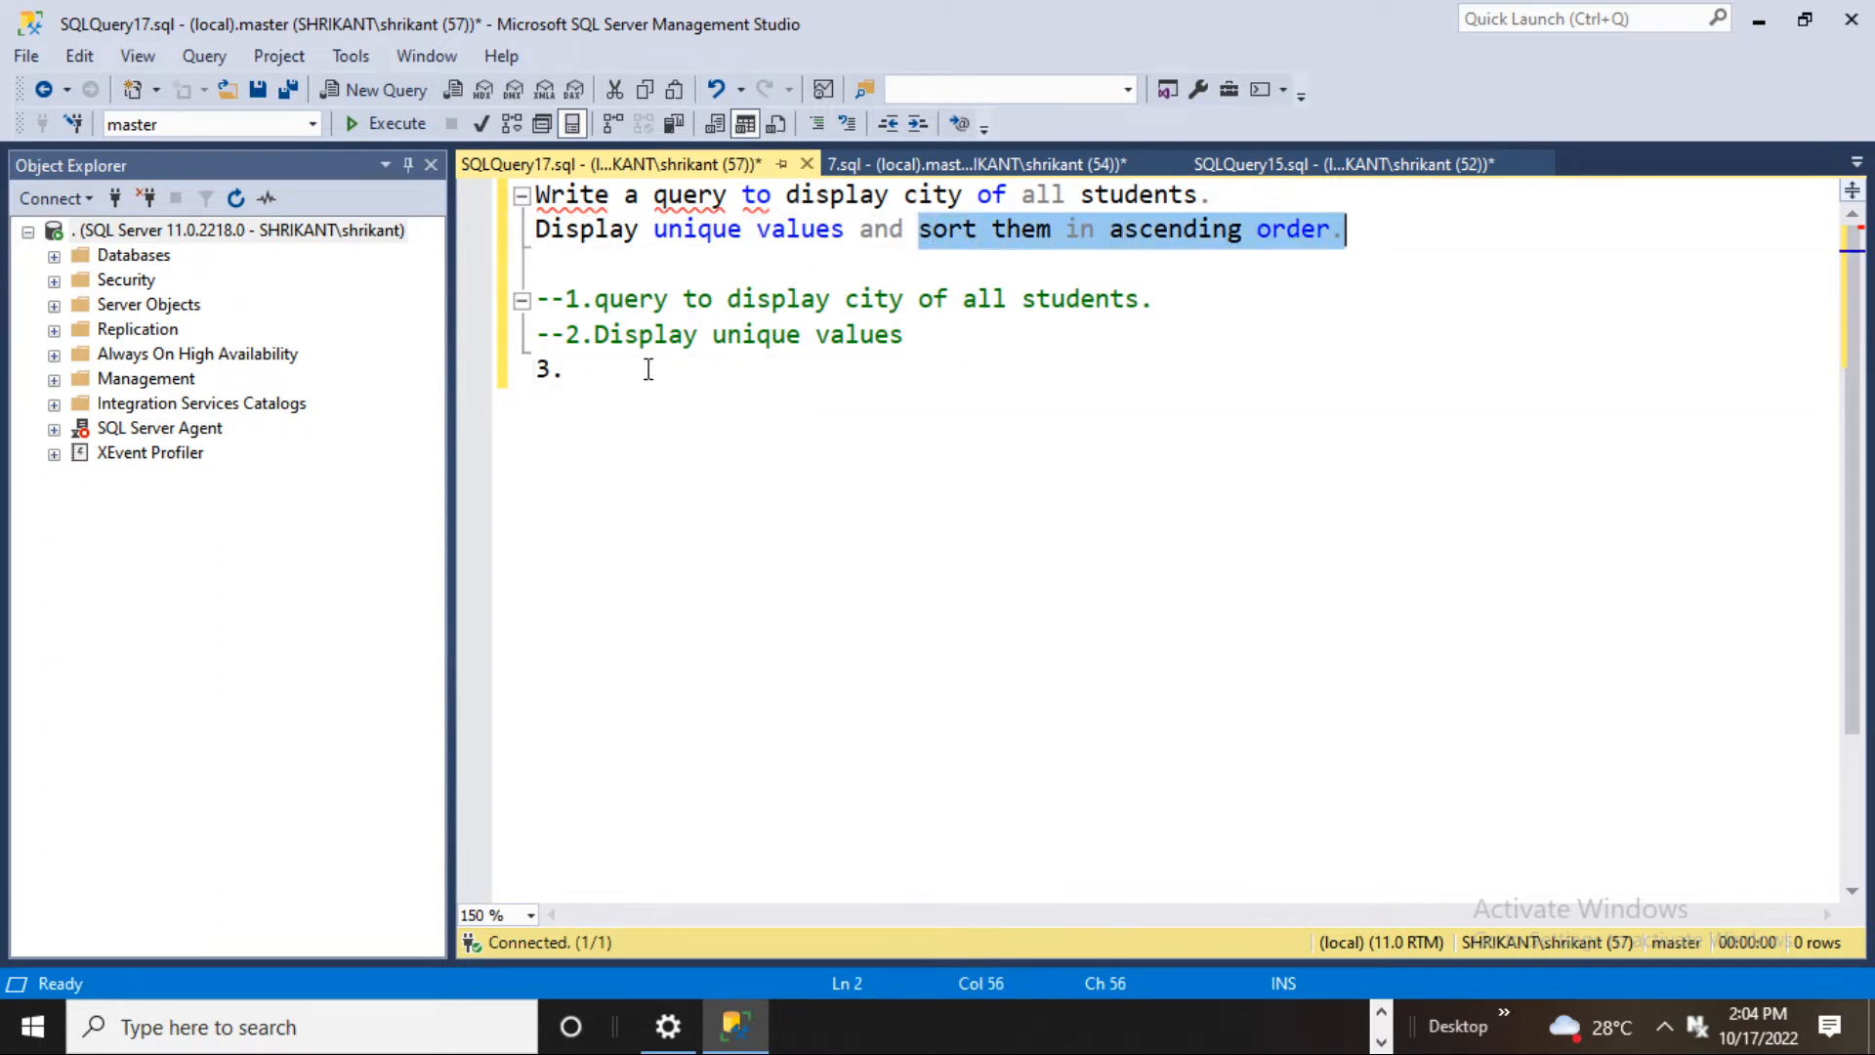
{"action": "left_click", "coordinate": [568, 369]}
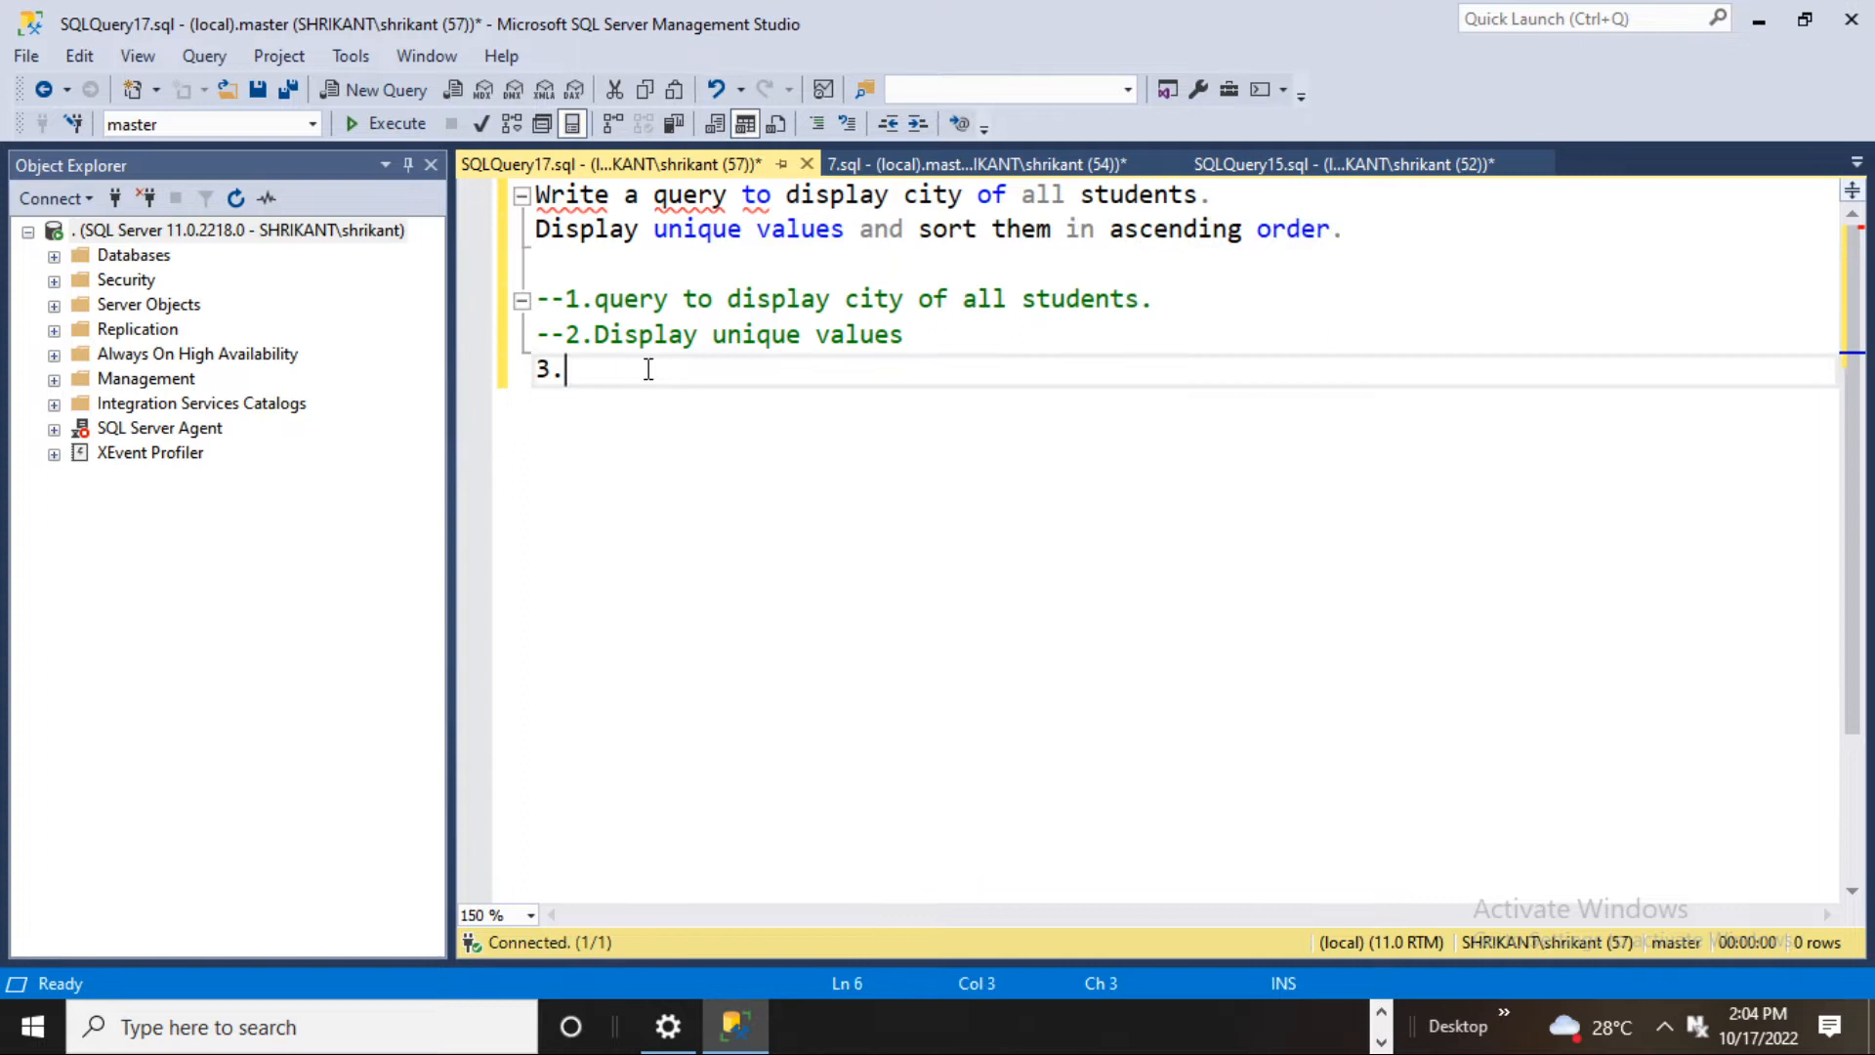
{"action": "type", "text": "sort them in ascending order."}
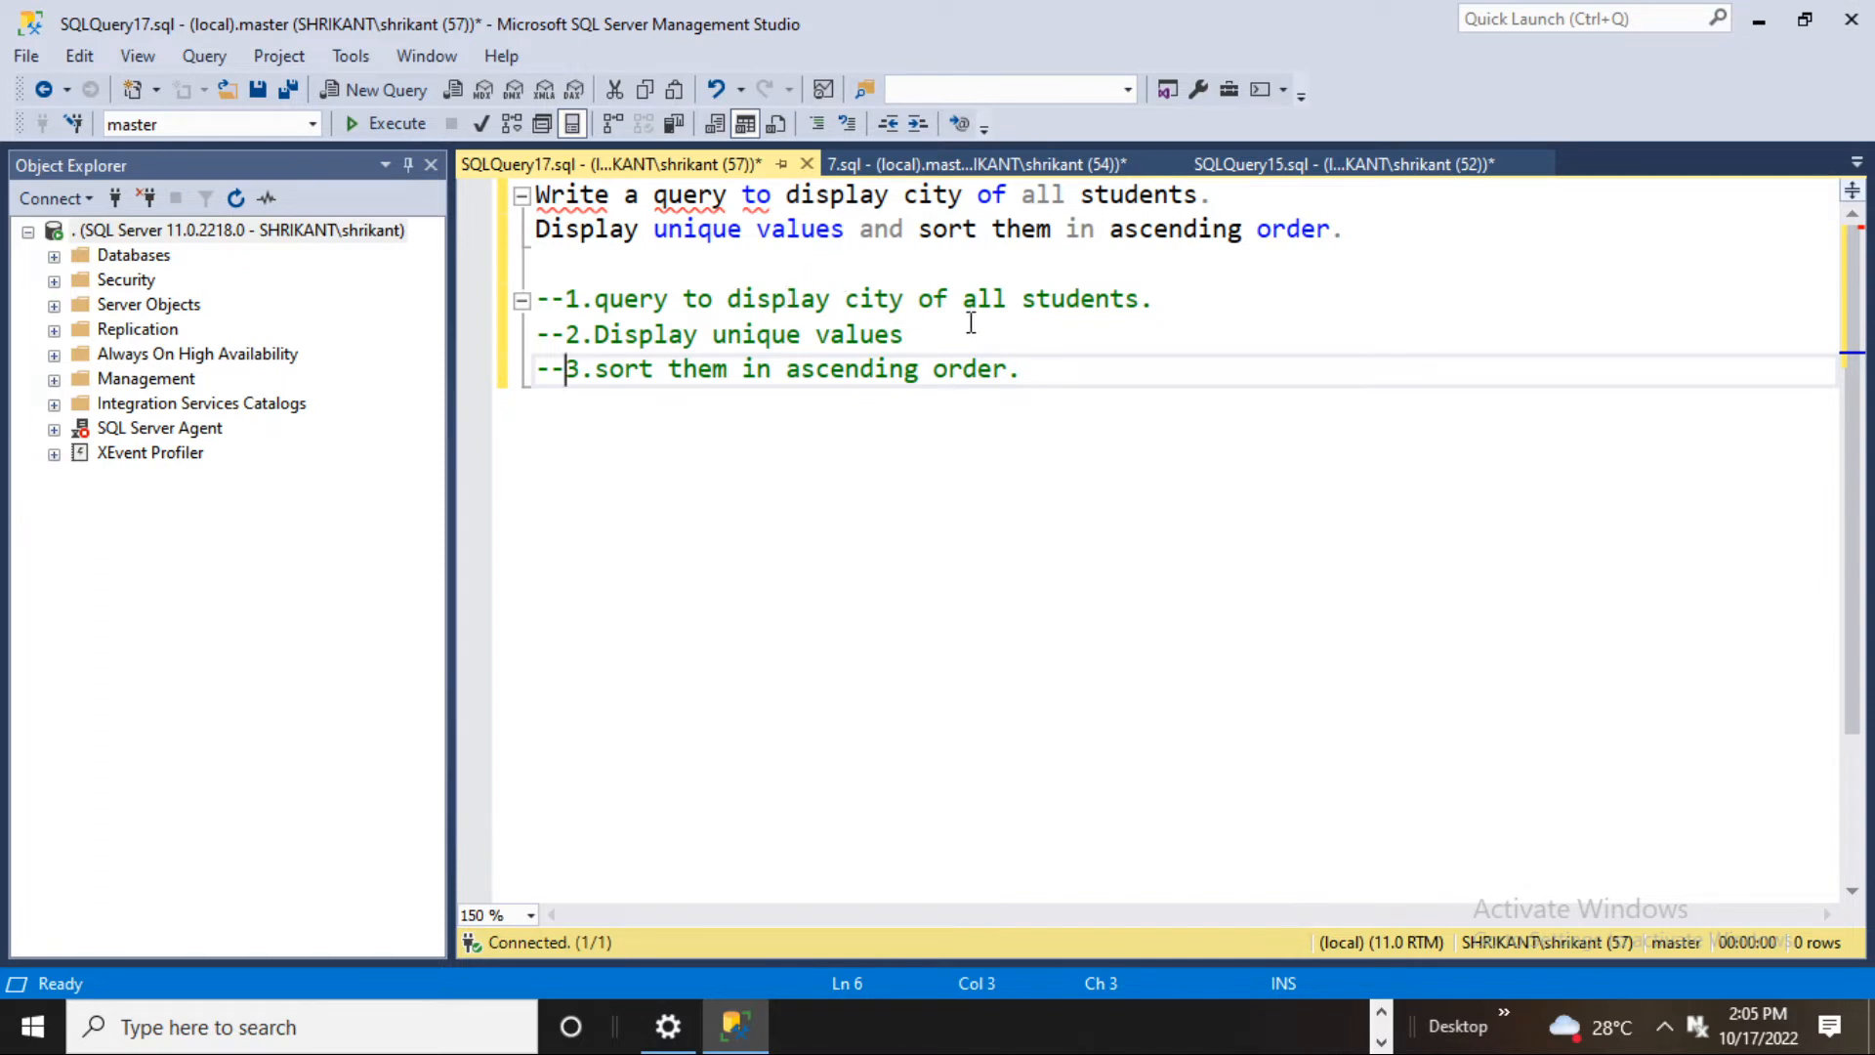
{"action": "left_click_drag", "start_coordinate": [594, 298], "coordinate": [1151, 298]}
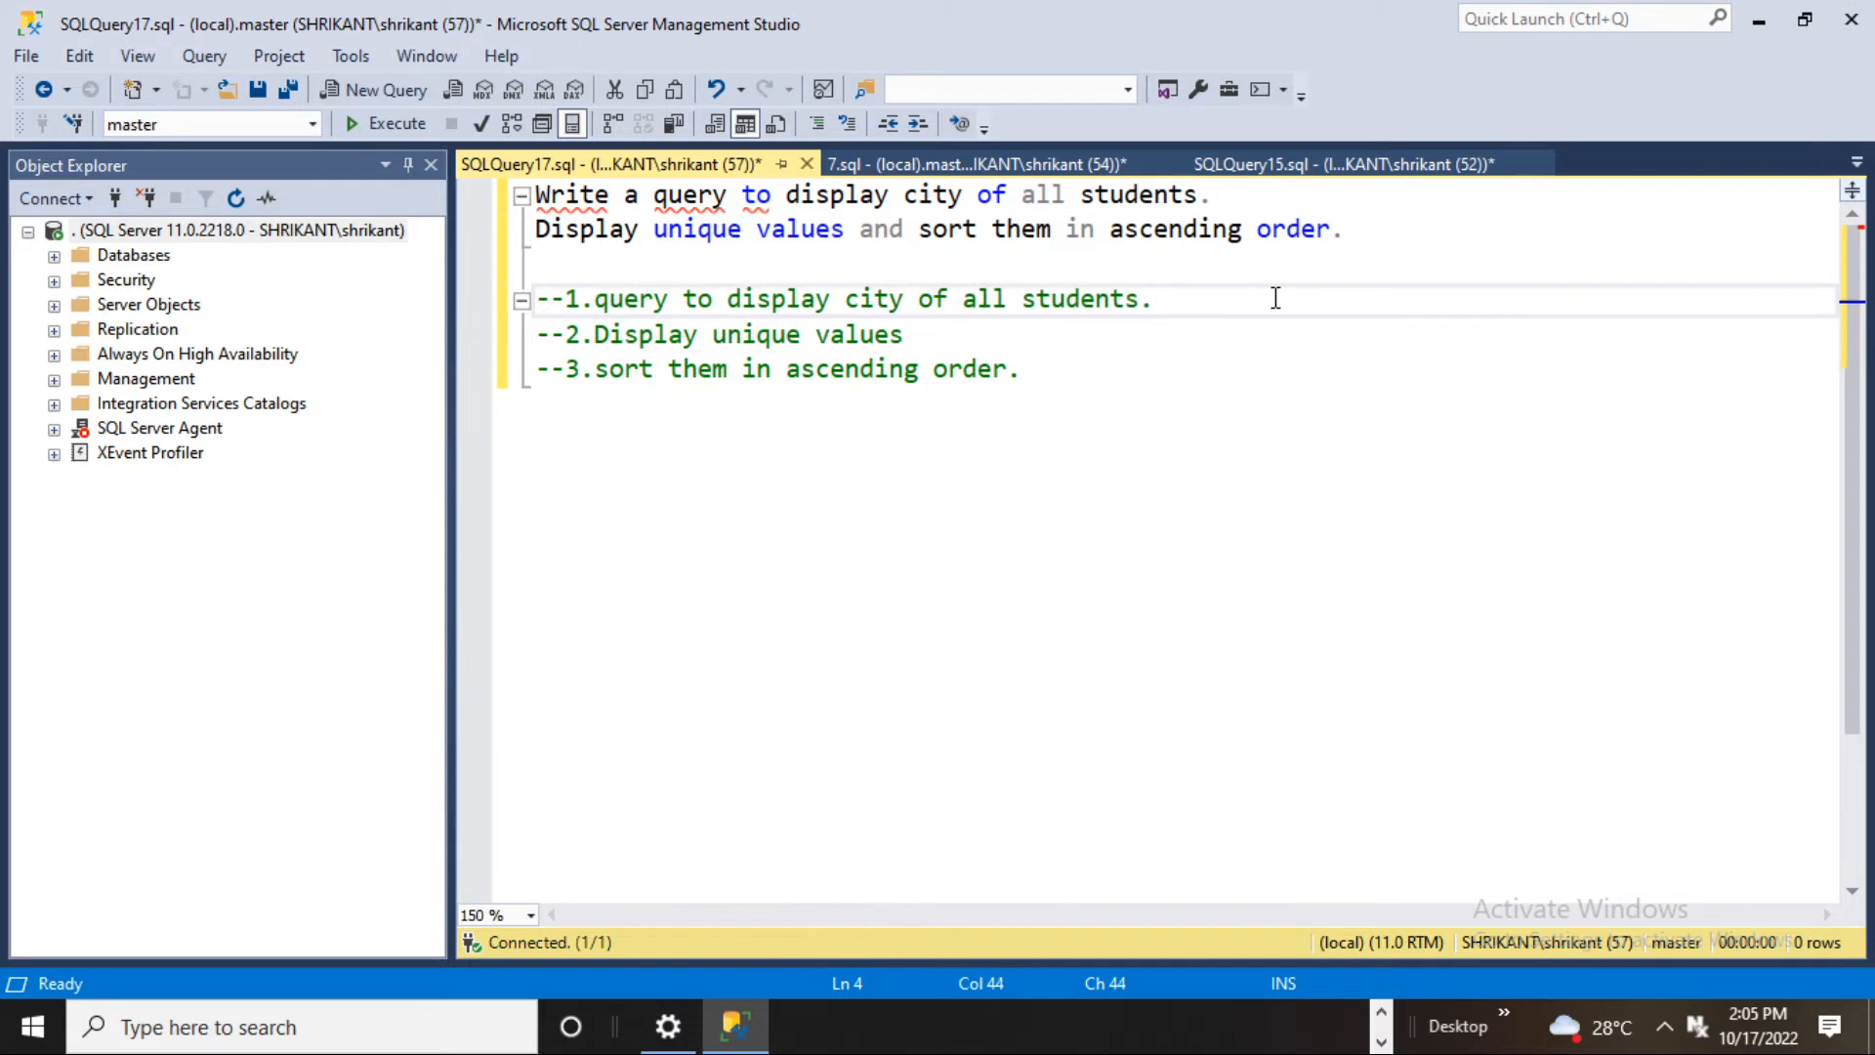
Tag the three comment steps with (Select), (Distinct) and (Order by).
{"action": "type", "text": "(Select"}
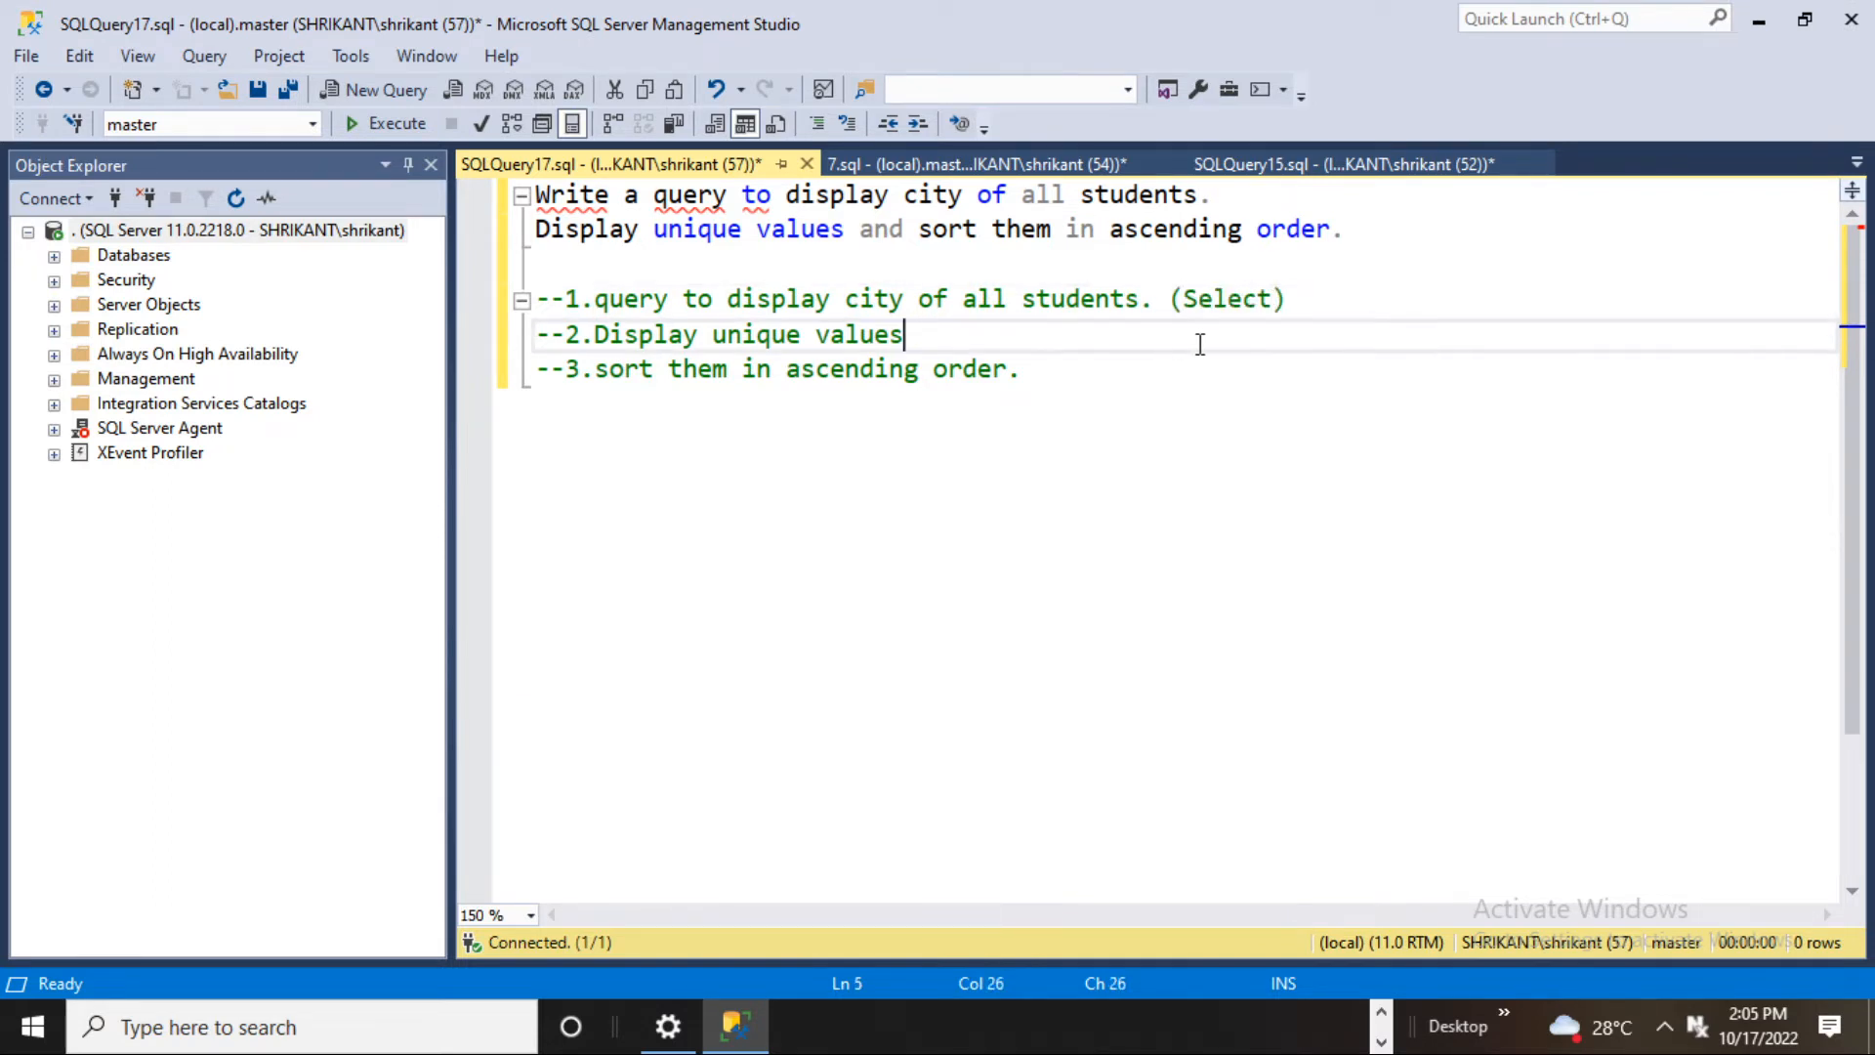
{"action": "type", "text": "("}
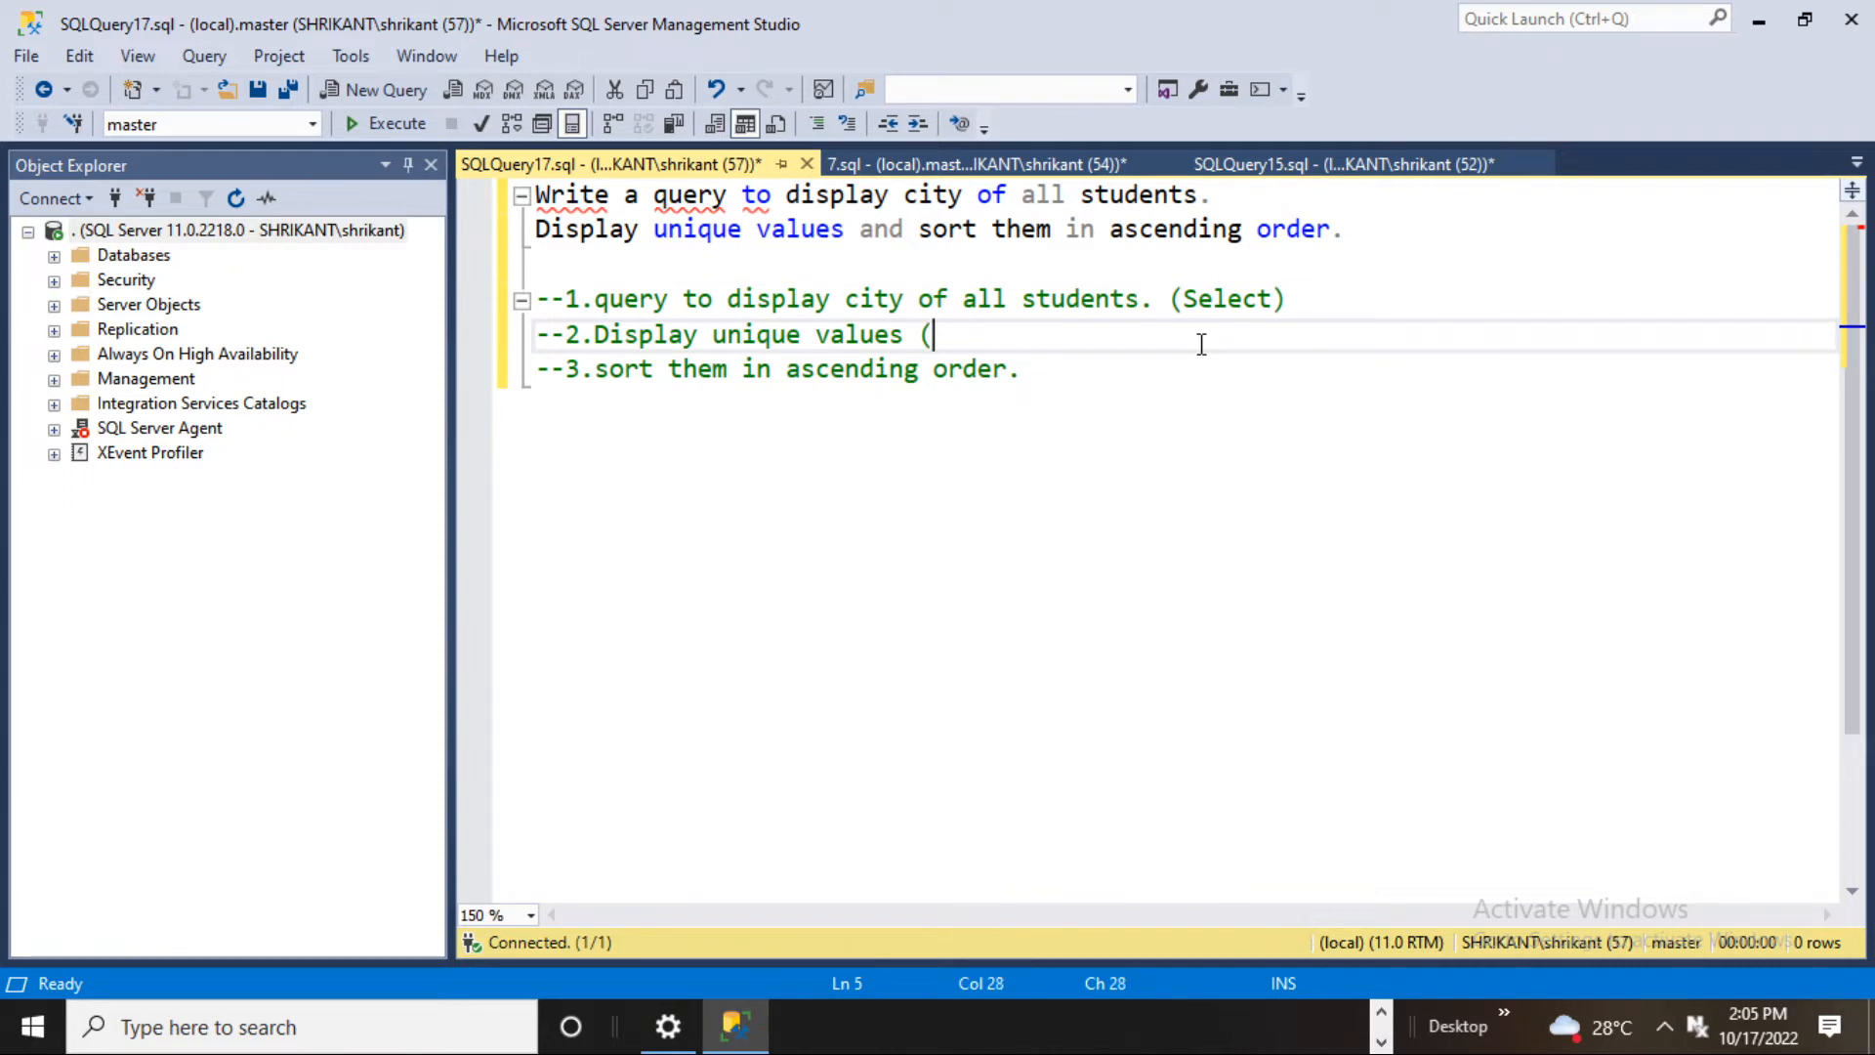
{"action": "type", "text": "Dist"}
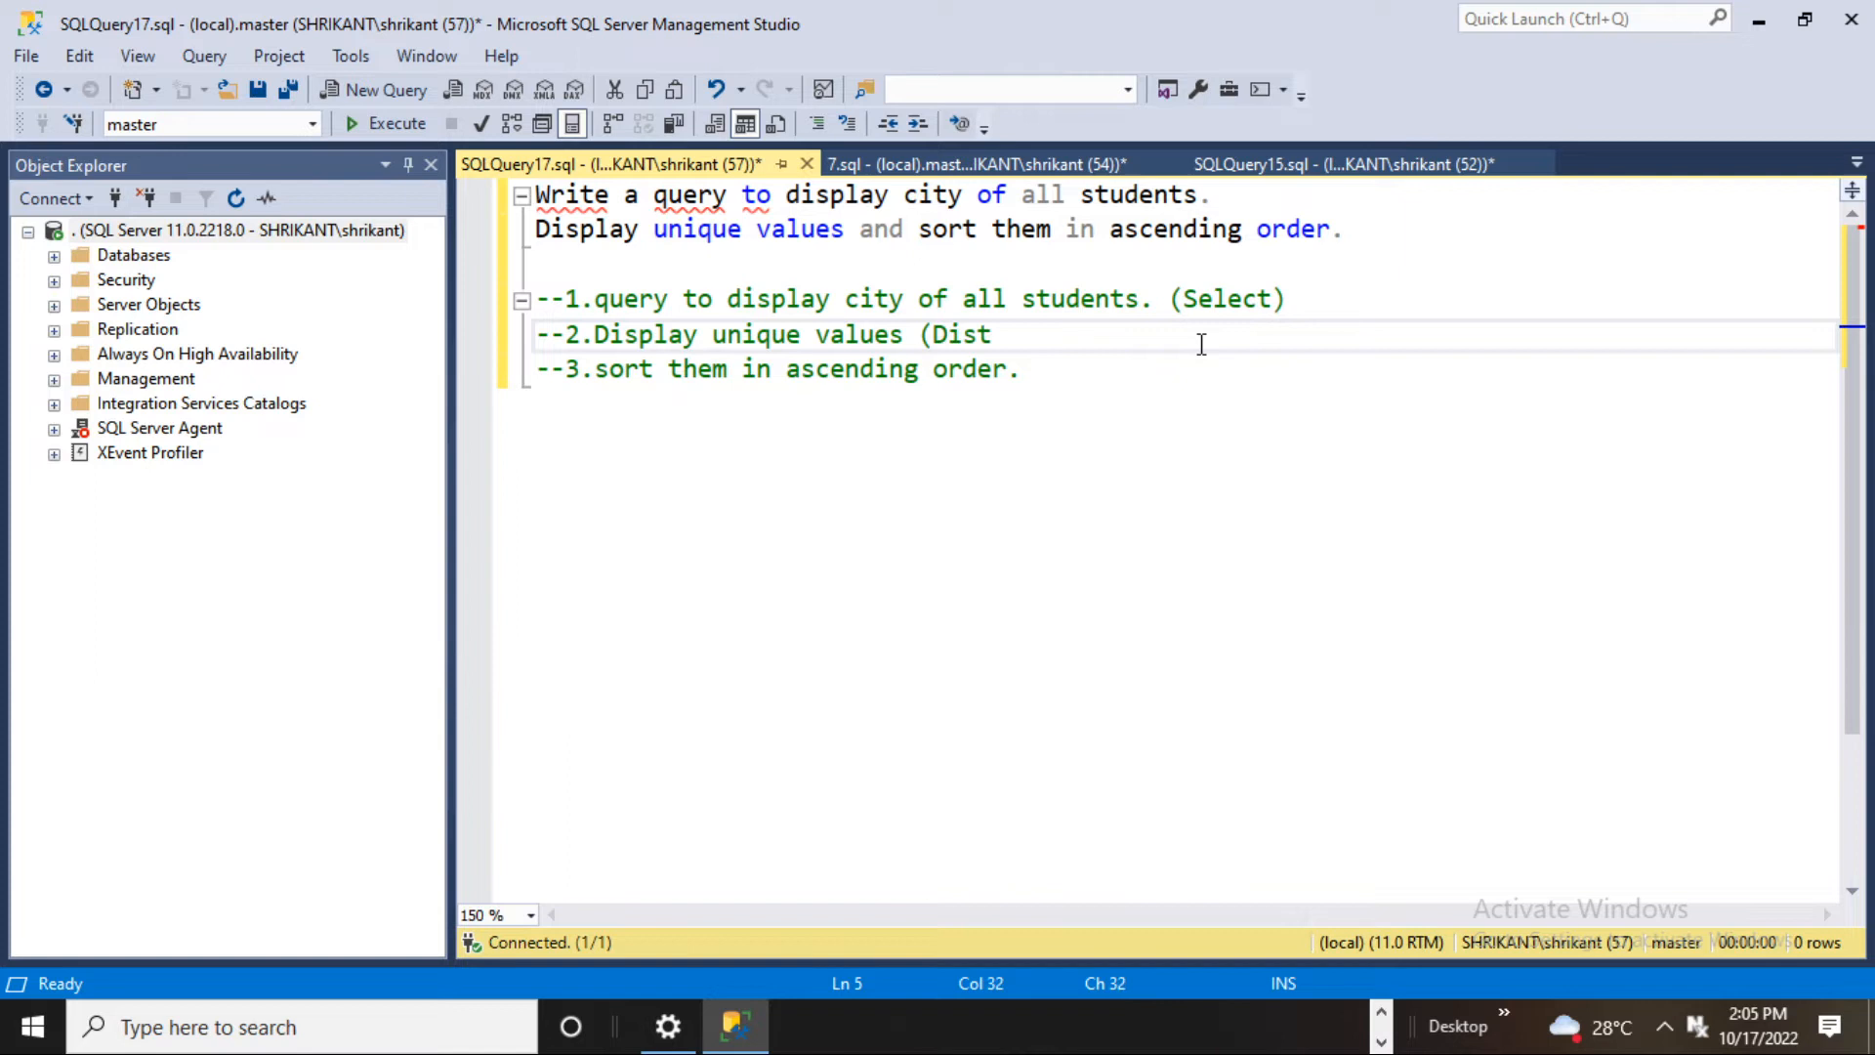
{"action": "type", "text": "inct"}
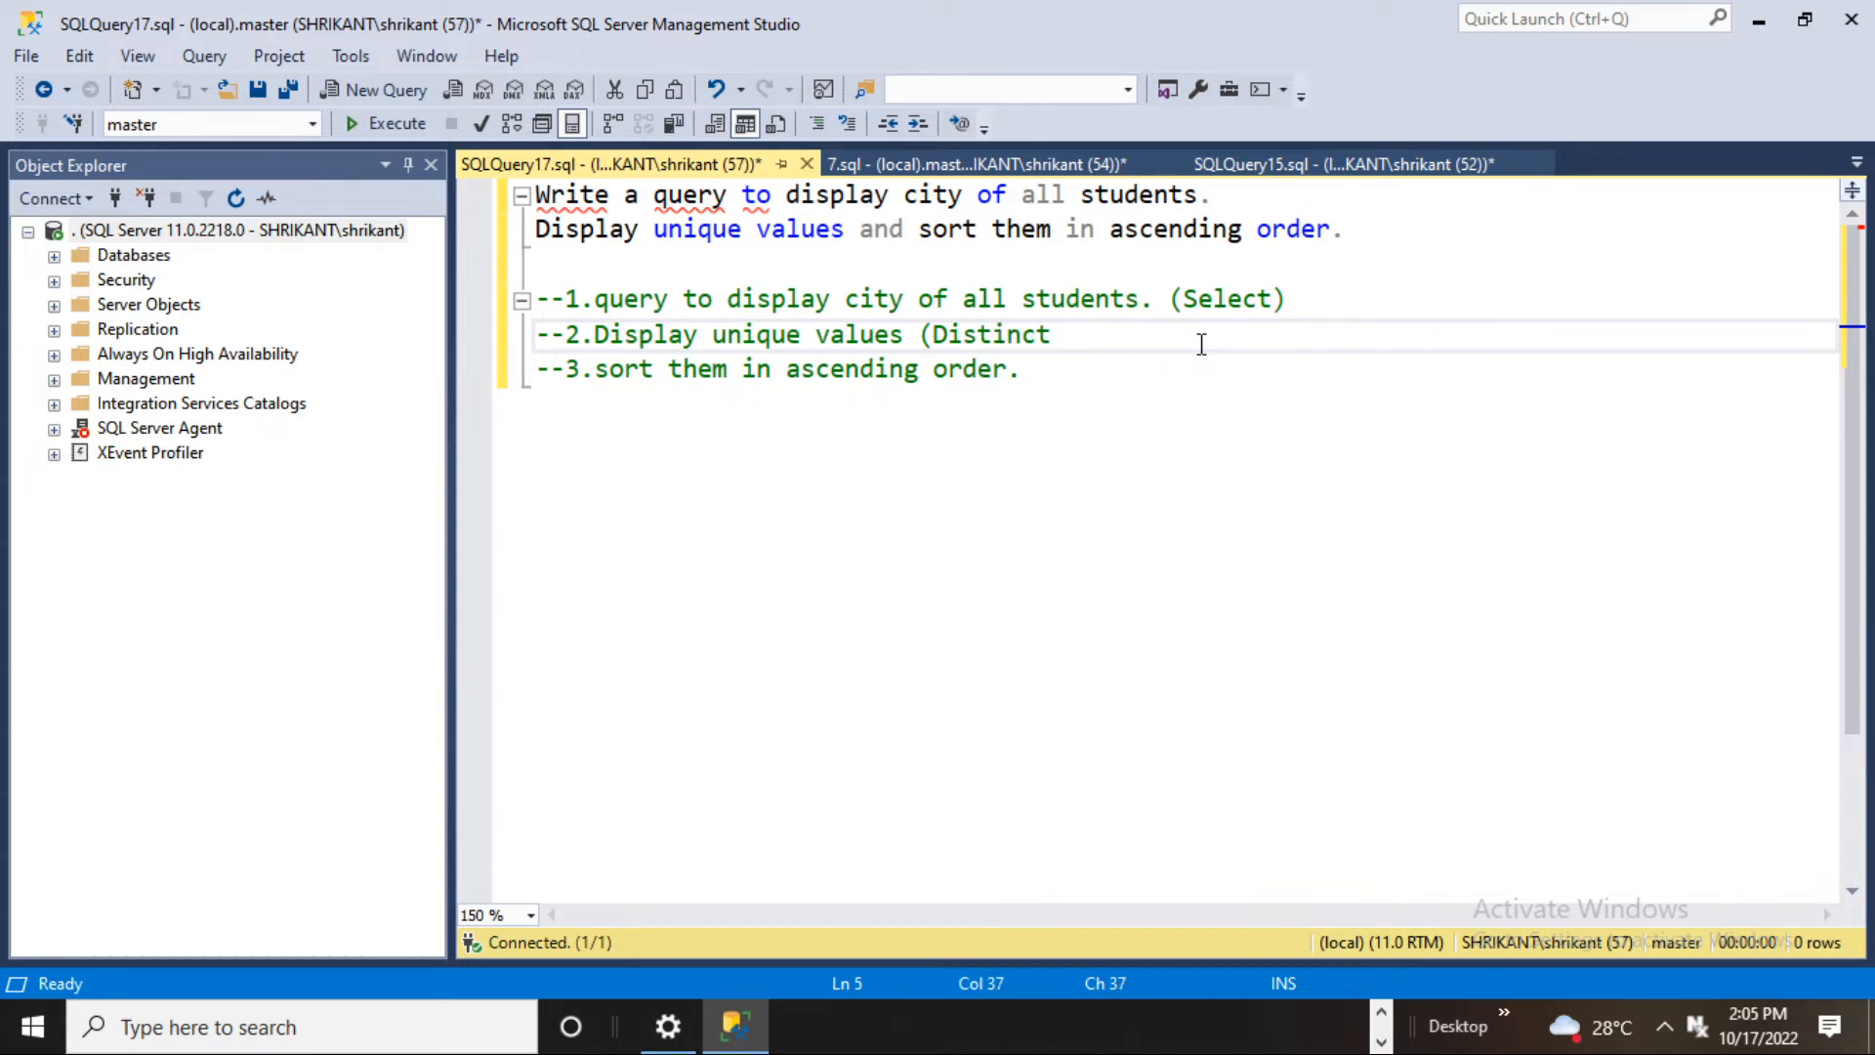
{"action": "type", "text": ")"}
{"action": "left_click", "coordinate": [1183, 370]}
{"action": "type", "text": " ("}
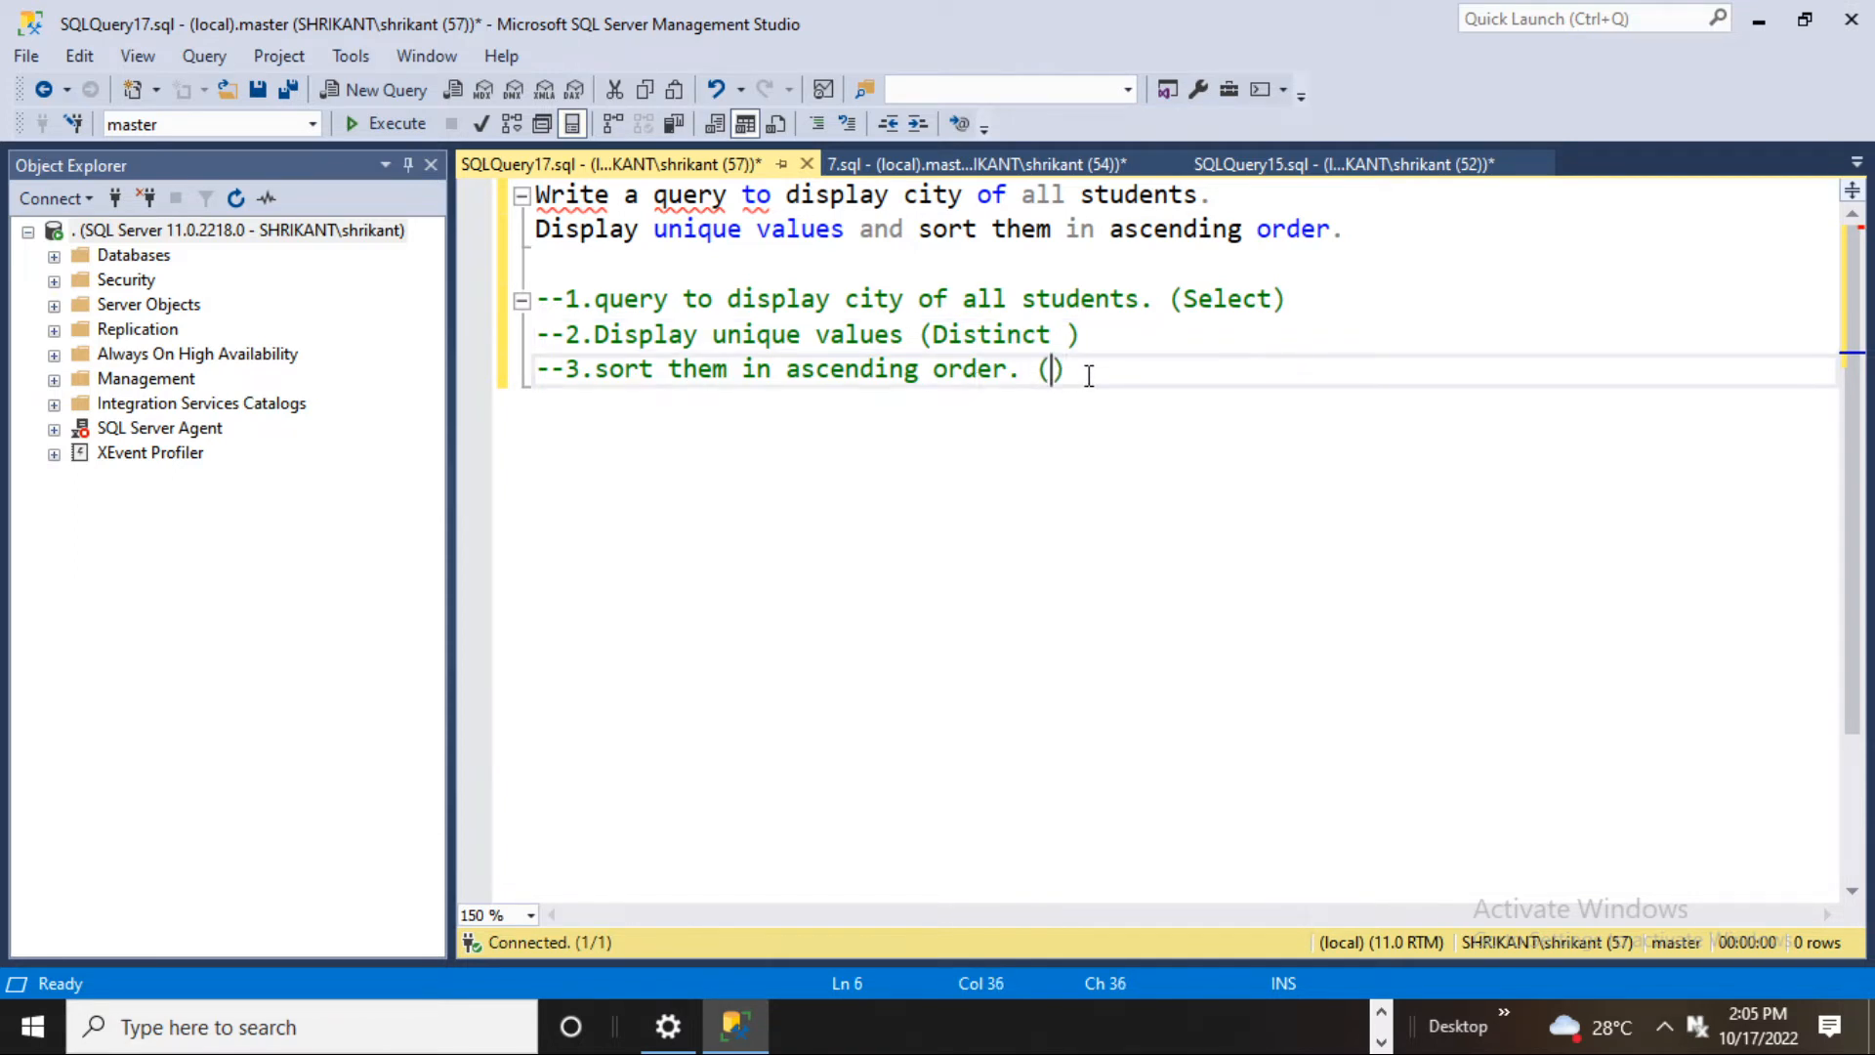
{"action": "type", "text": "Order b"}
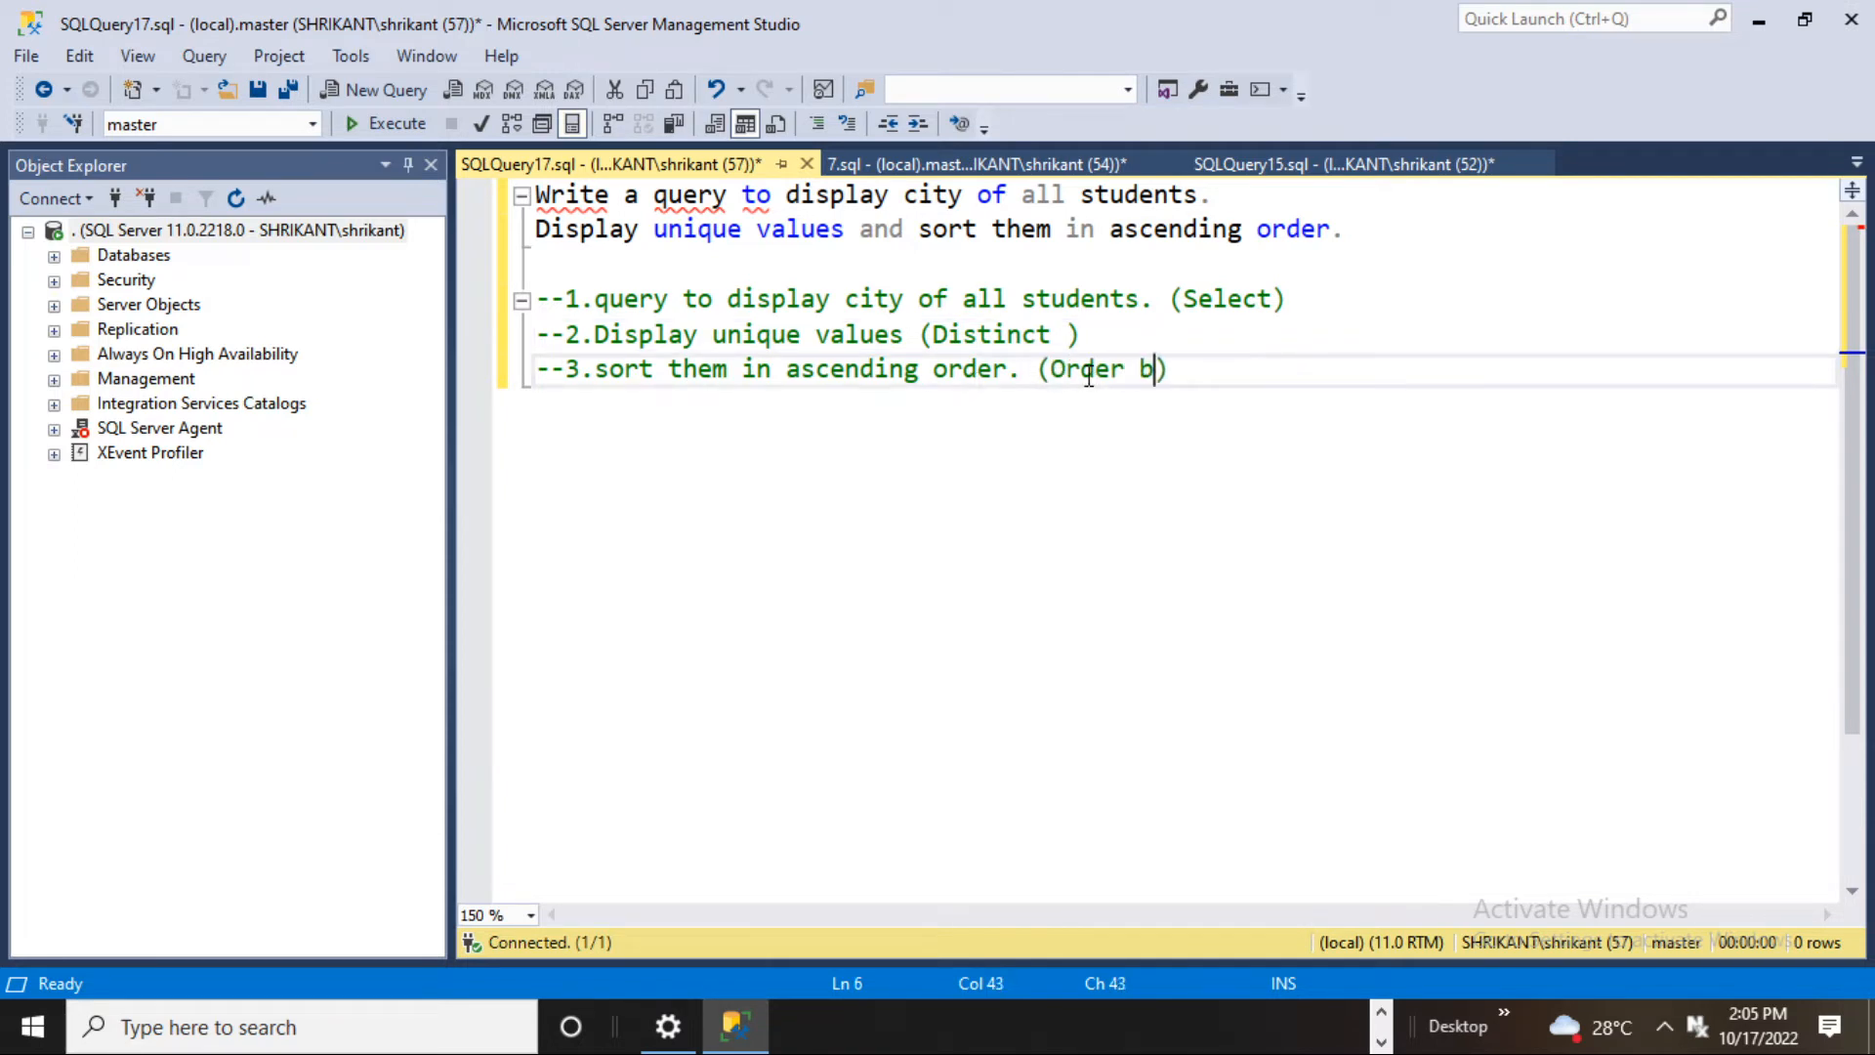
{"action": "type", "text": "y"}
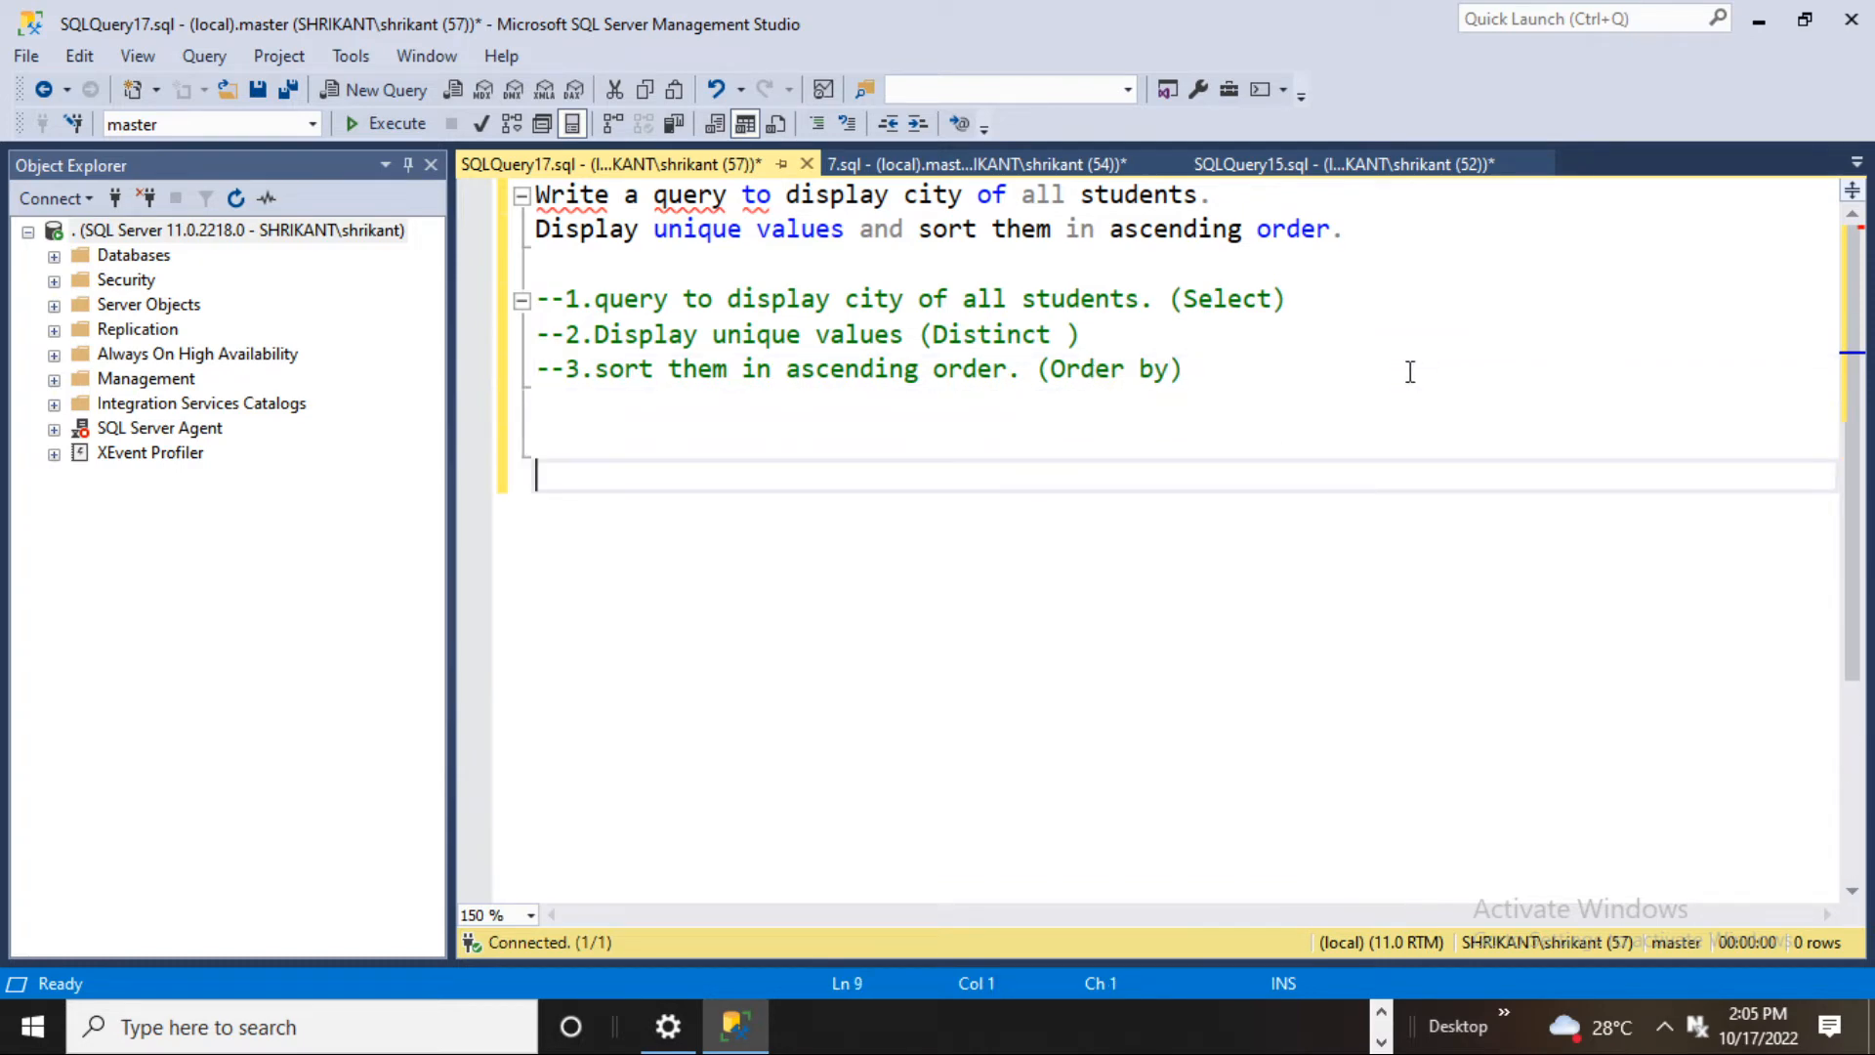
Write and run 'select * from student' to list all student rows.
{"action": "type", "text": "select"}
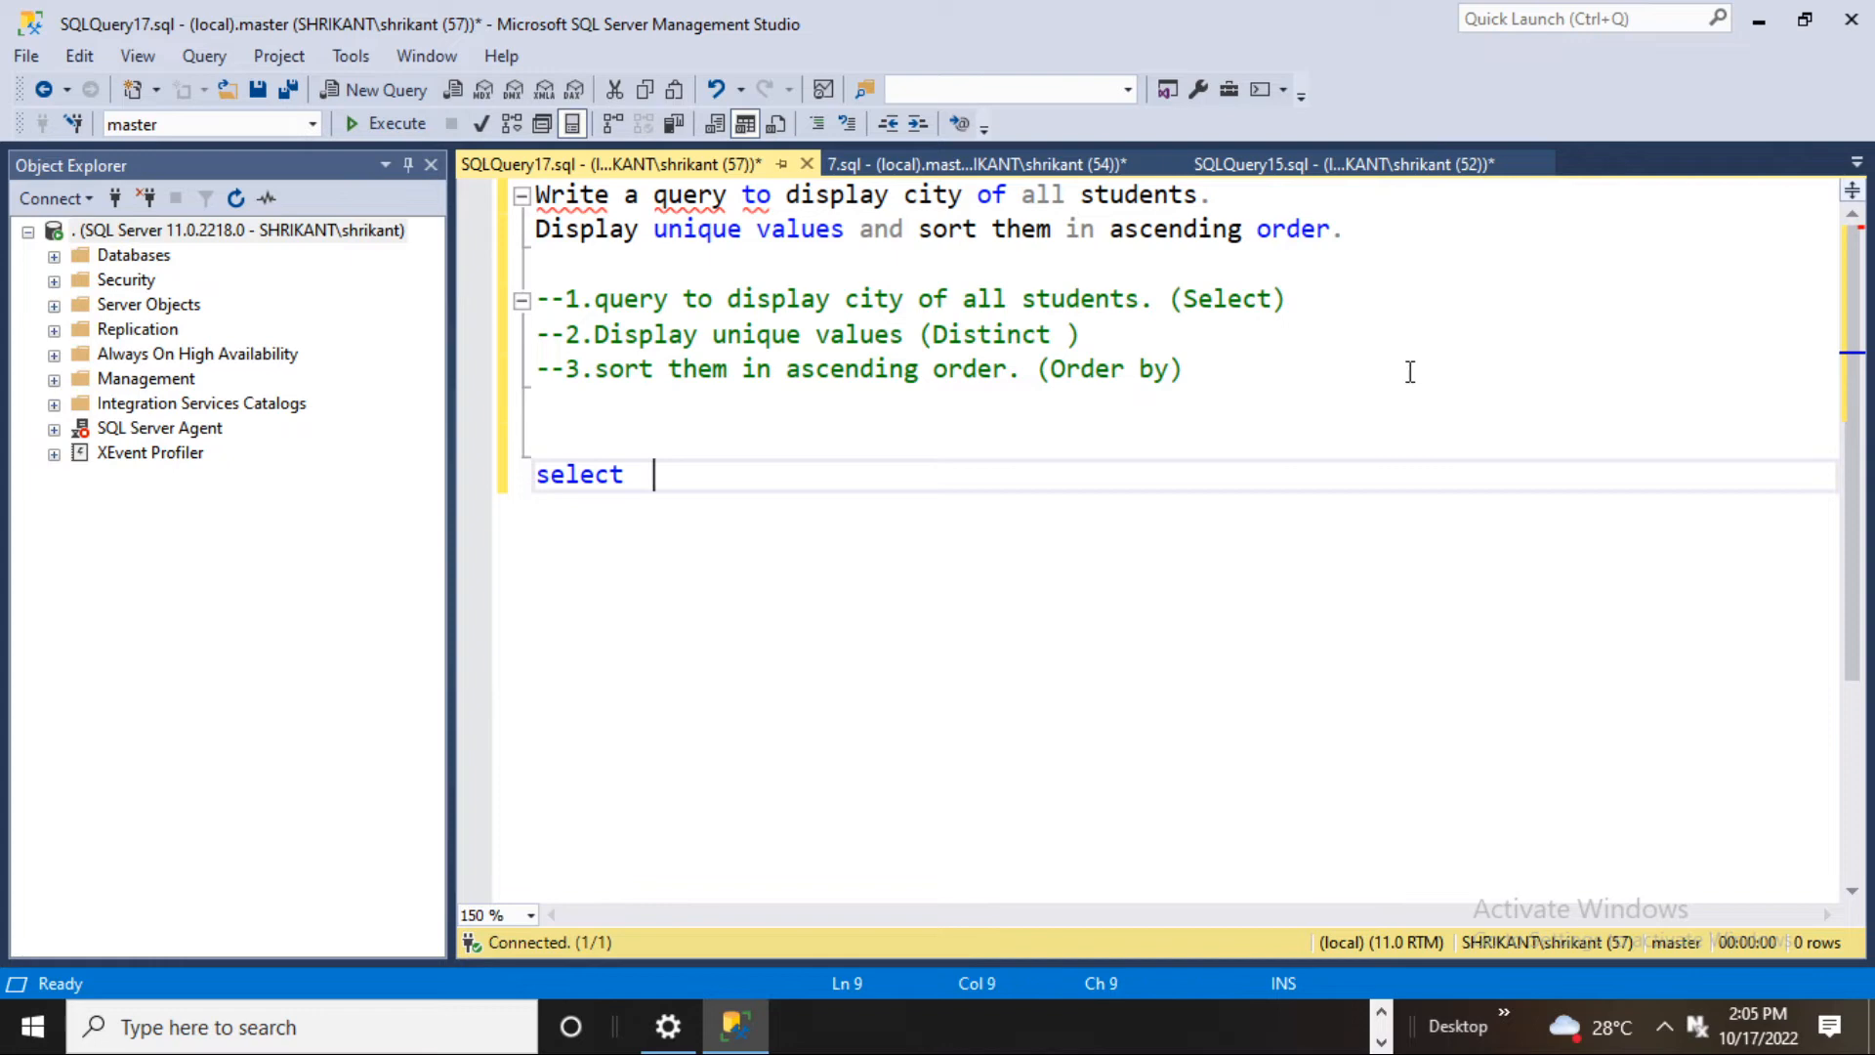
{"action": "type", "text": "* from sort them in ascending order."}
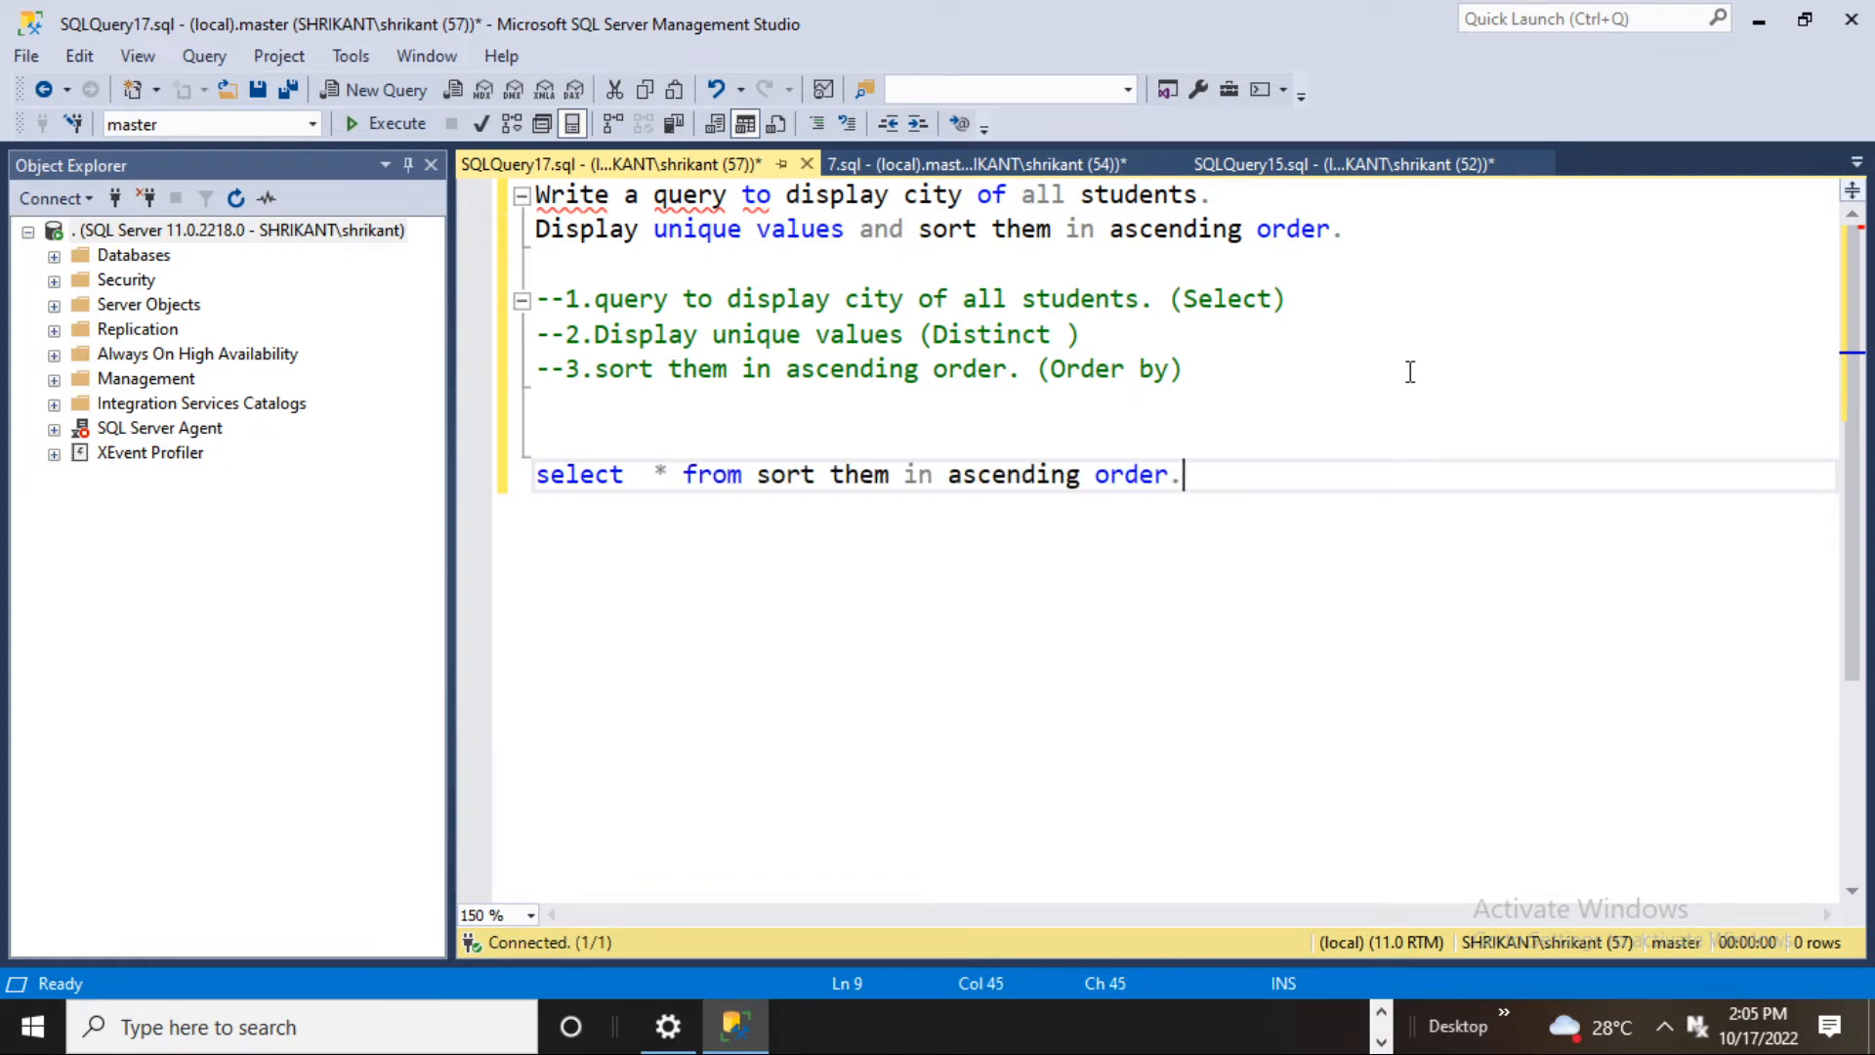
{"action": "type", "text": "stud"}
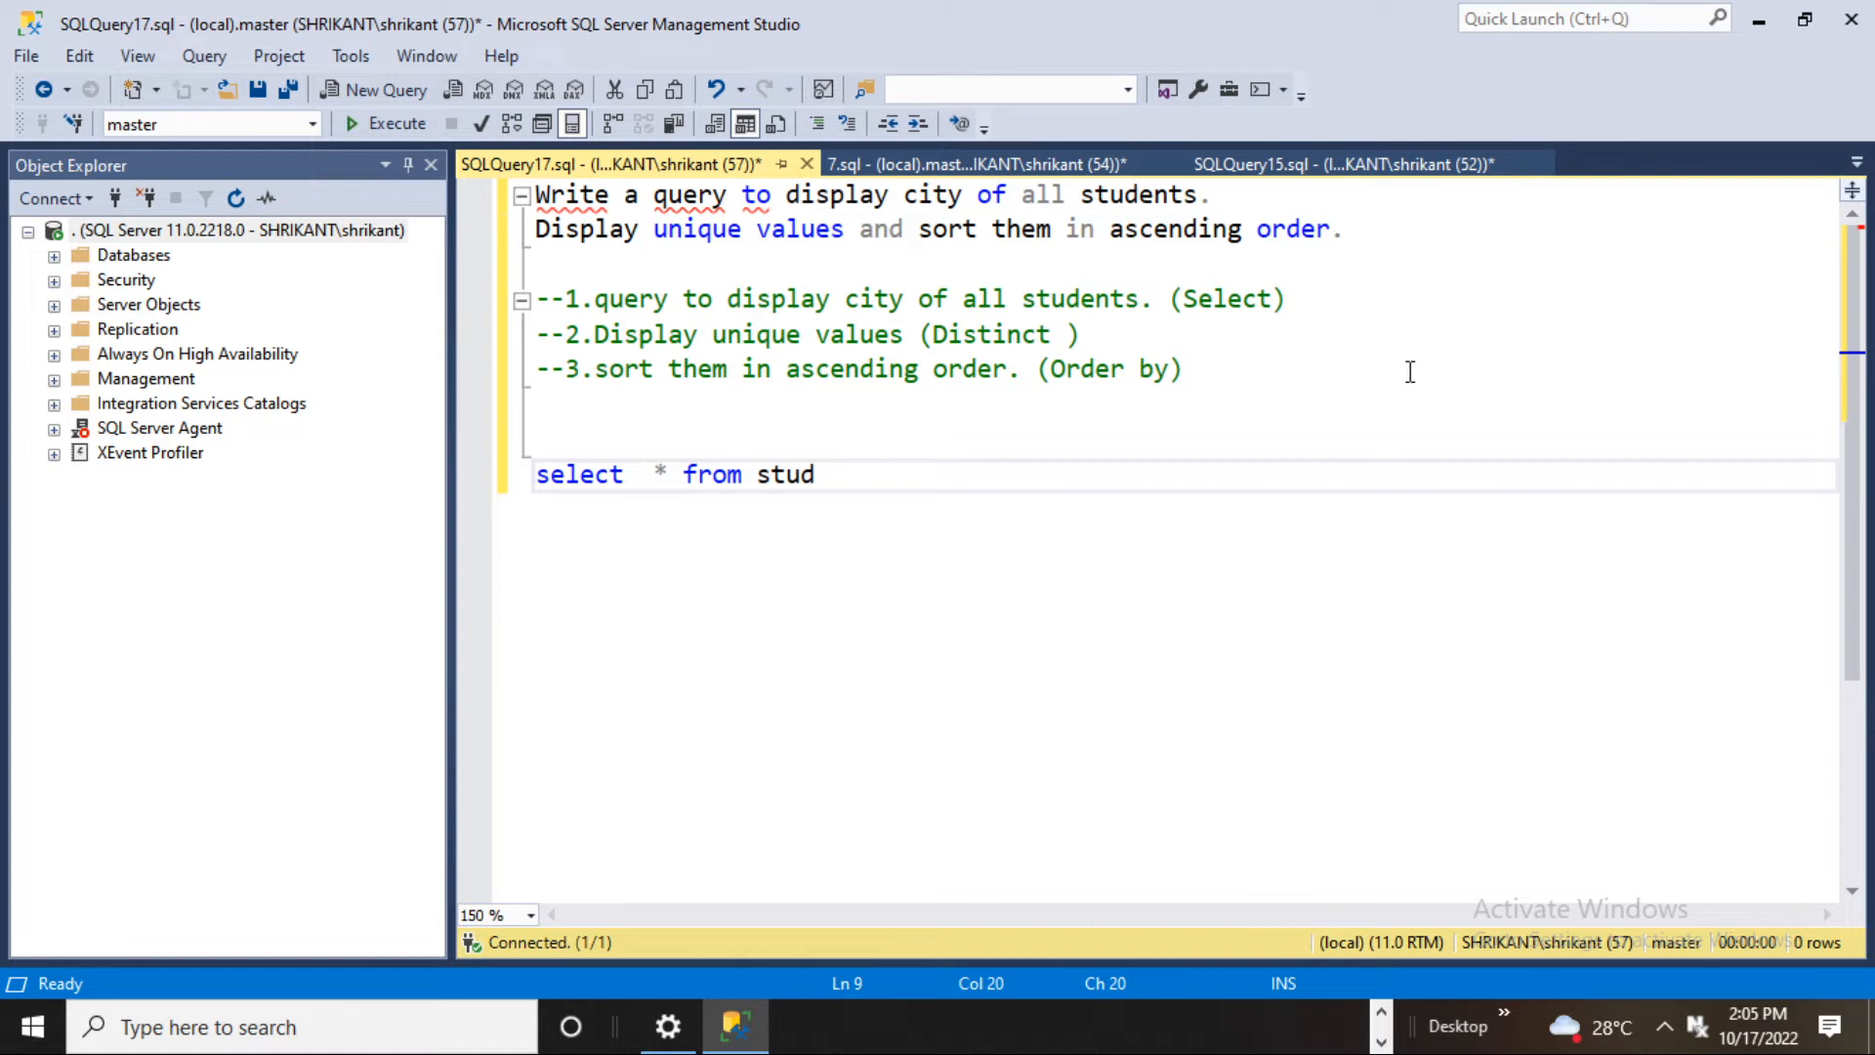
{"action": "mouse_move", "coordinate": [1397, 336]}
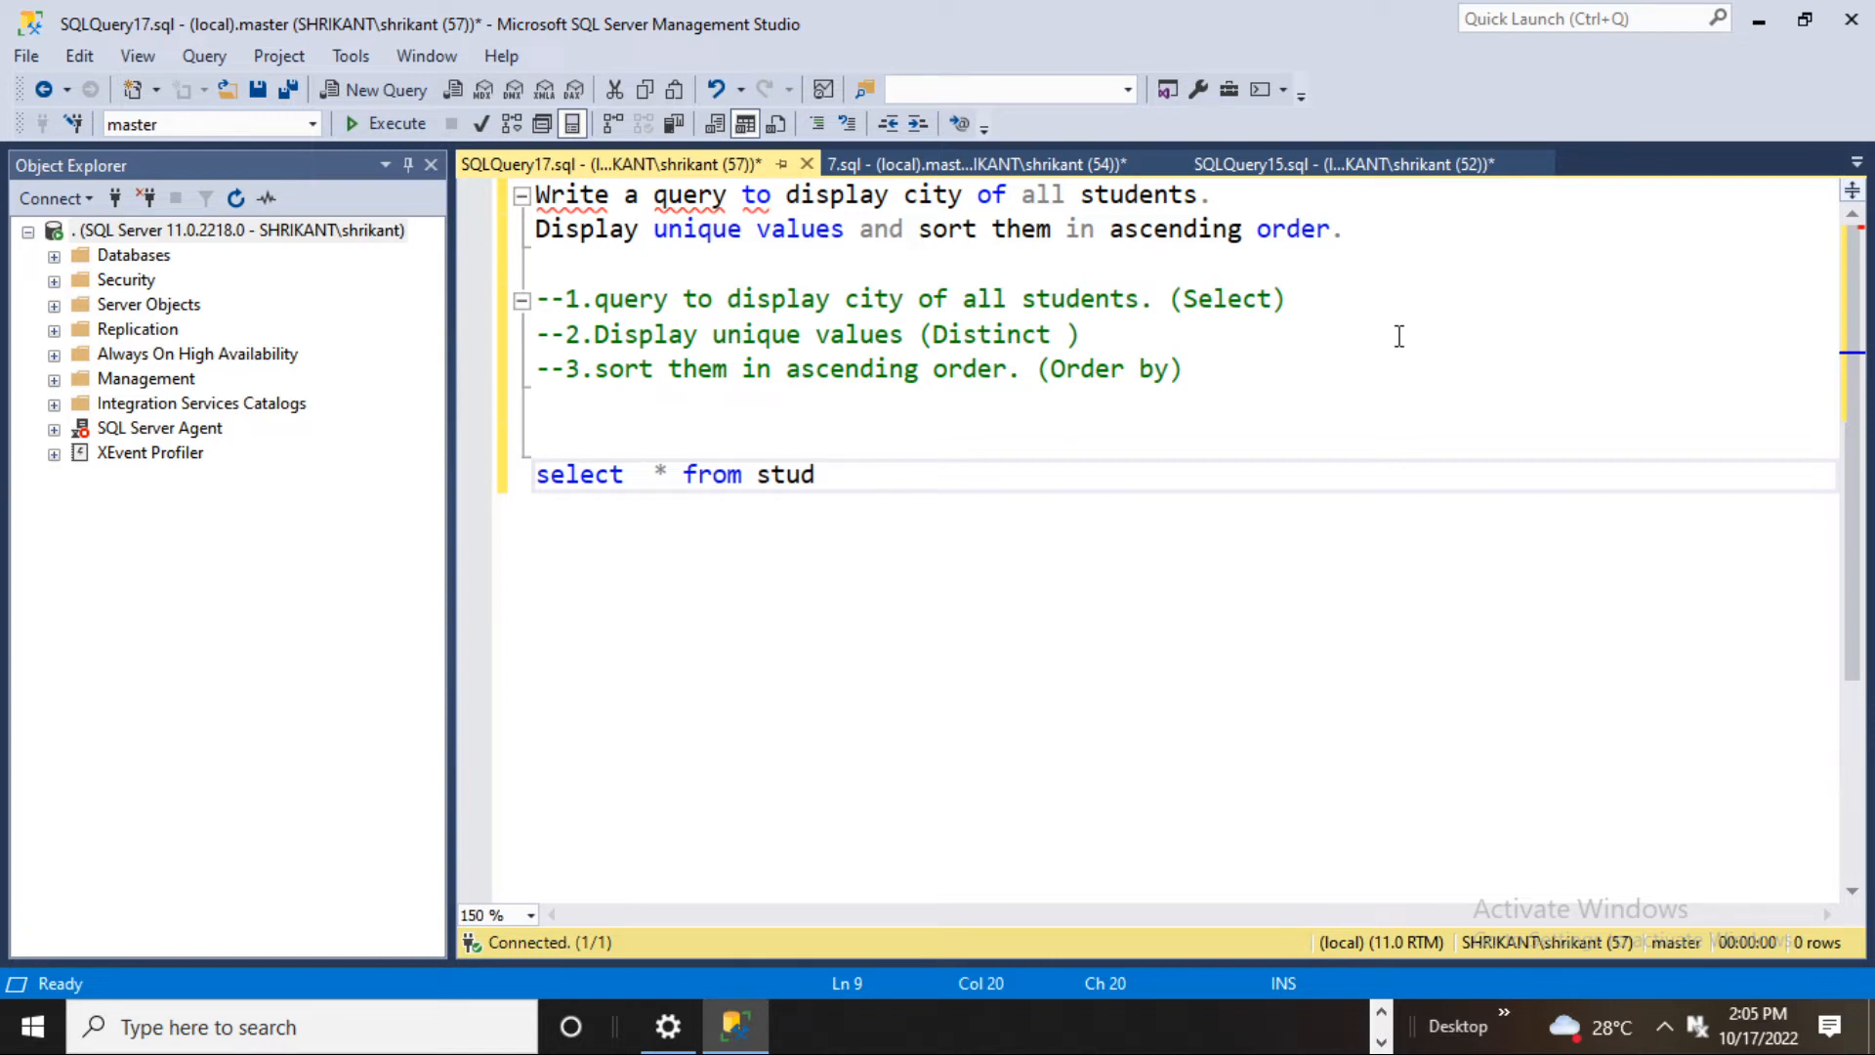
{"action": "type", "text": "ent"}
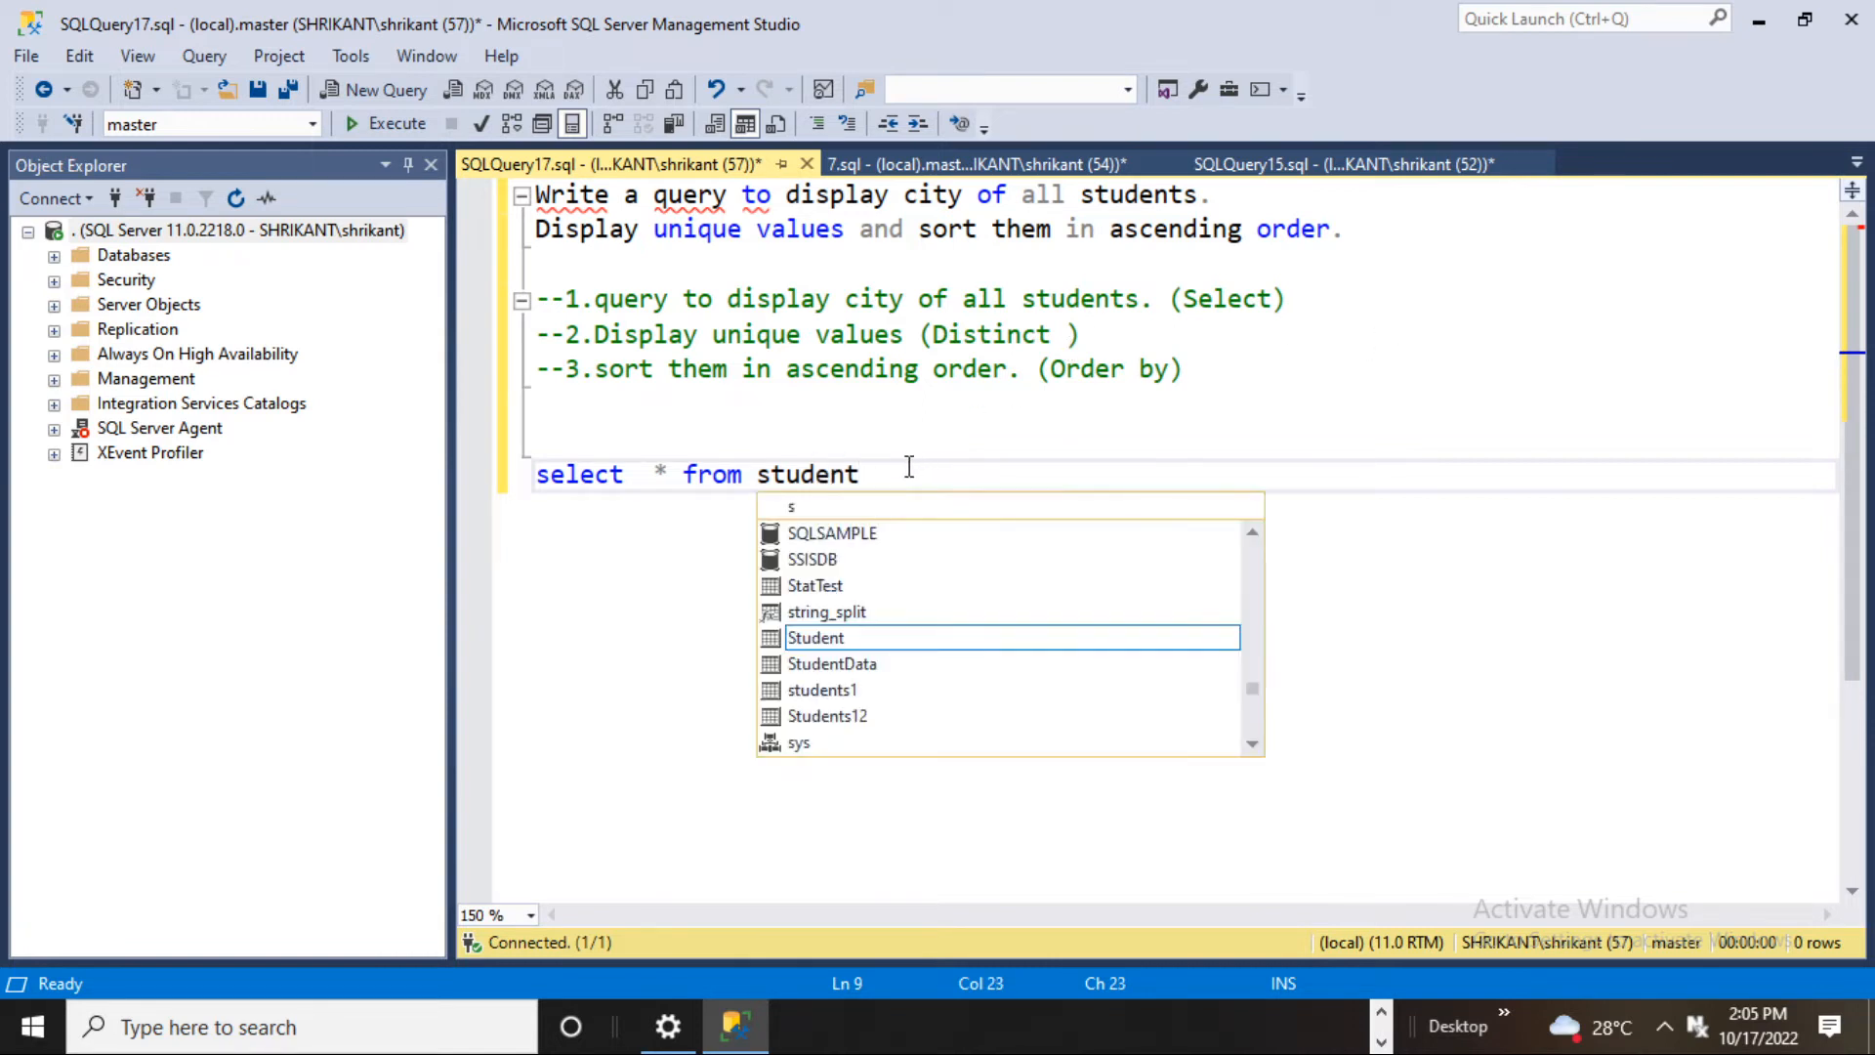
{"action": "left_click", "coordinate": [385, 123]}
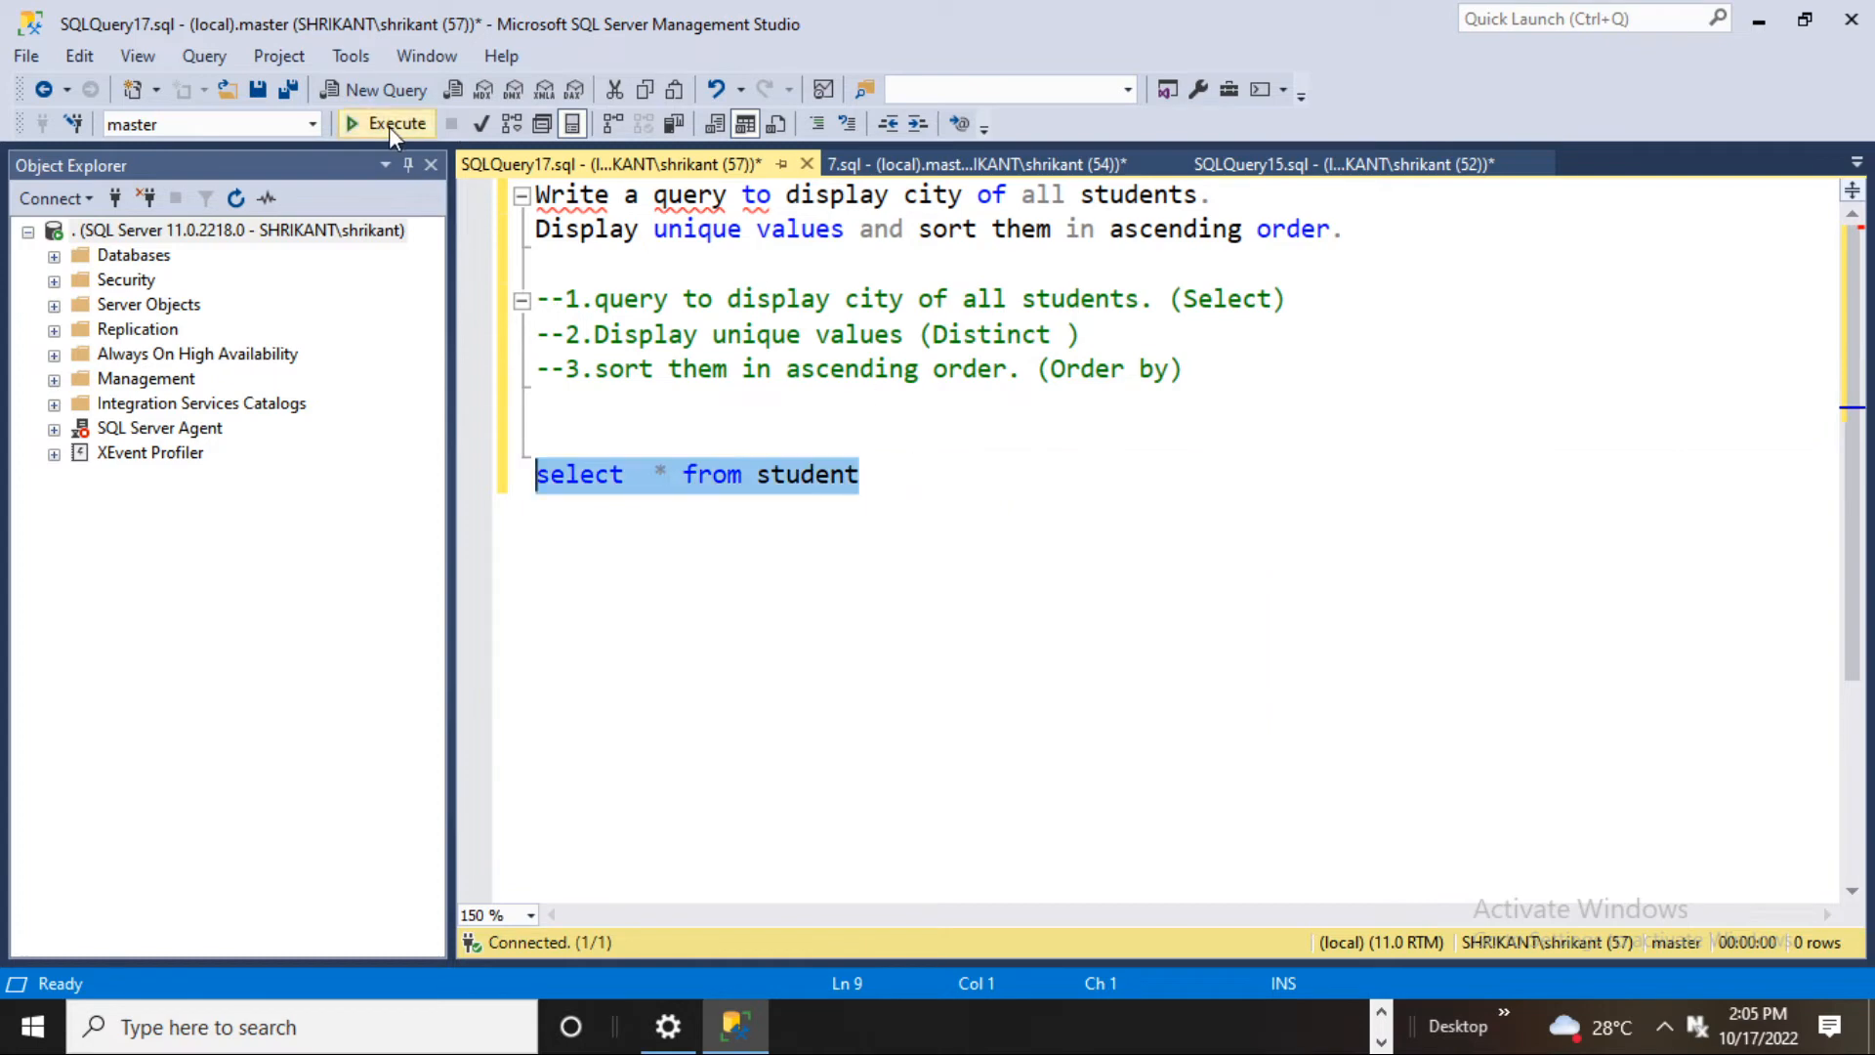
{"action": "left_click", "coordinate": [387, 123]}
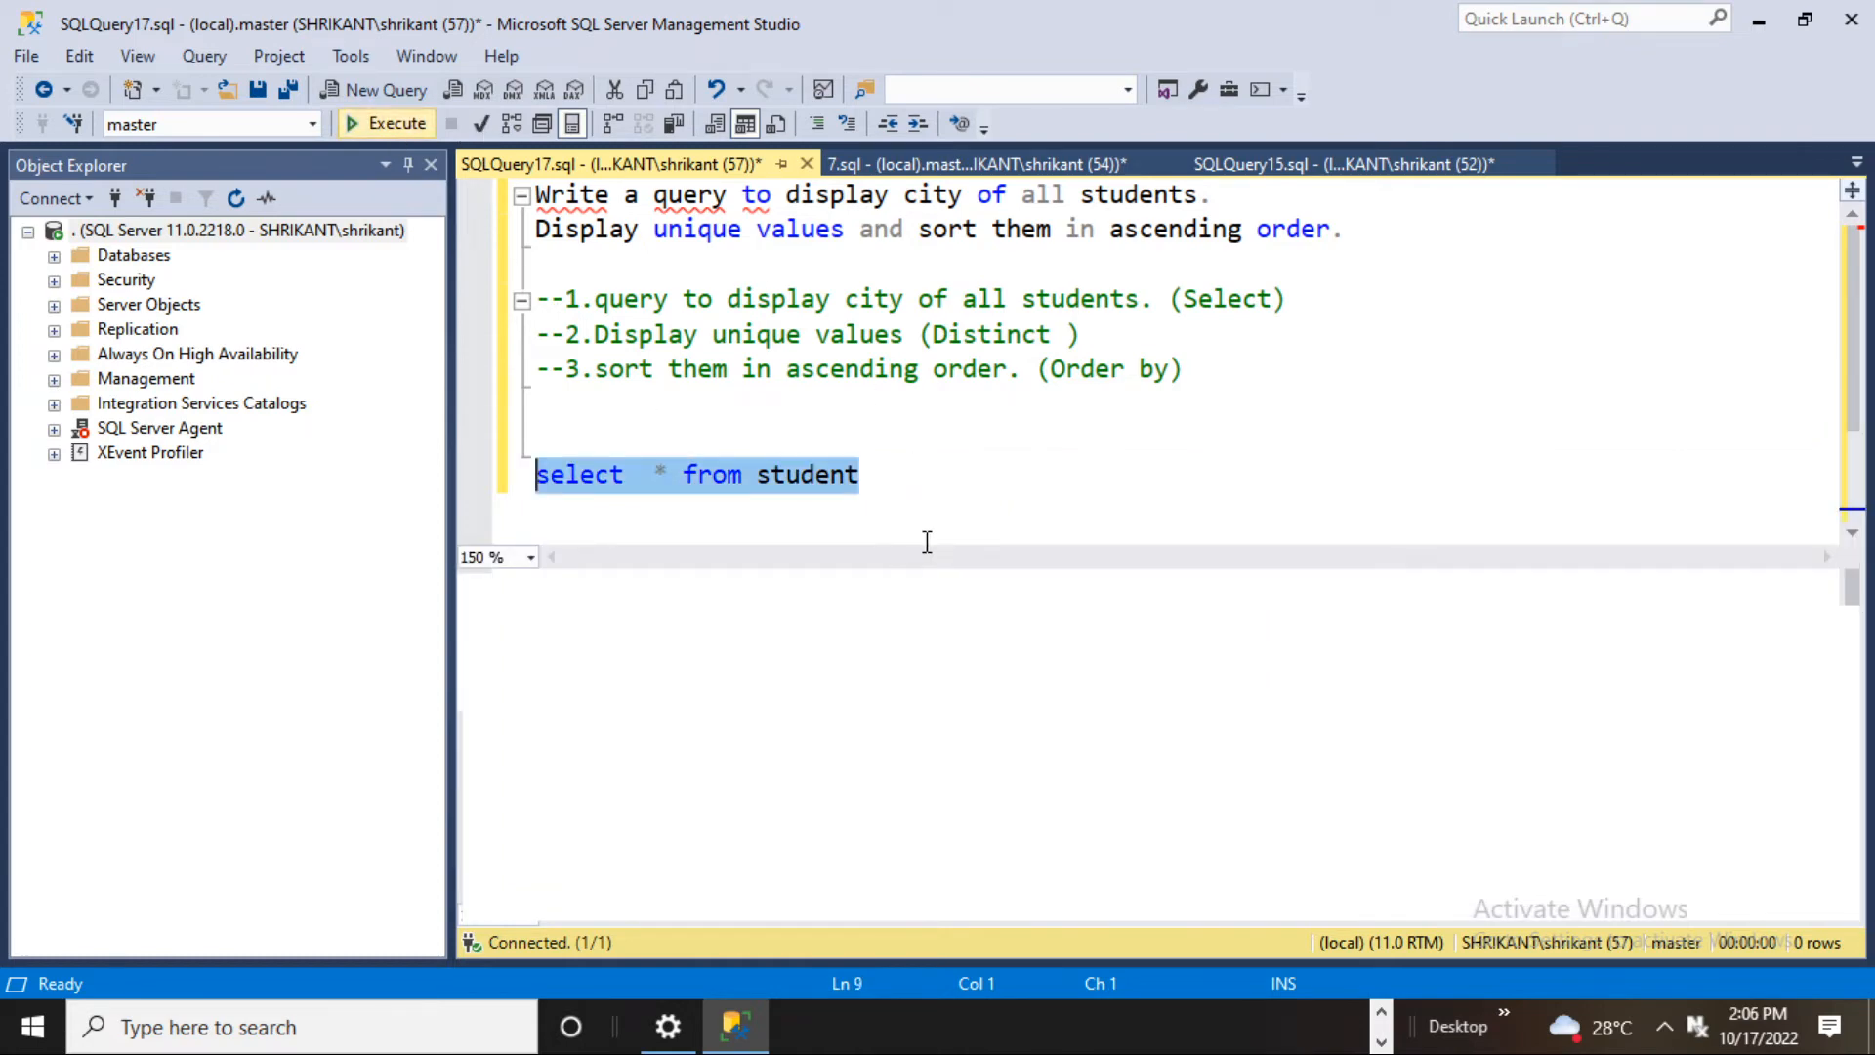
{"action": "left_click", "coordinate": [396, 123]}
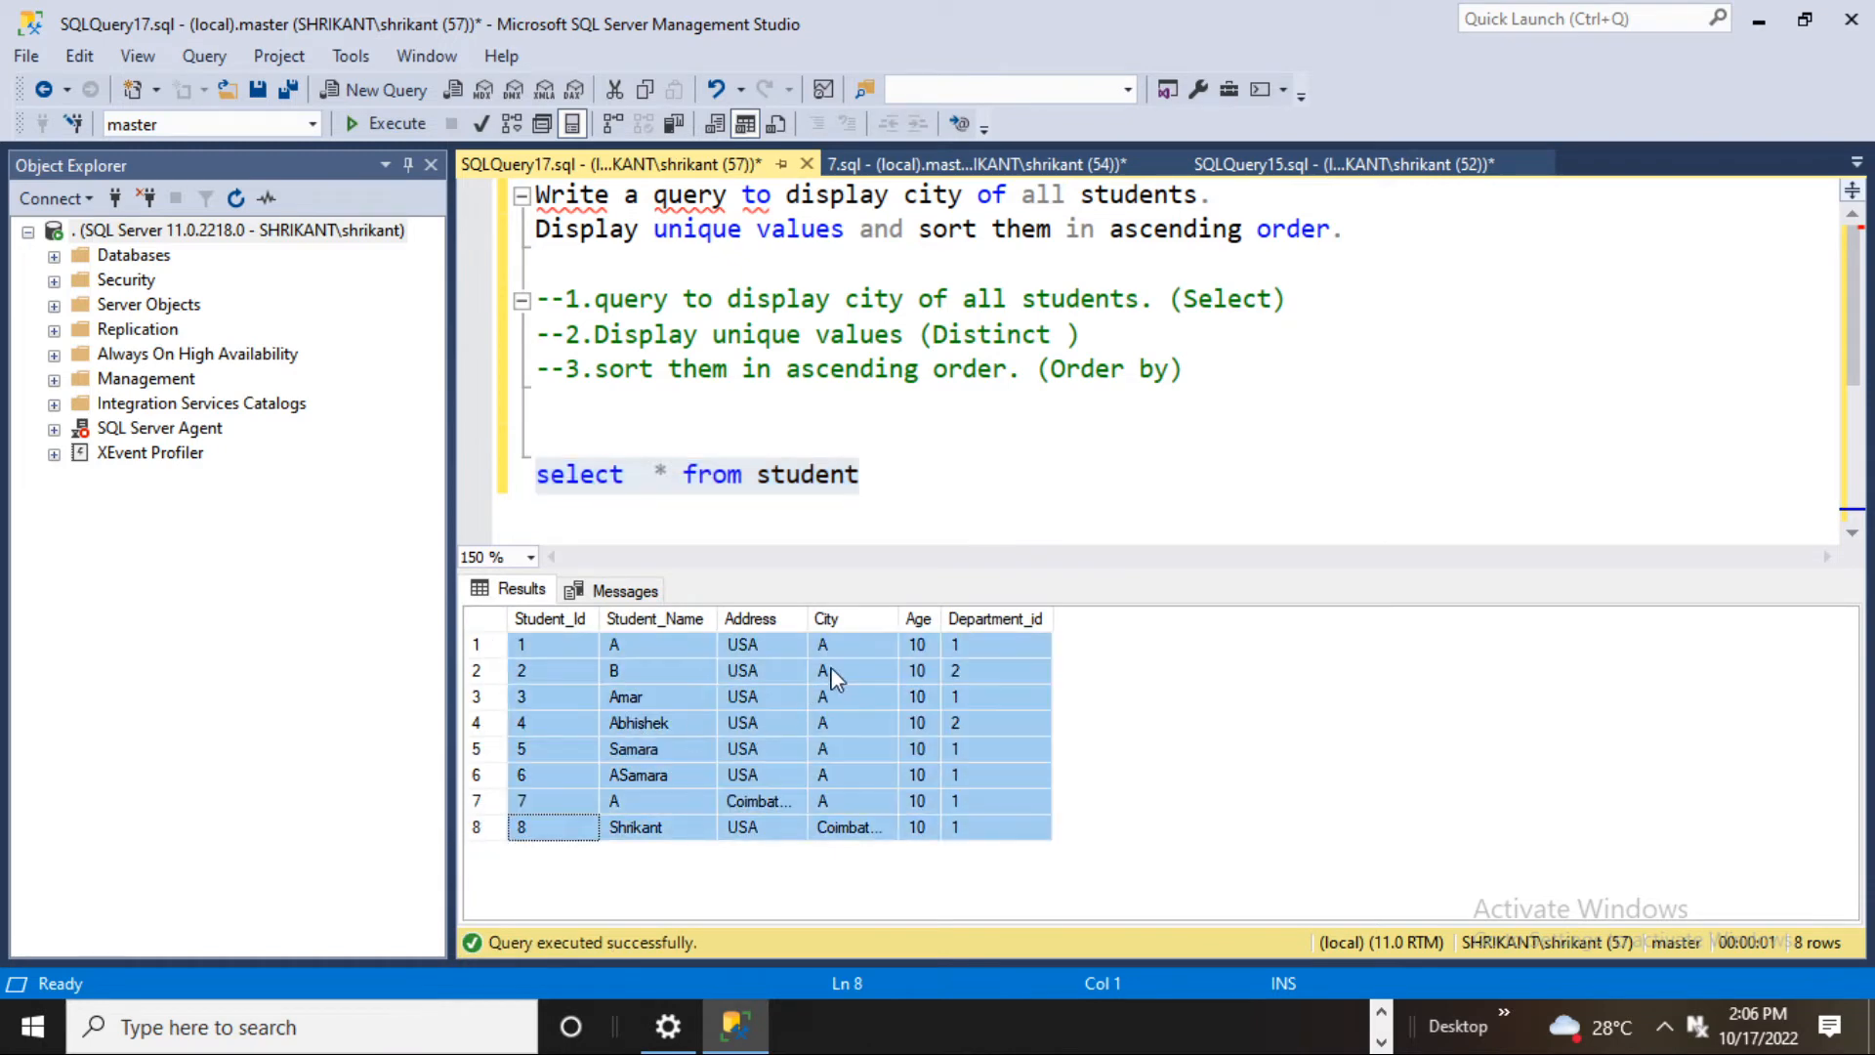
Inspect the City values in the results, then select the asterisk for replacement.
{"action": "left_click", "coordinate": [852, 644]}
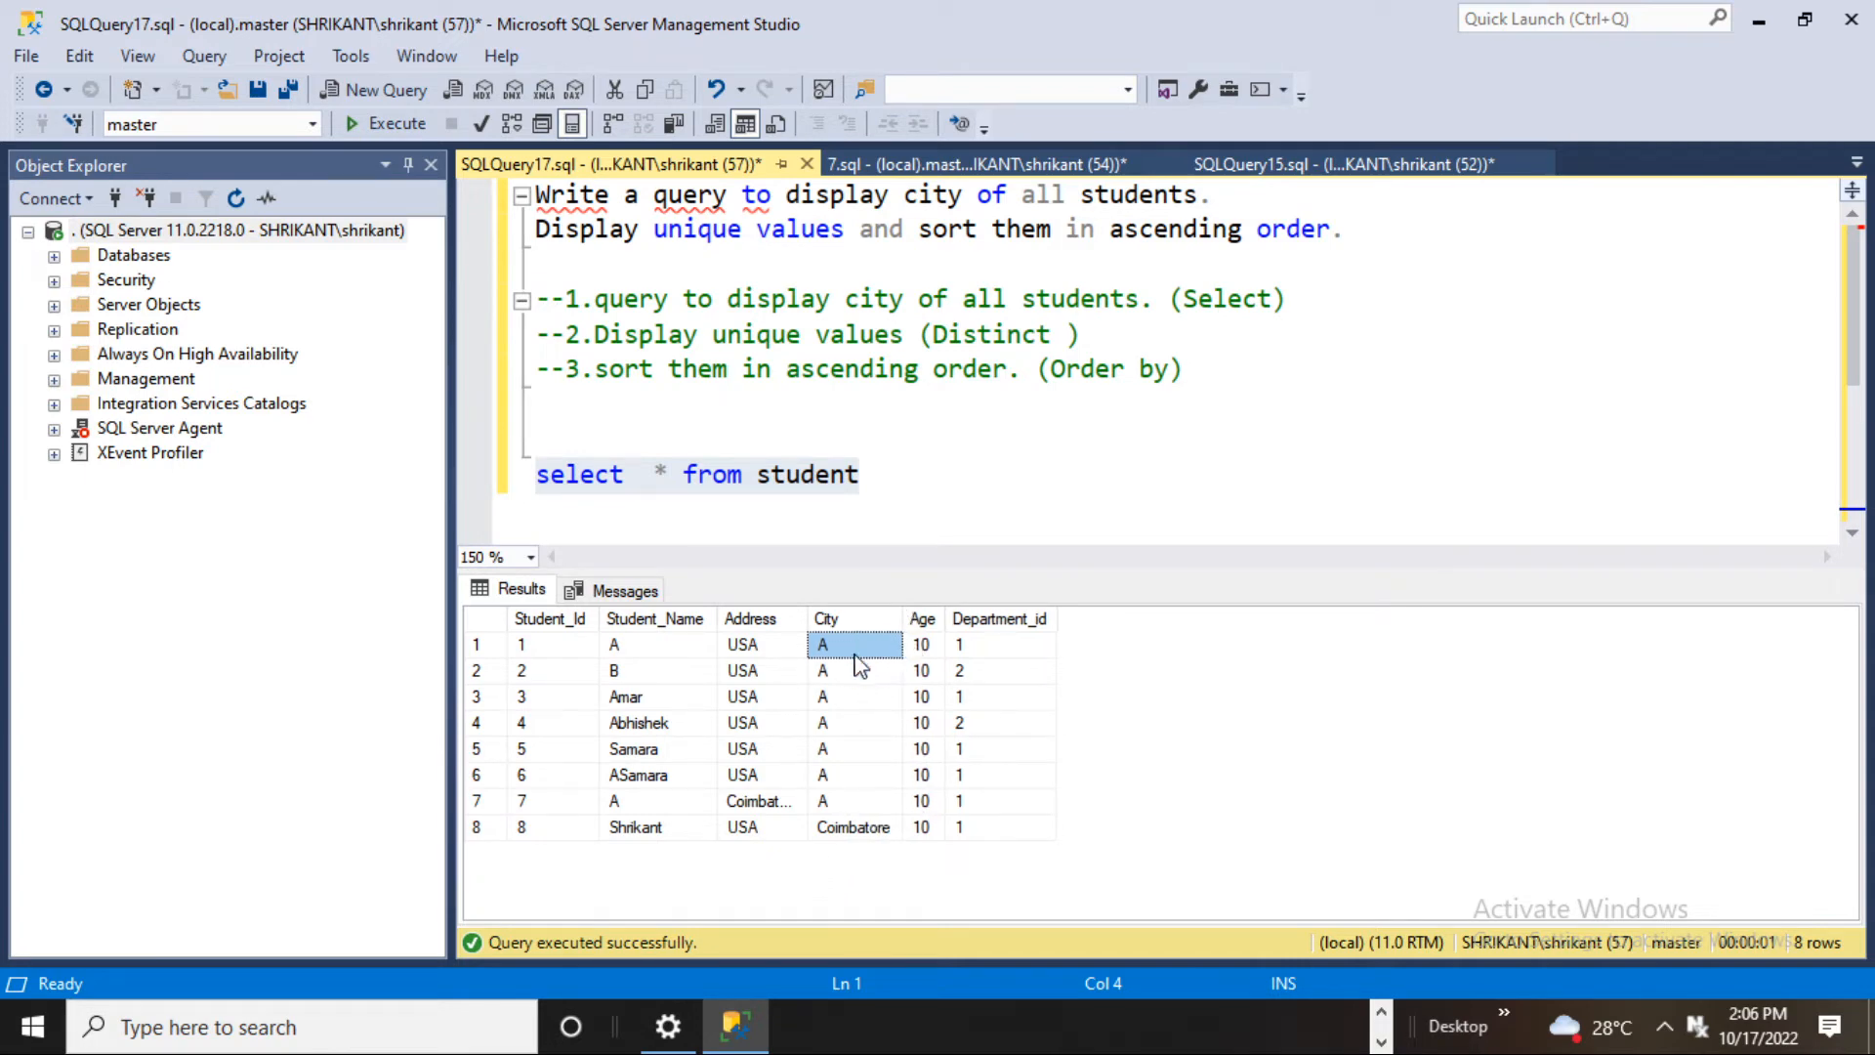
{"action": "left_click_drag", "start_coordinate": [821, 644], "coordinate": [821, 697]}
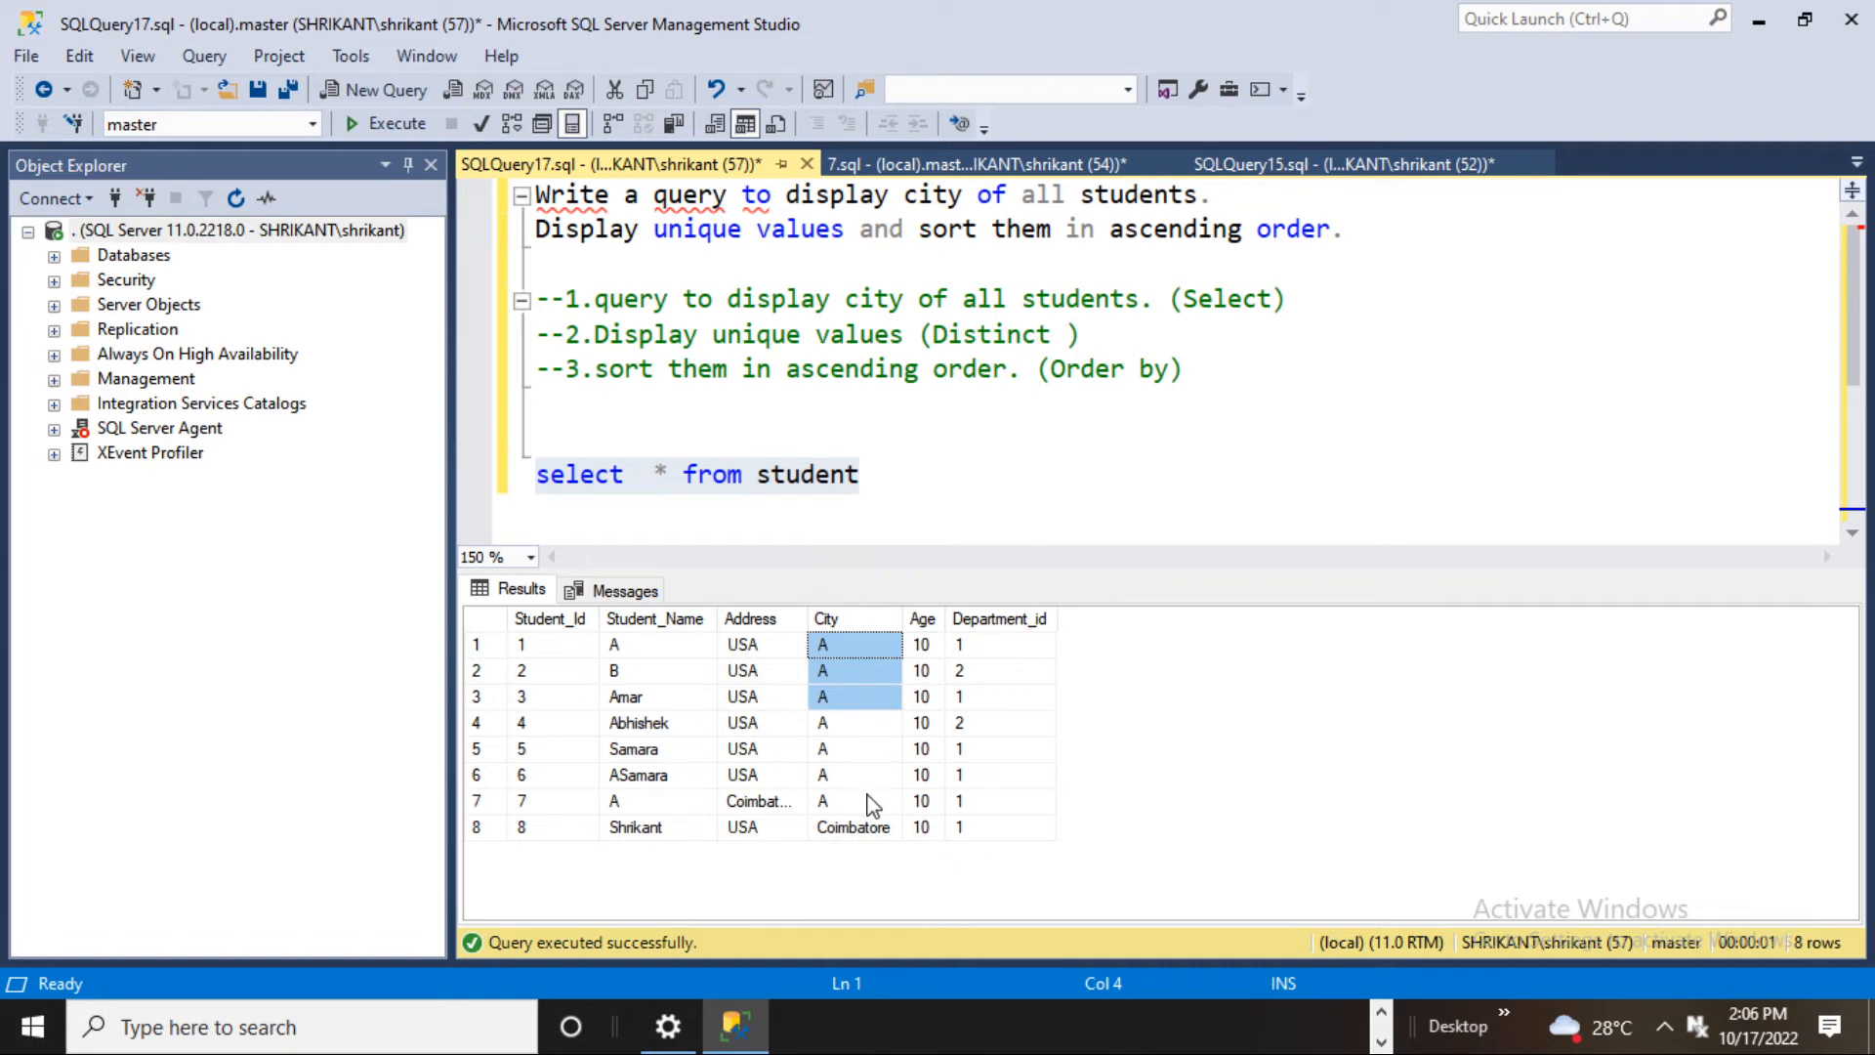
{"action": "left_click", "coordinate": [853, 826]}
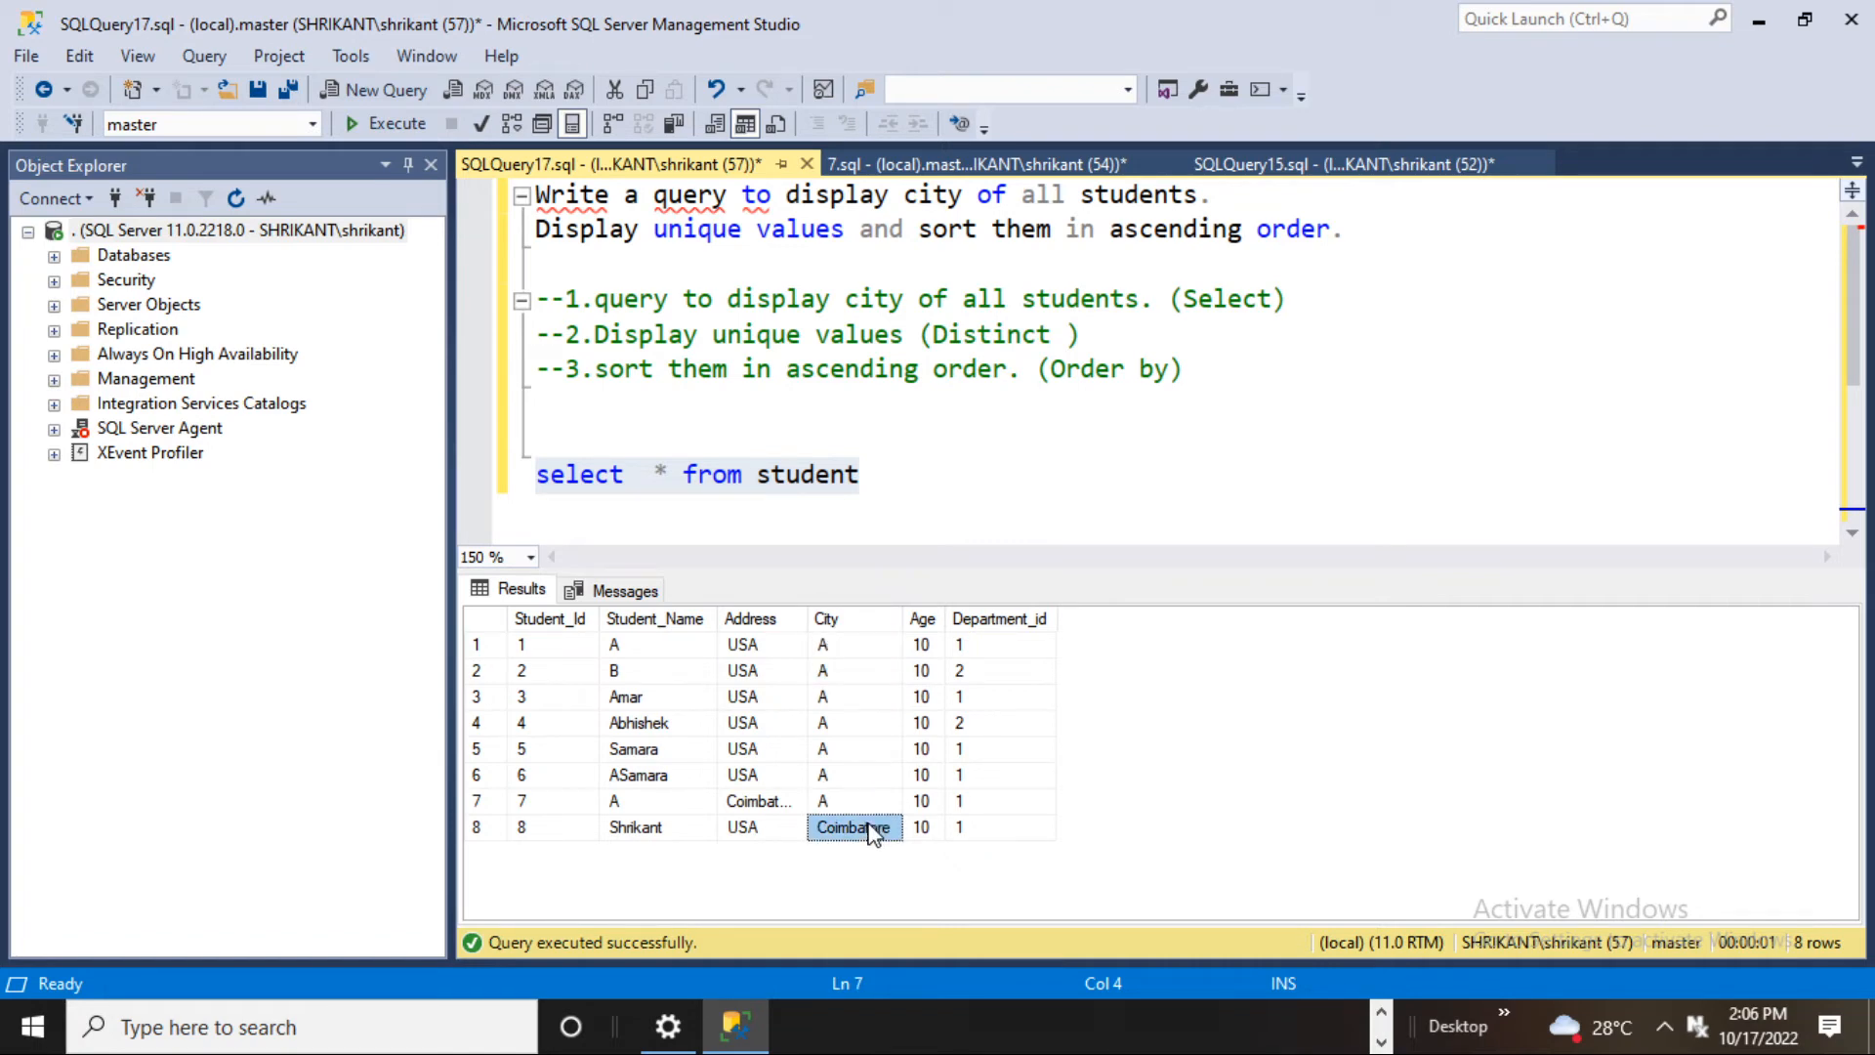
{"action": "mouse_move", "coordinate": [915, 634]}
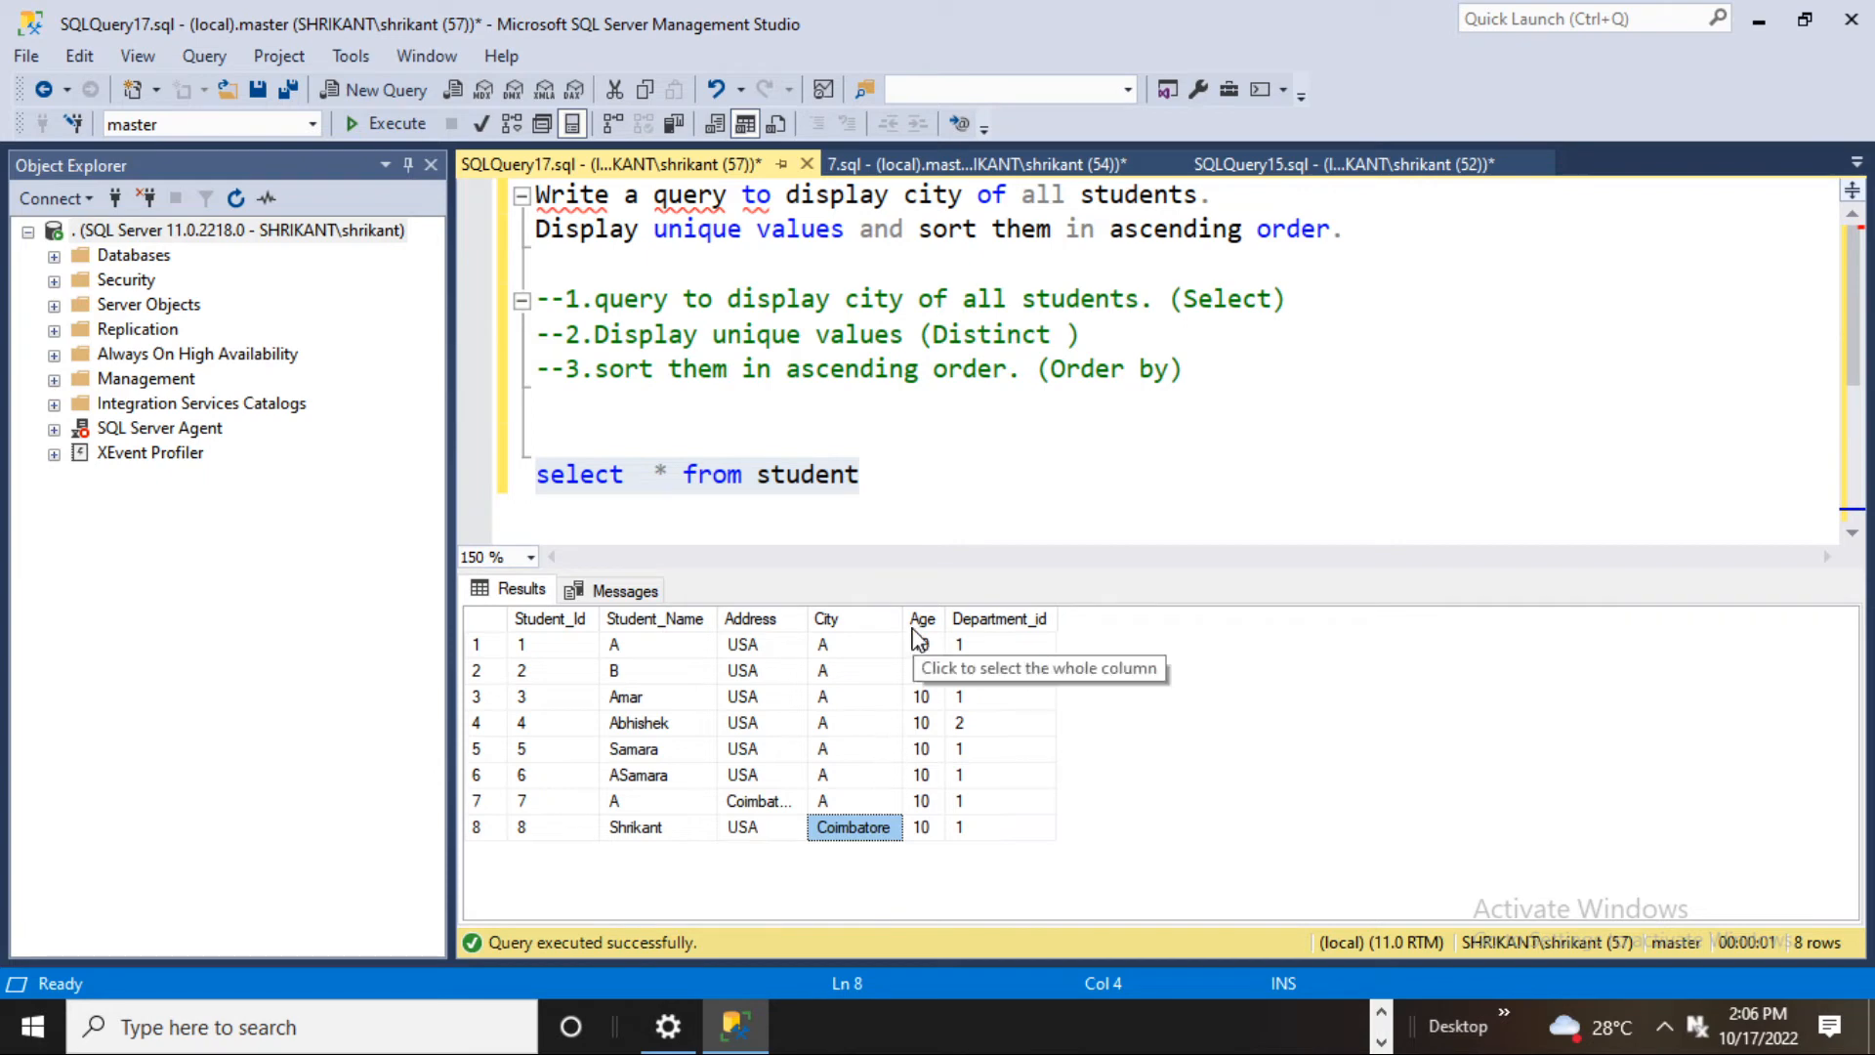
{"action": "triple_click", "coordinate": [693, 473]}
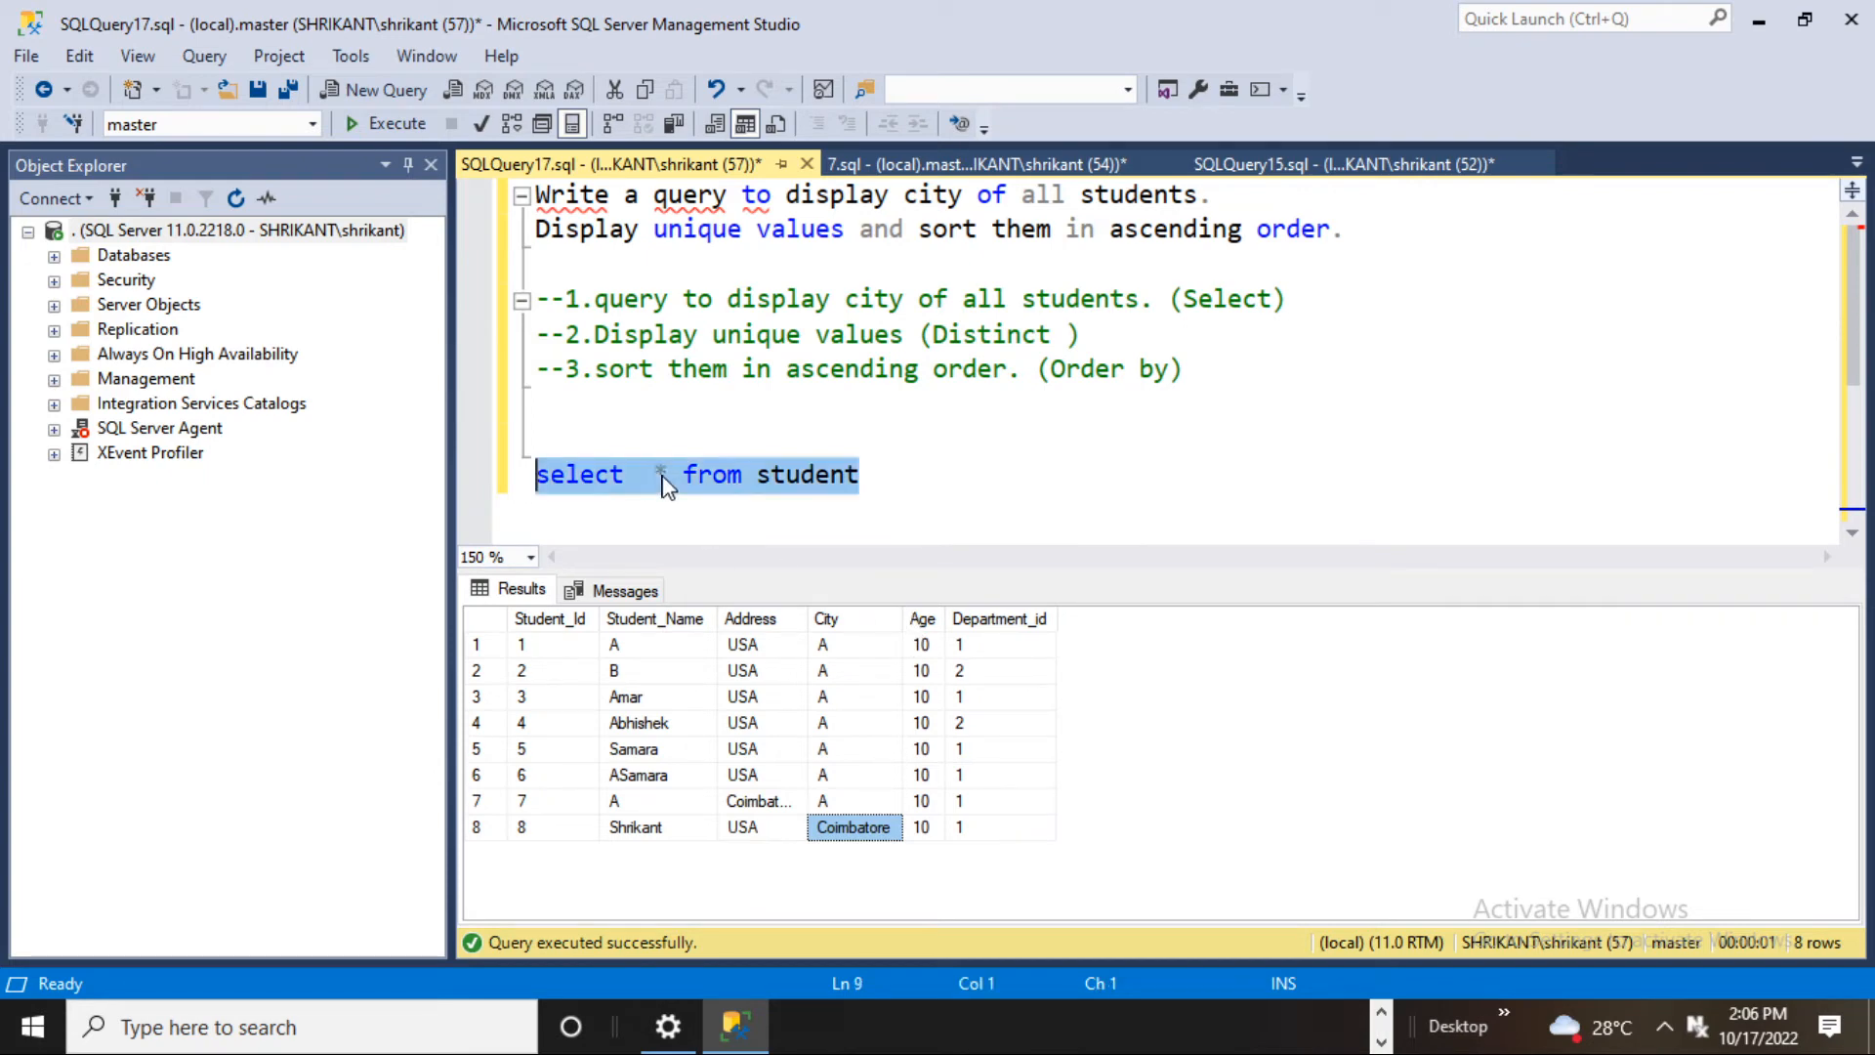
Rewrite the query as 'select distinct city from student order by city asc'.
{"action": "type", "text": "c"}
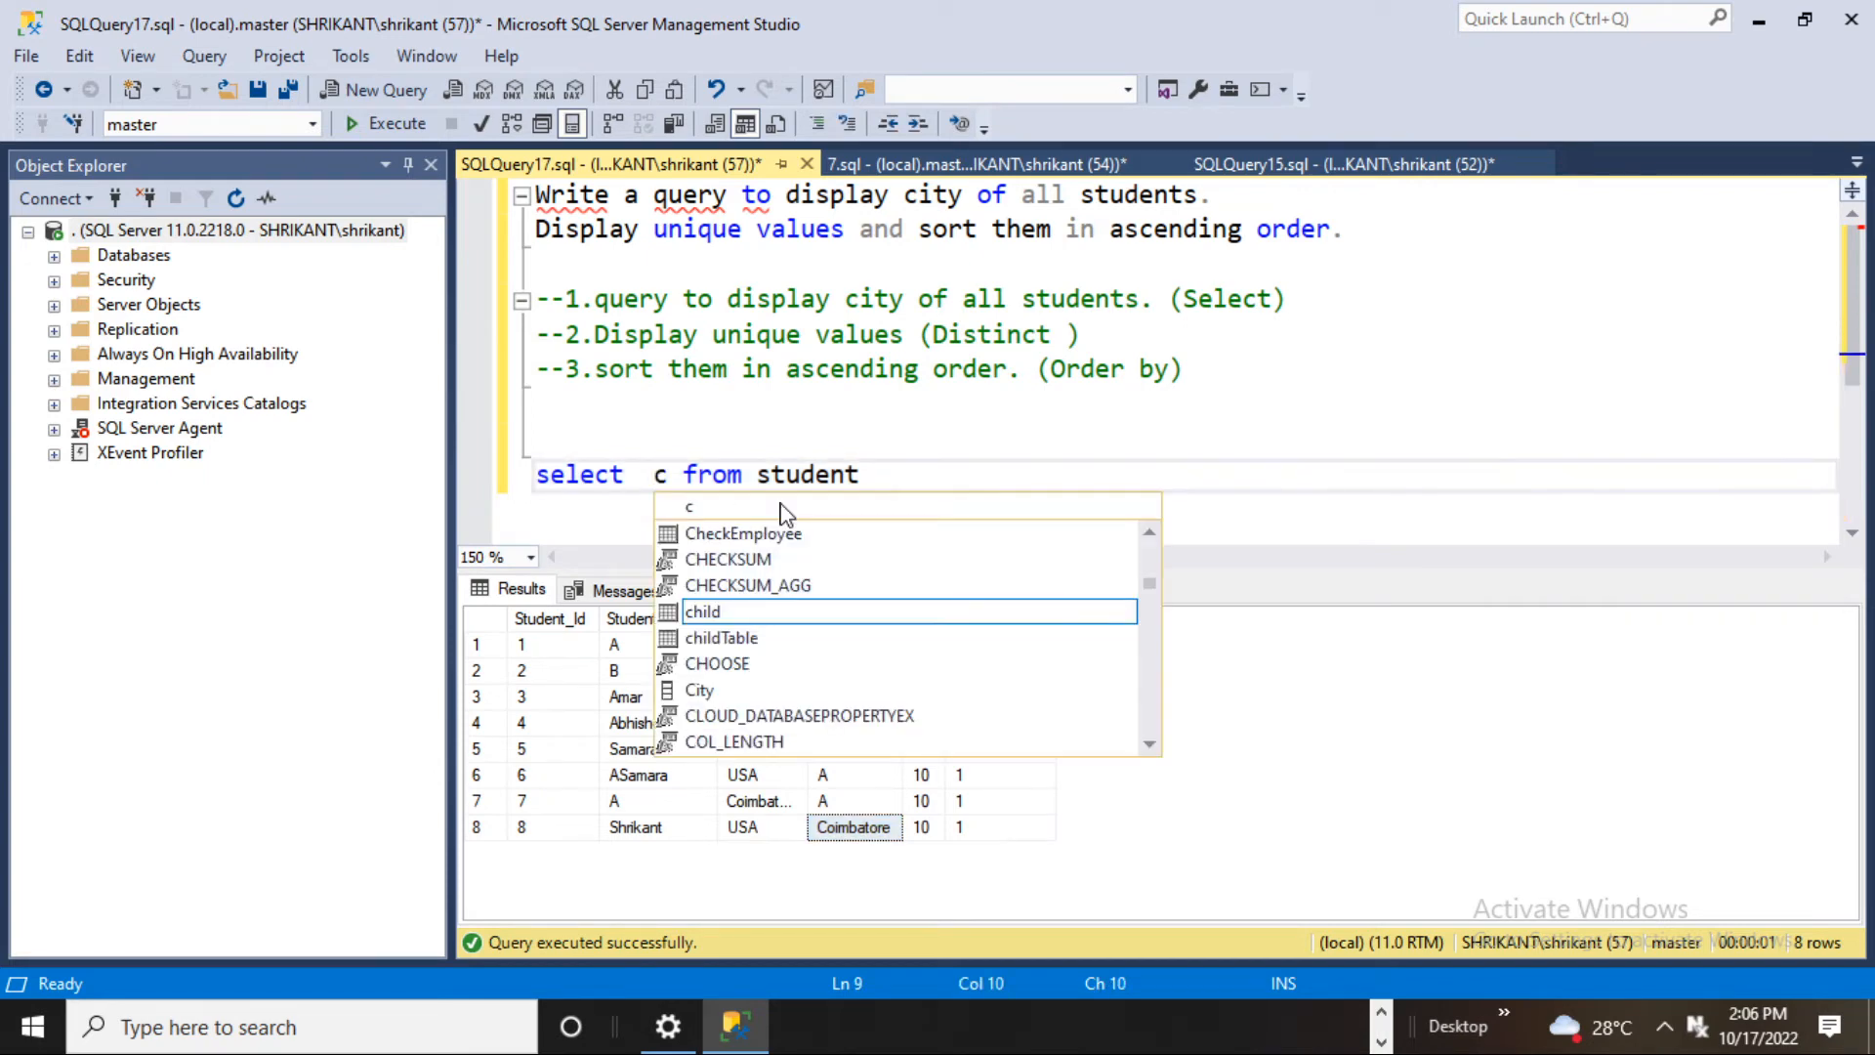
{"action": "type", "text": "ity"}
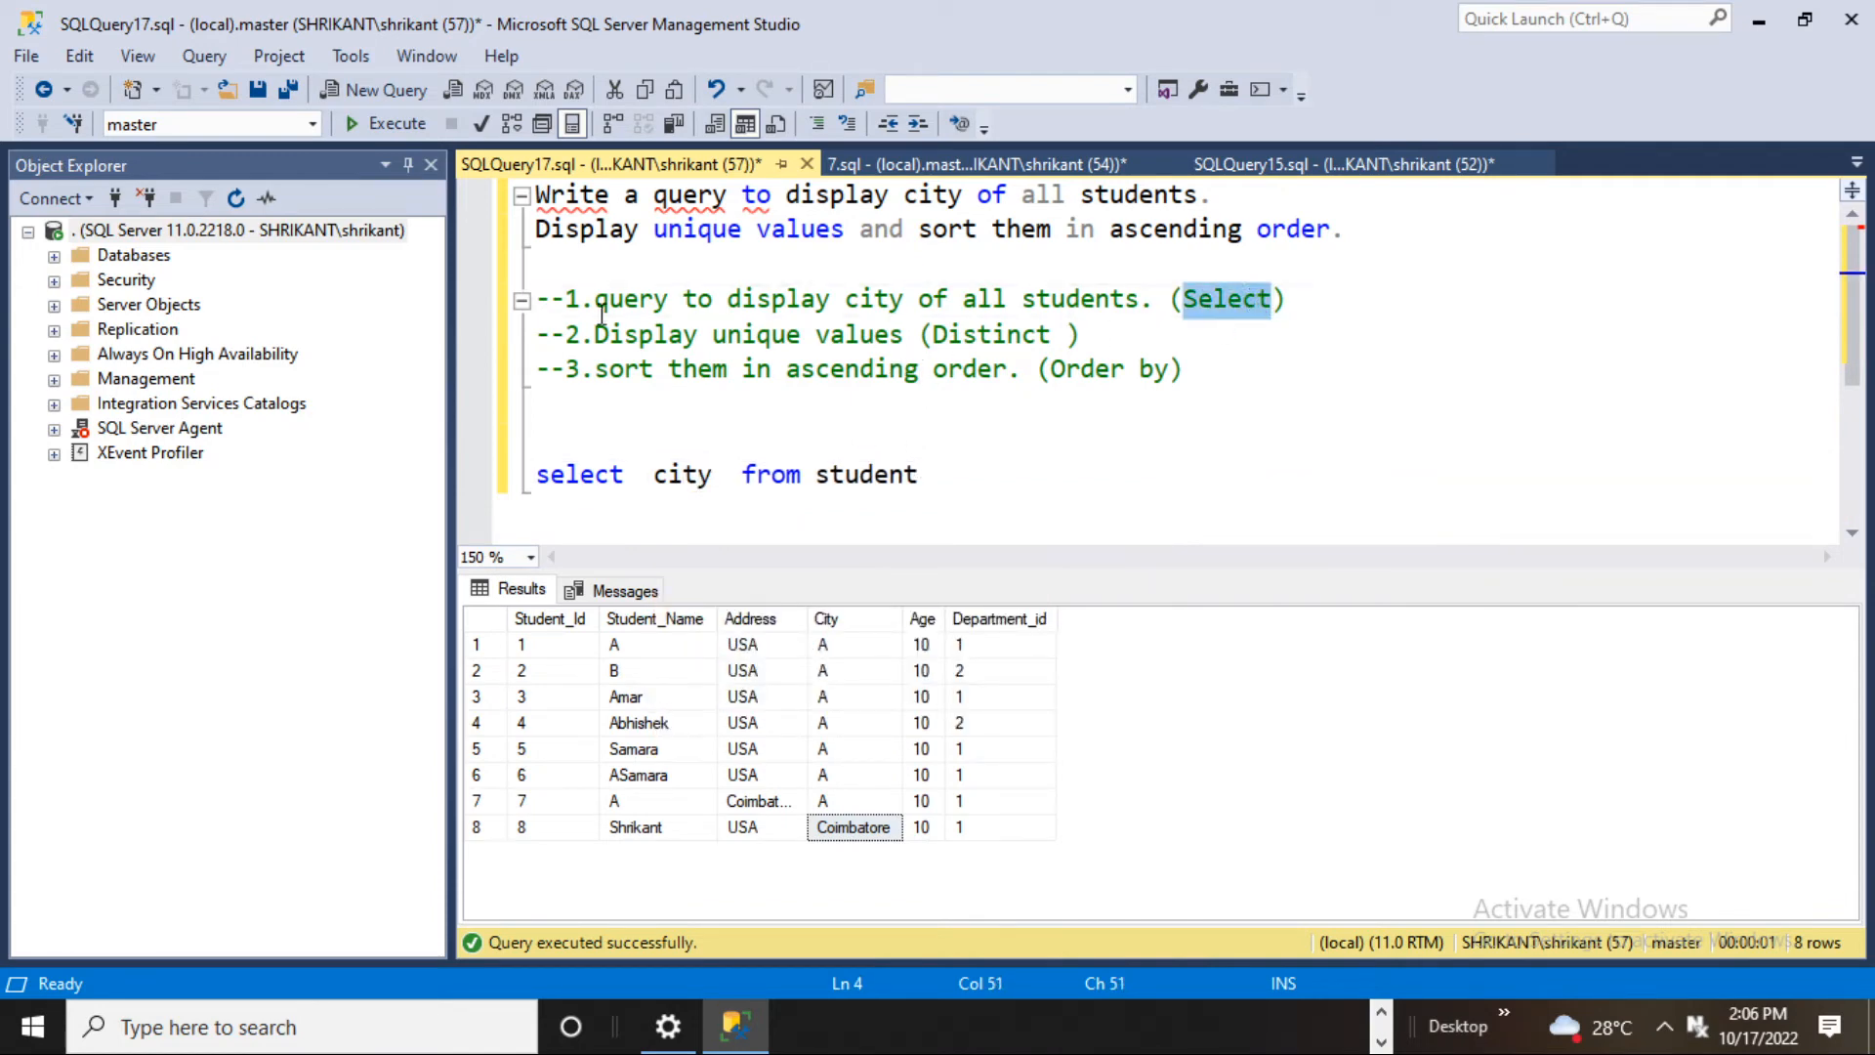
{"action": "left_click", "coordinate": [1179, 368]}
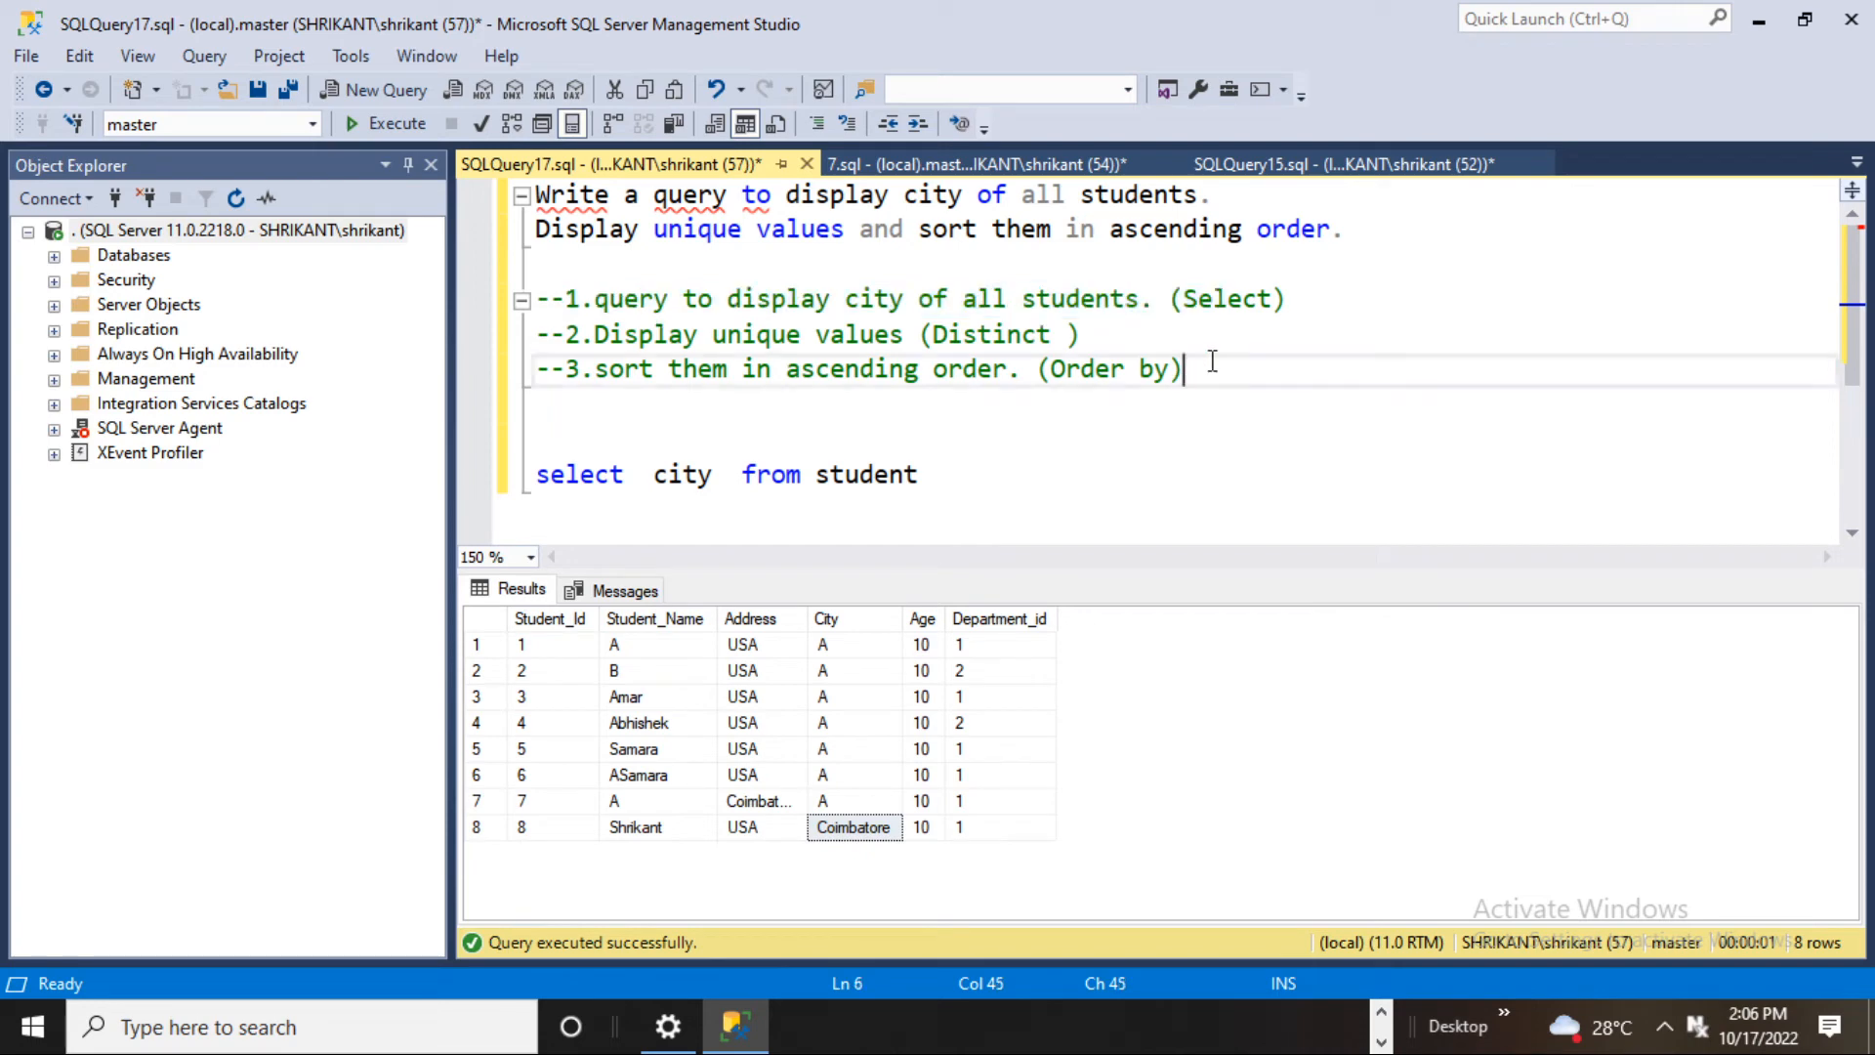
{"action": "type", "text": "o"}
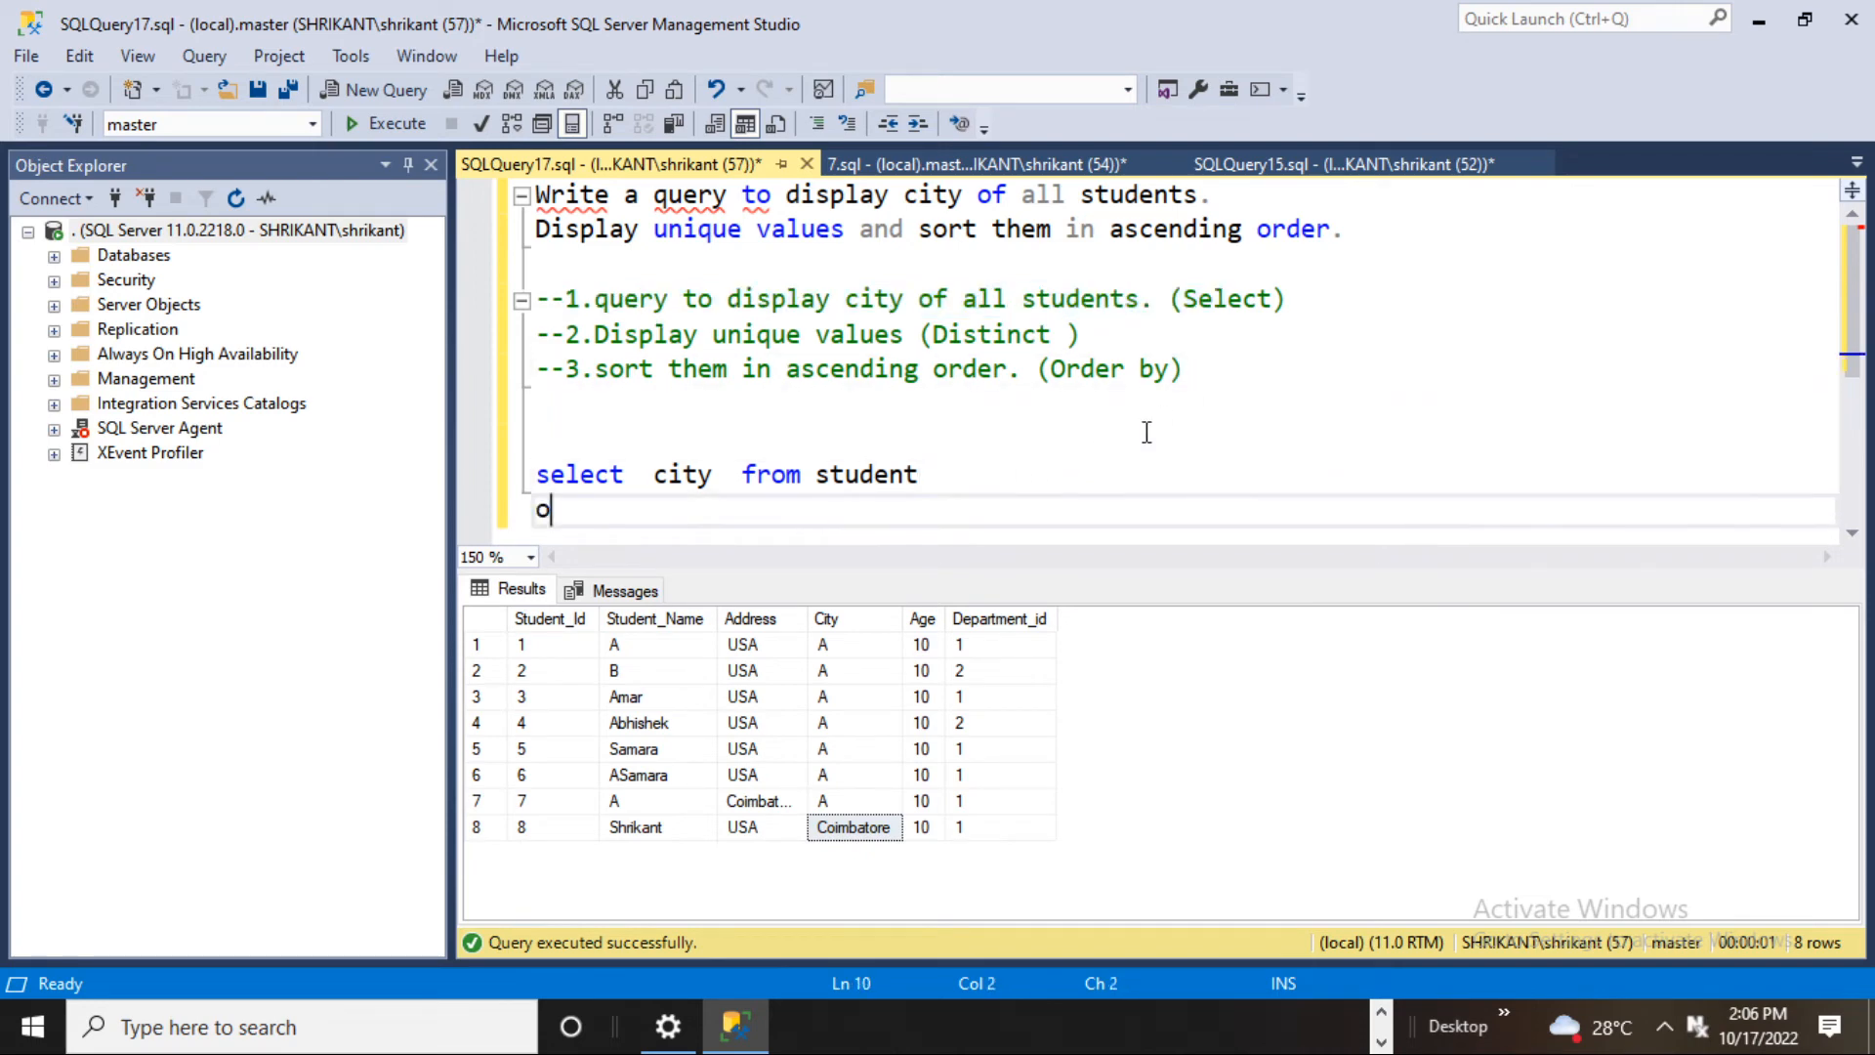
{"action": "type", "text": "rder by"}
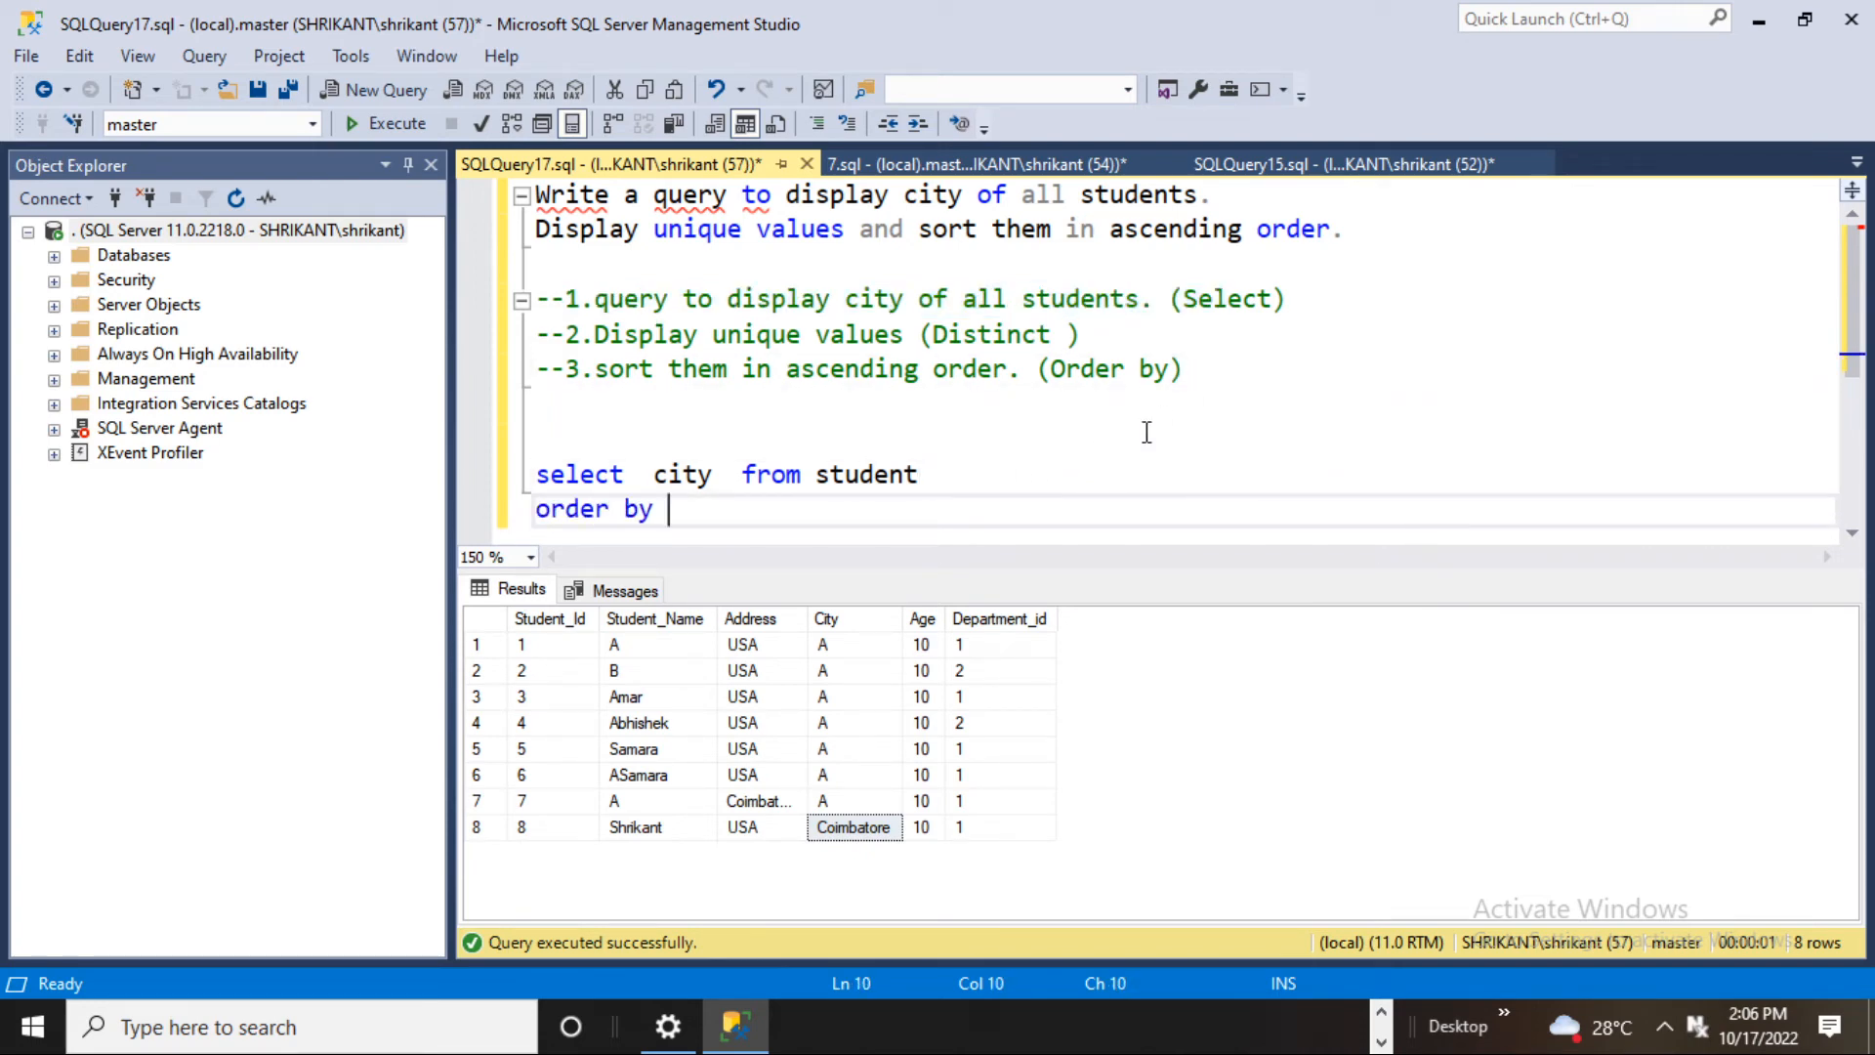
{"action": "type", "text": "city a"}
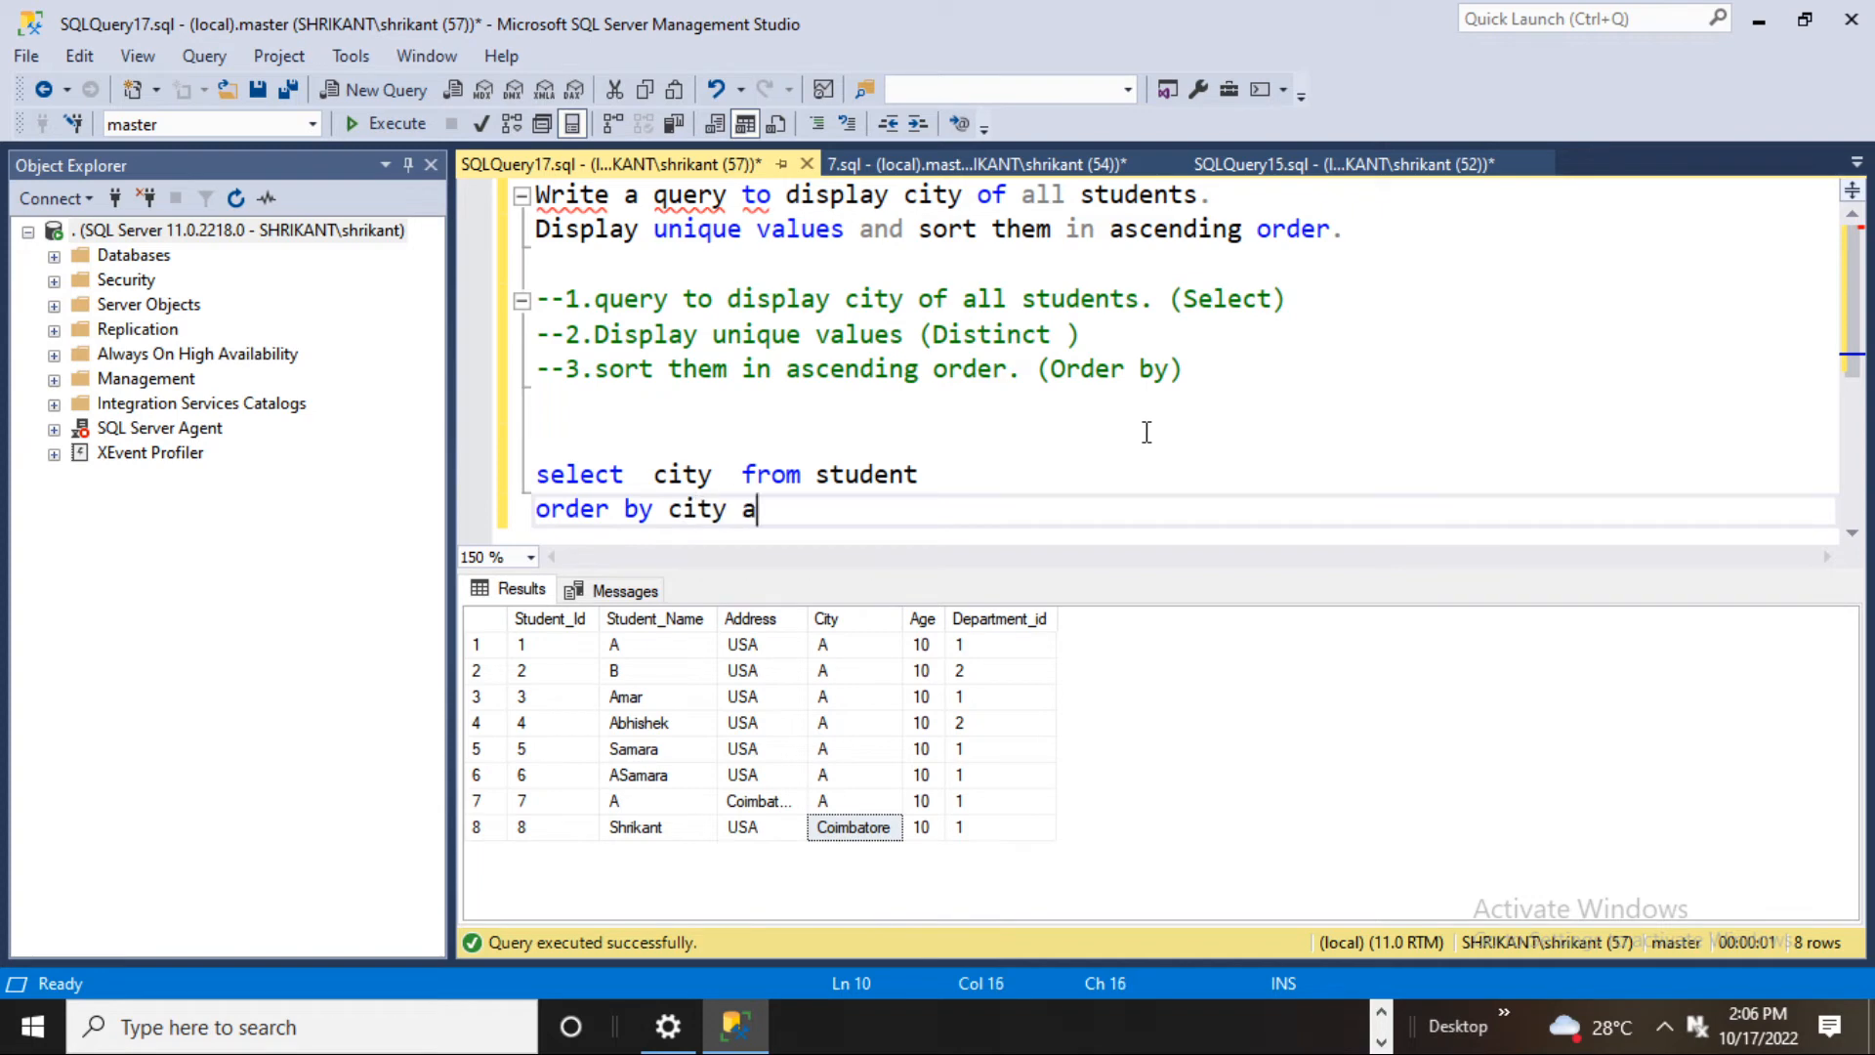
{"action": "type", "text": "sc"}
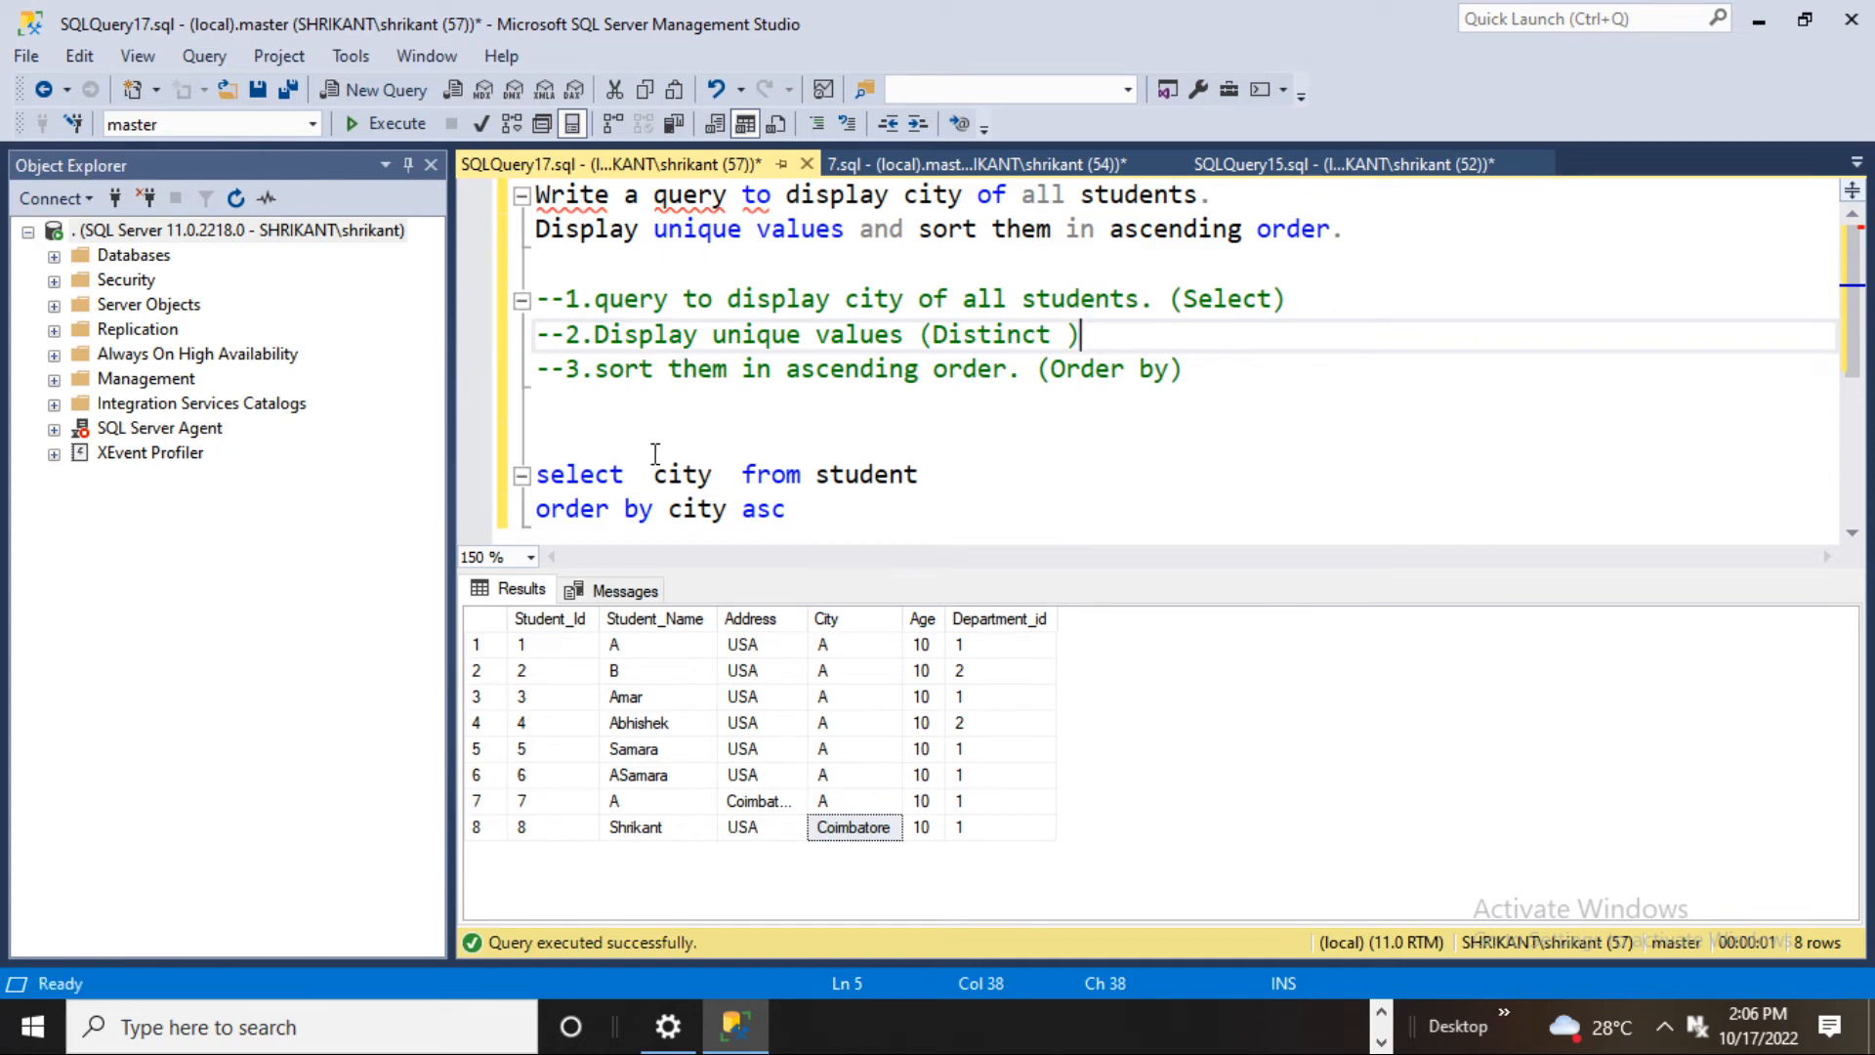
{"action": "type", "text": "distin"}
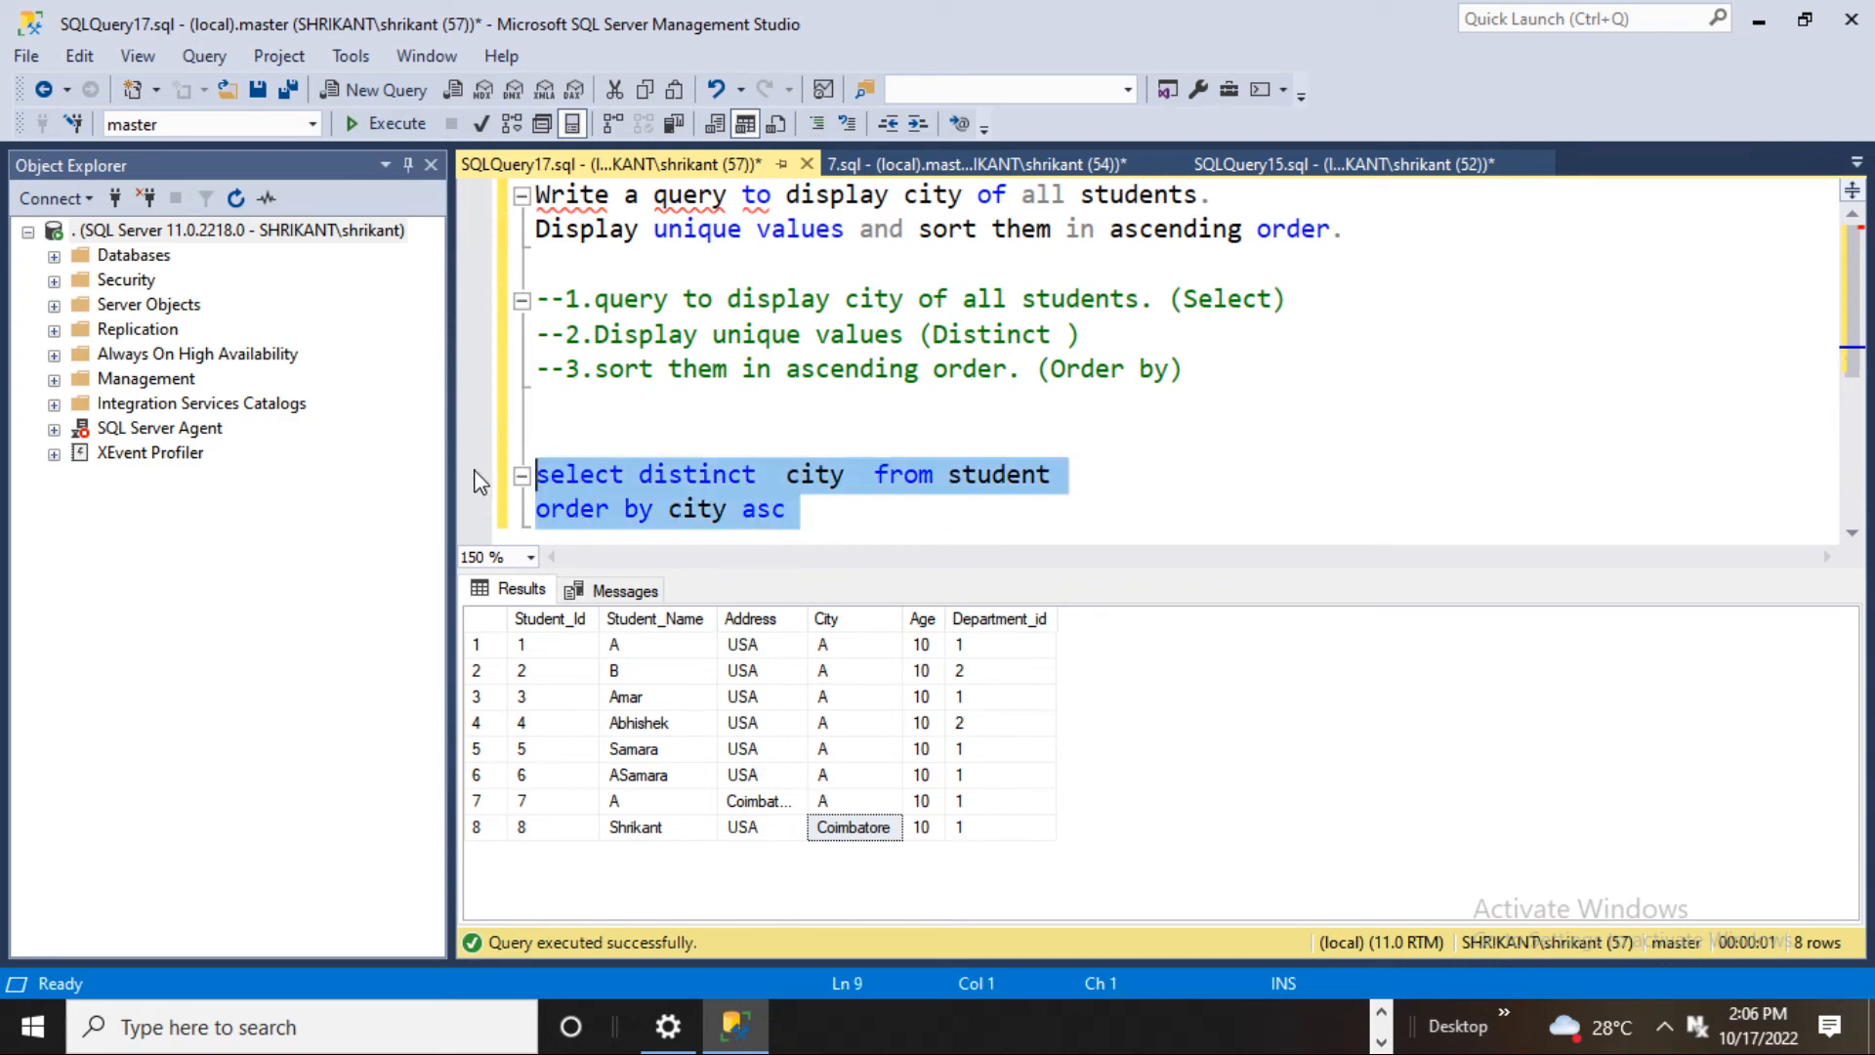
Run the distinct city query and select the two returned cities, A and Coimbatore.
{"action": "left_click", "coordinate": [915, 380]}
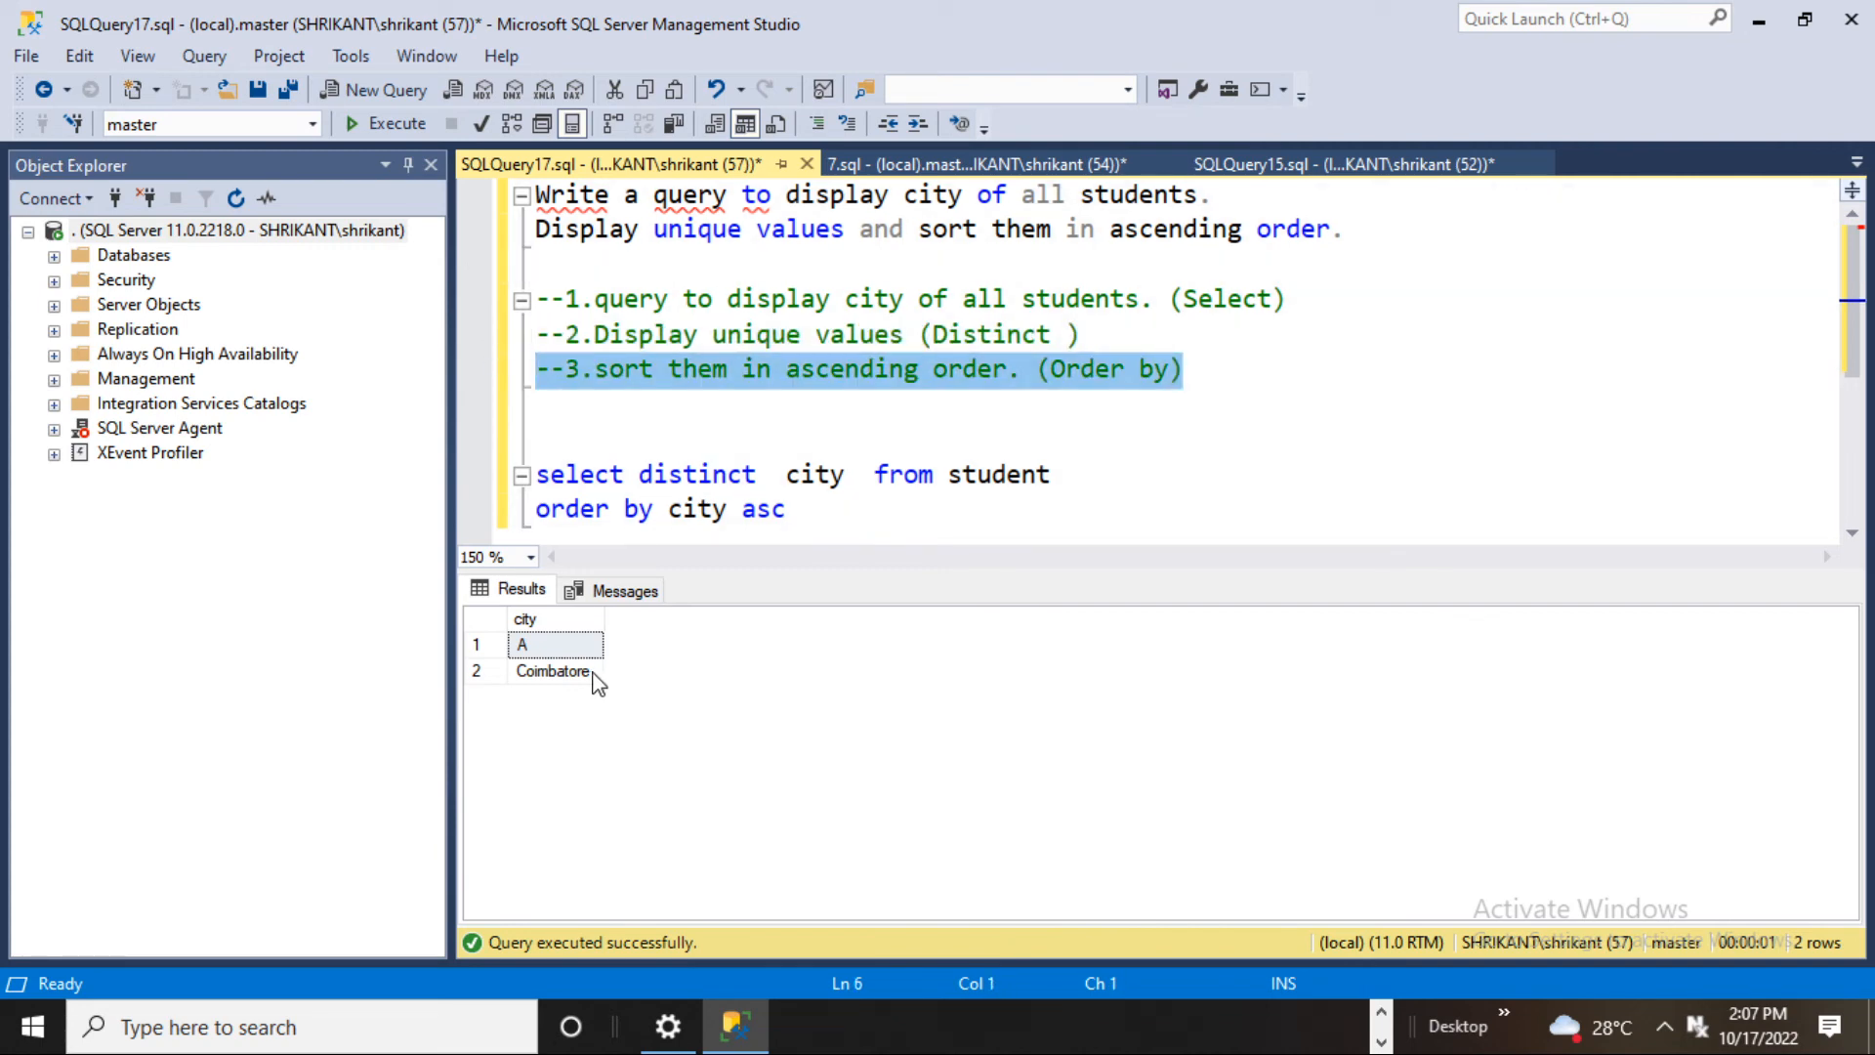
{"action": "left_click", "coordinate": [552, 671]}
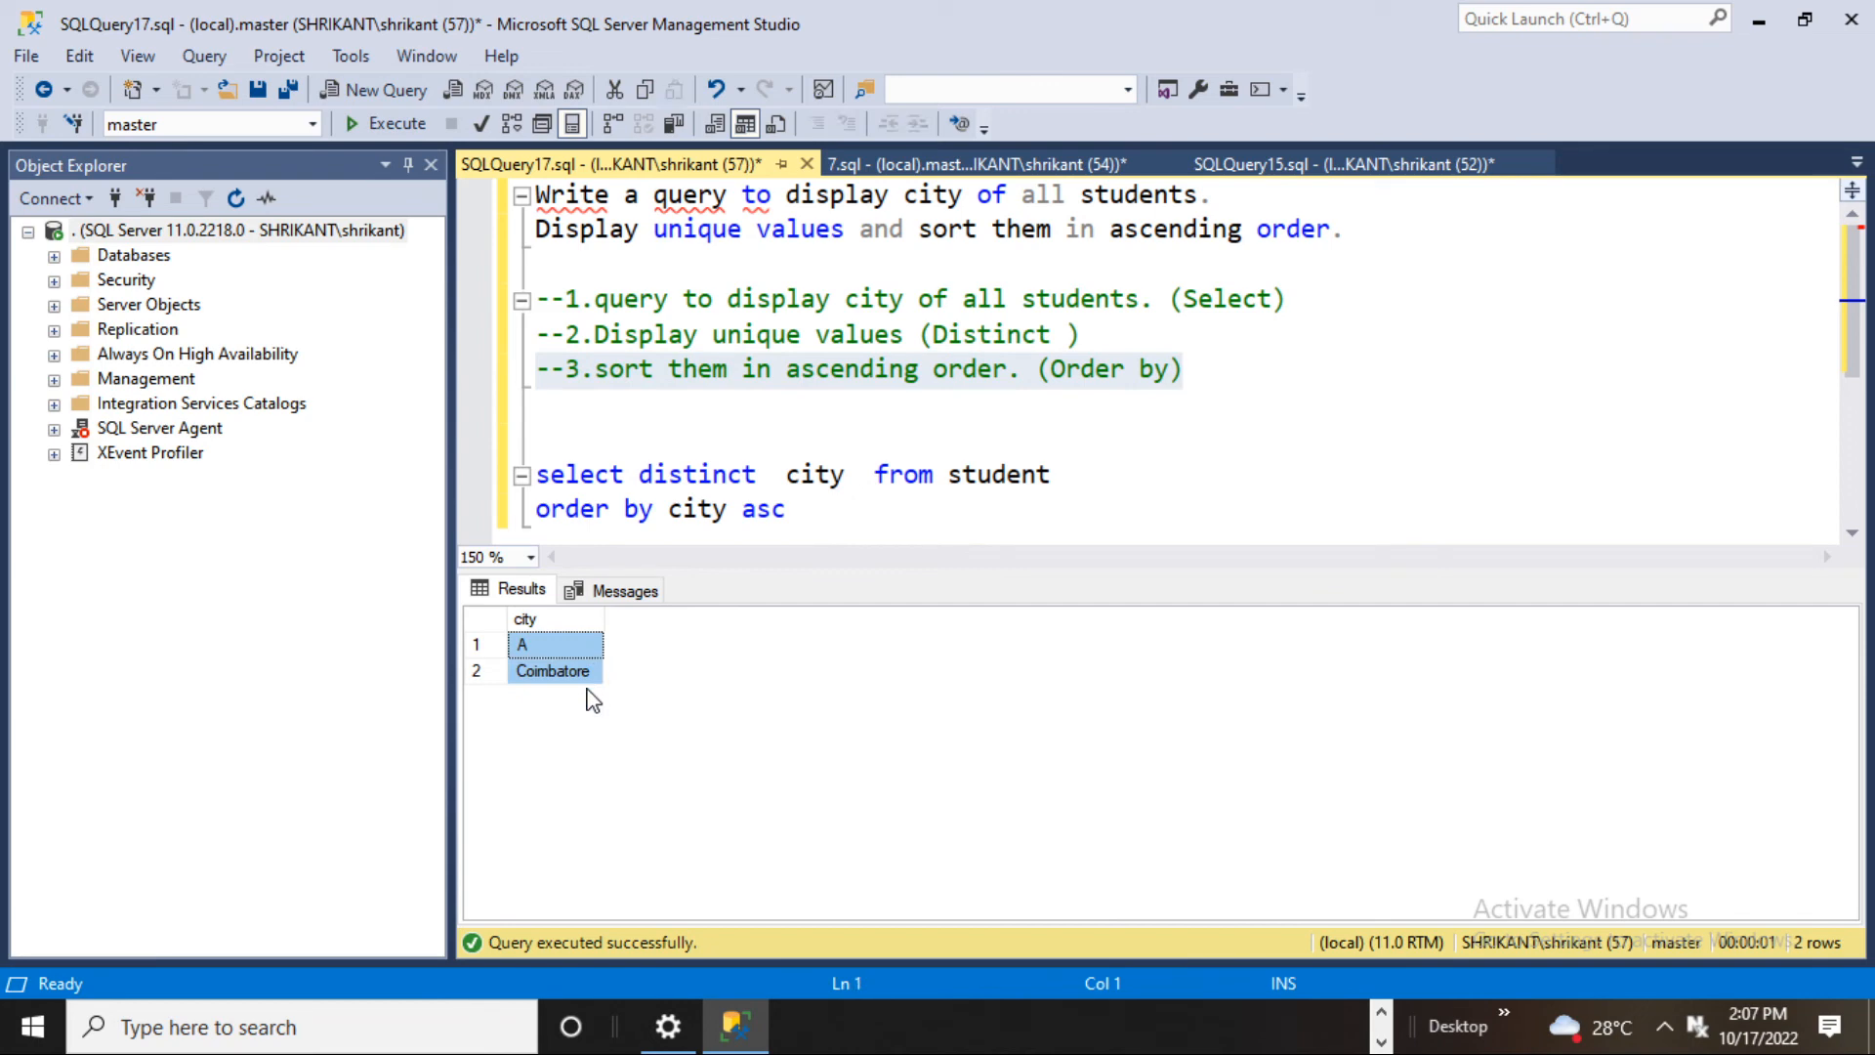
{"action": "mouse_move", "coordinate": [595, 703]}
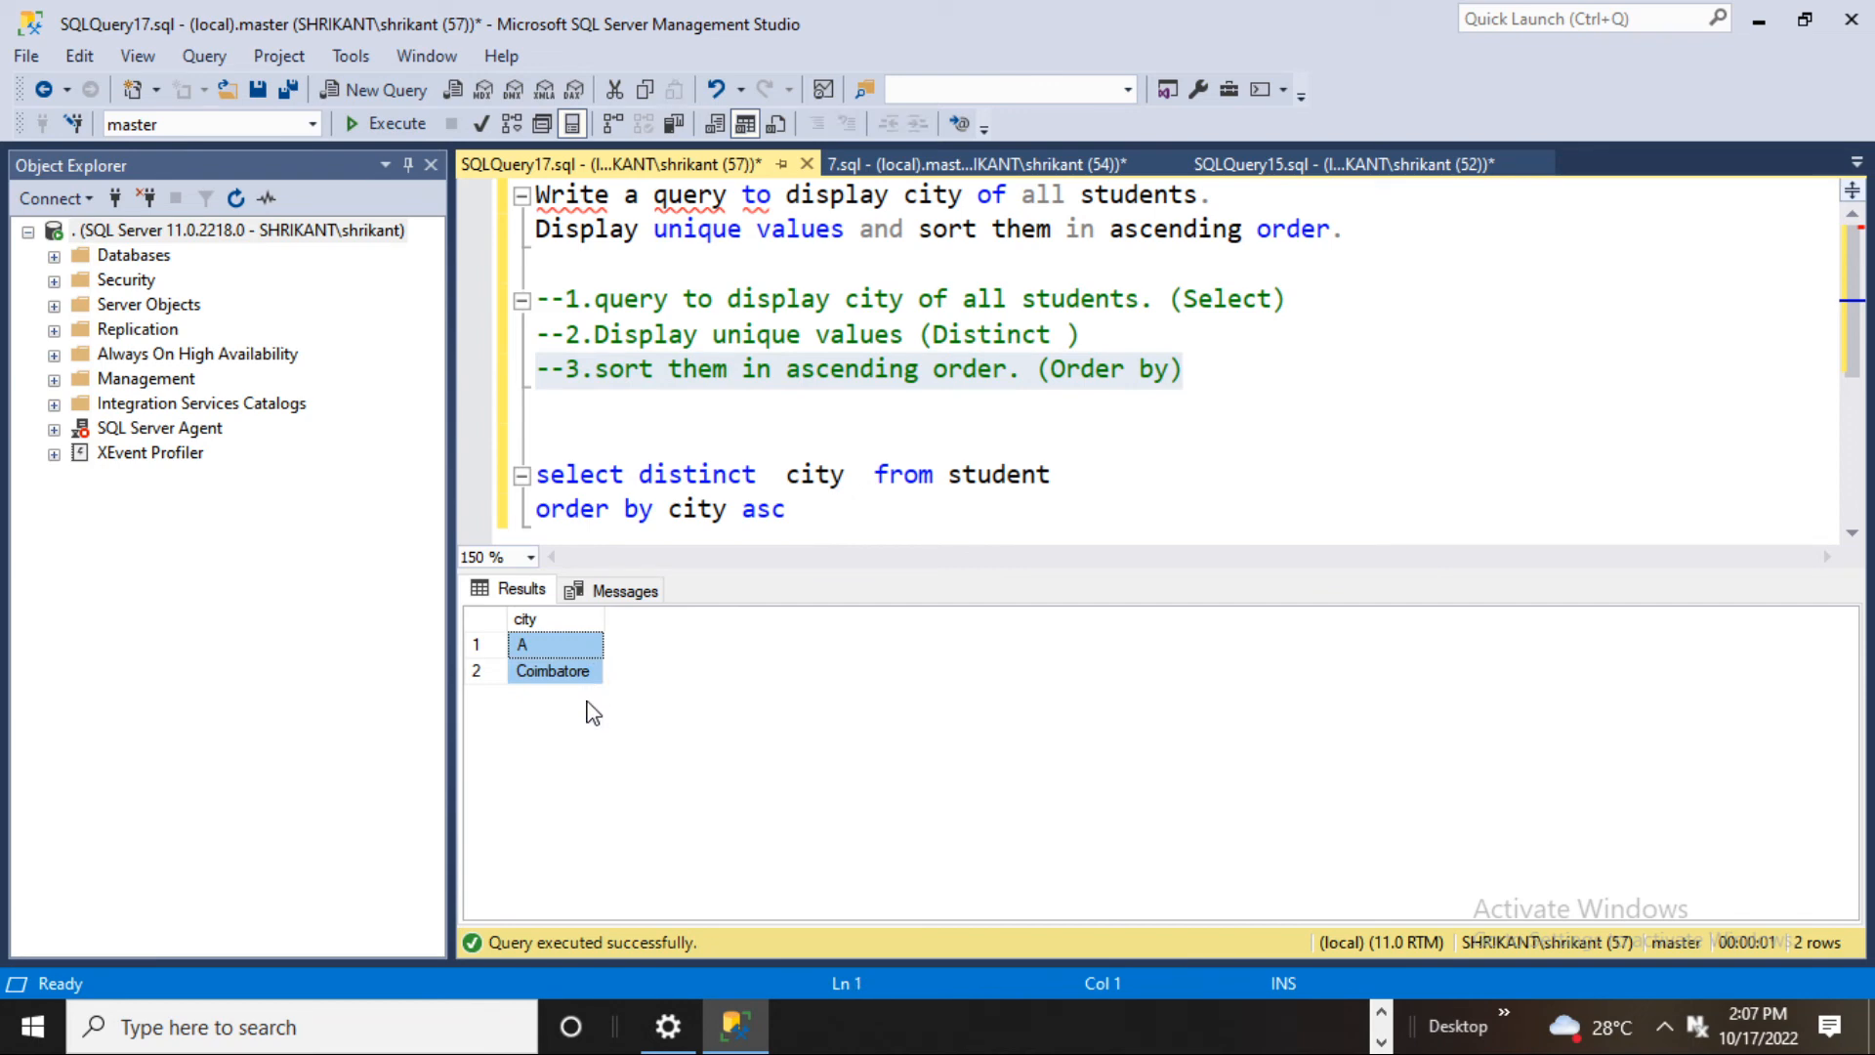
{"action": "mouse_move", "coordinate": [613, 667]}
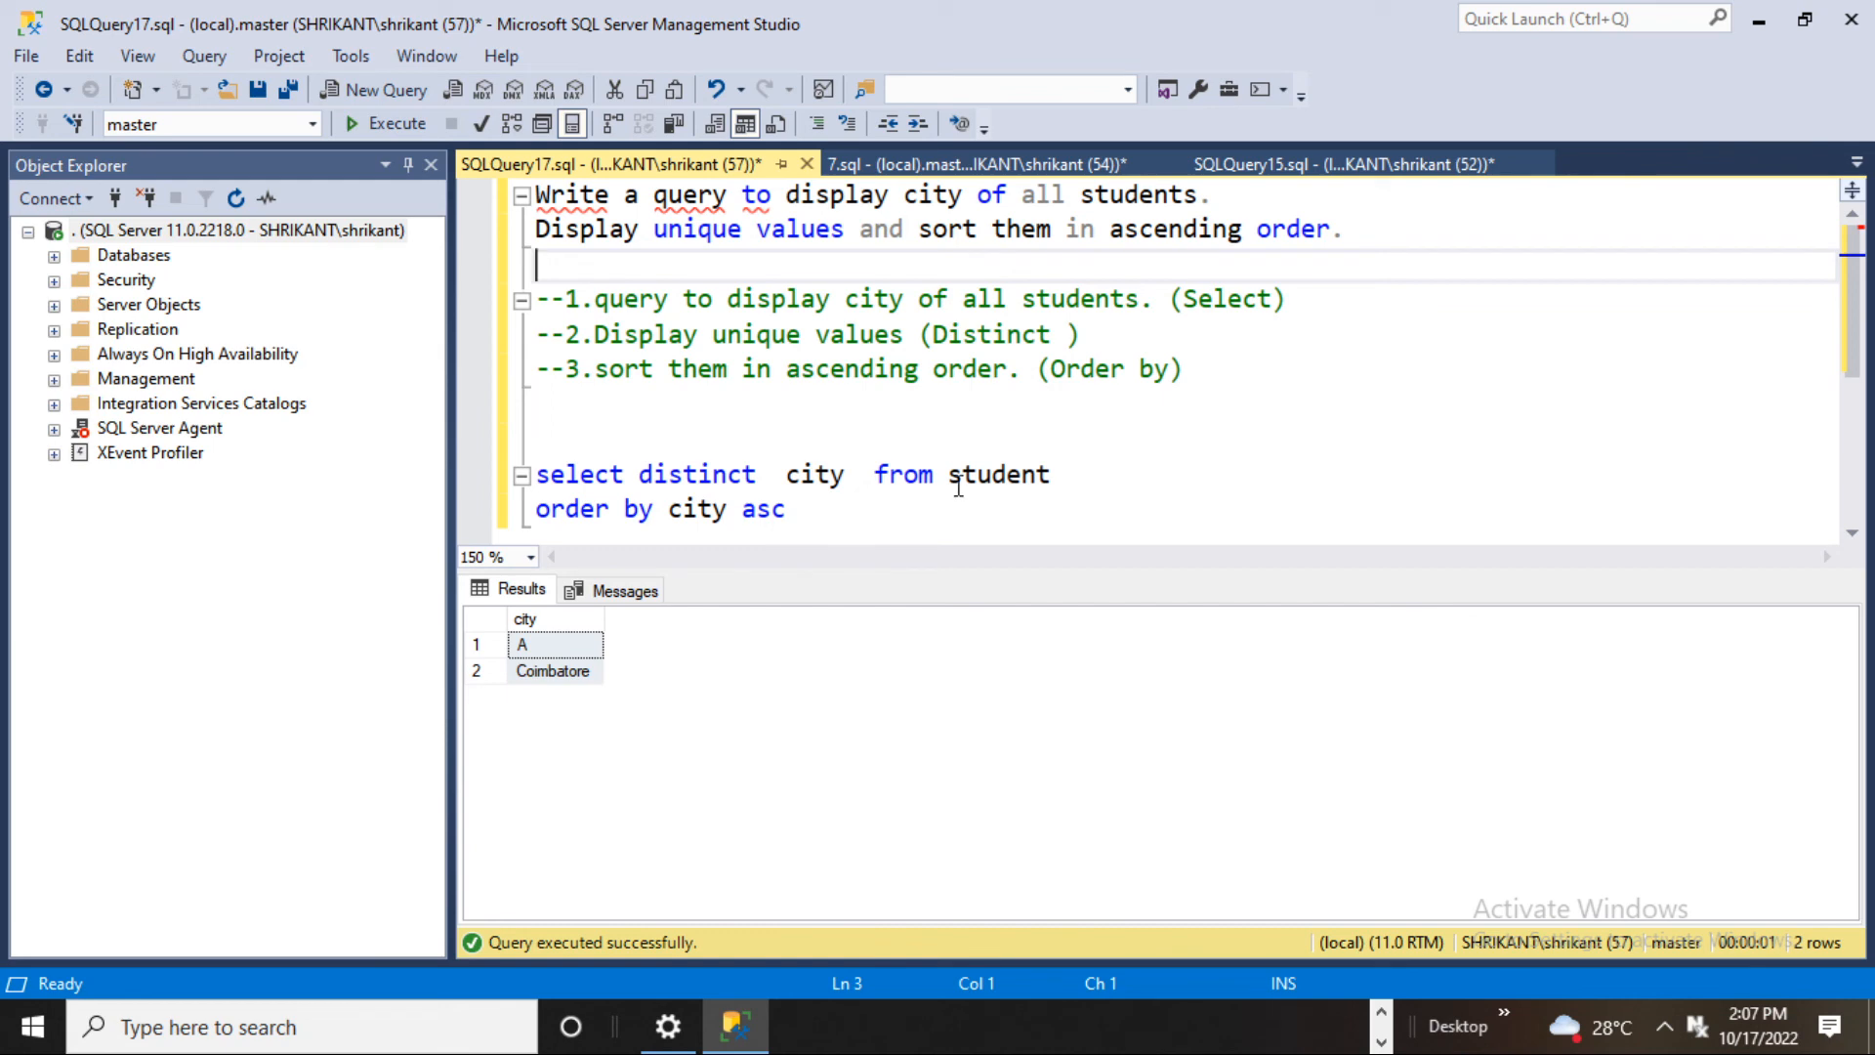
{"action": "mouse_move", "coordinate": [995, 474]}
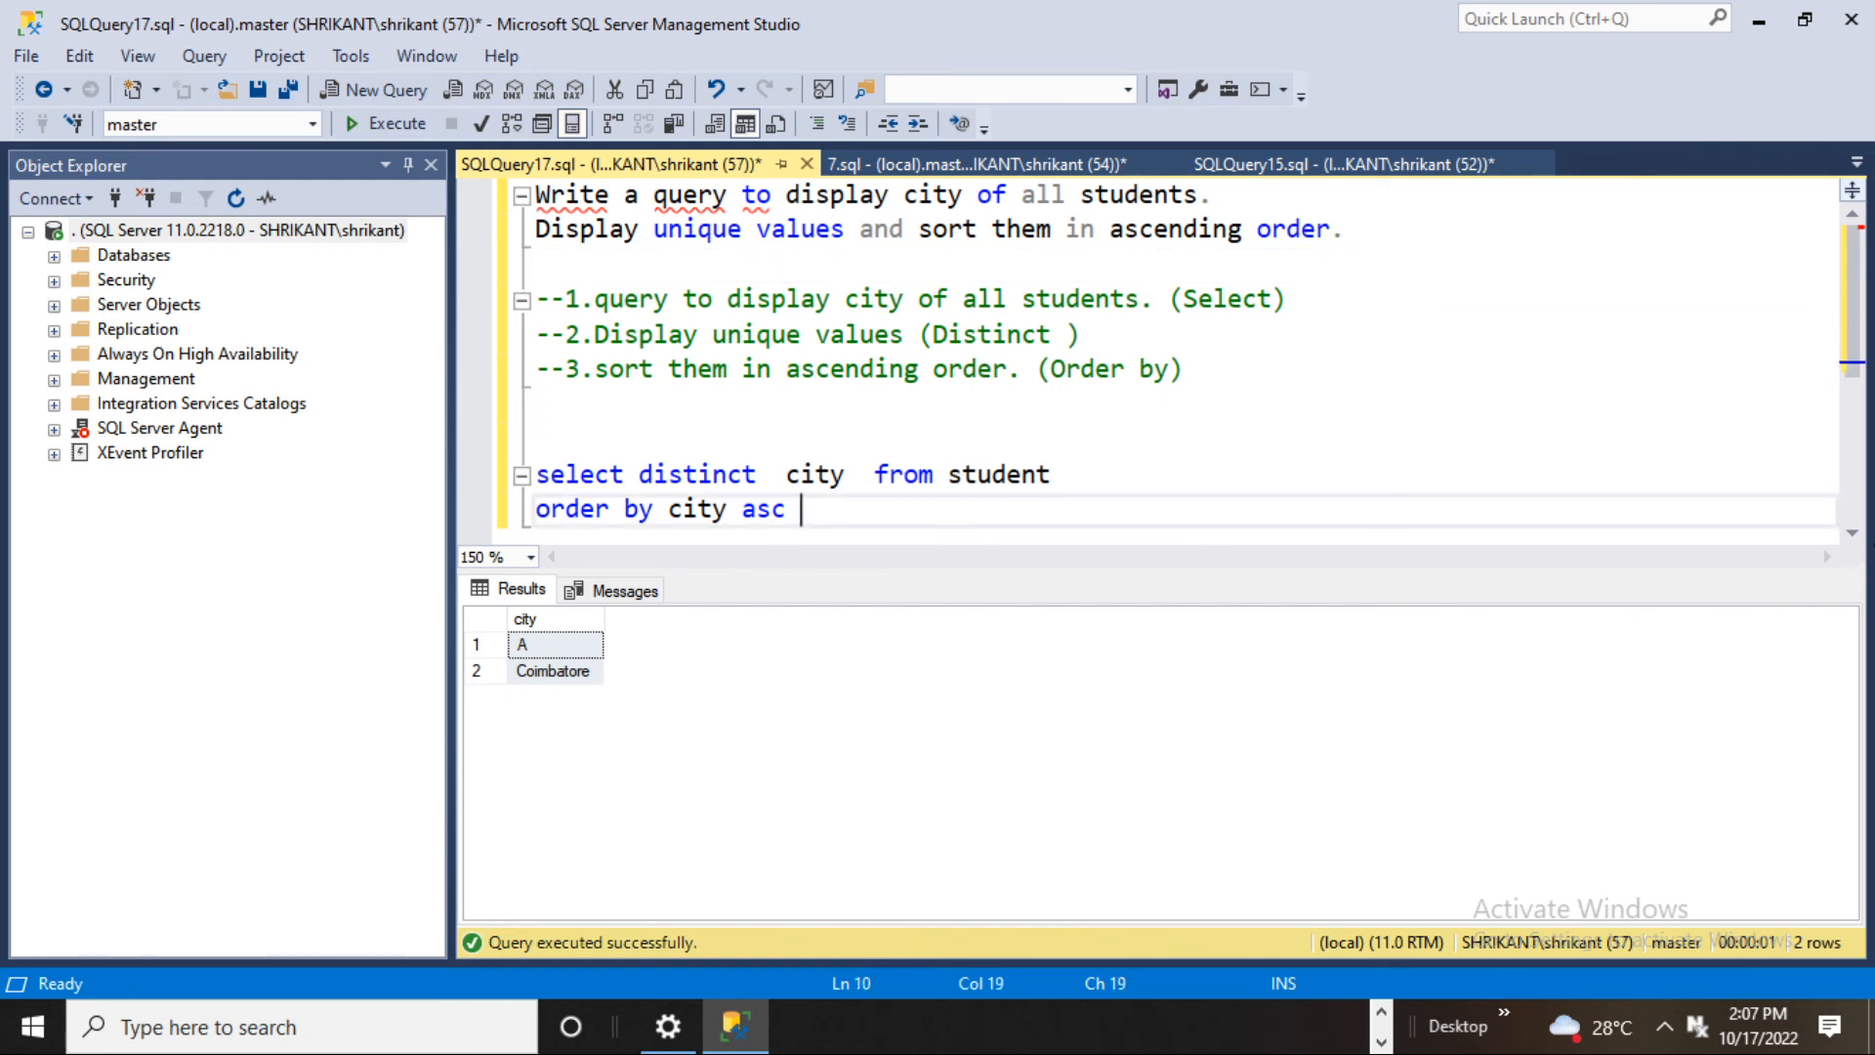
{"action": "scroll", "scroll_direction": "down", "scroll_amount": 3}
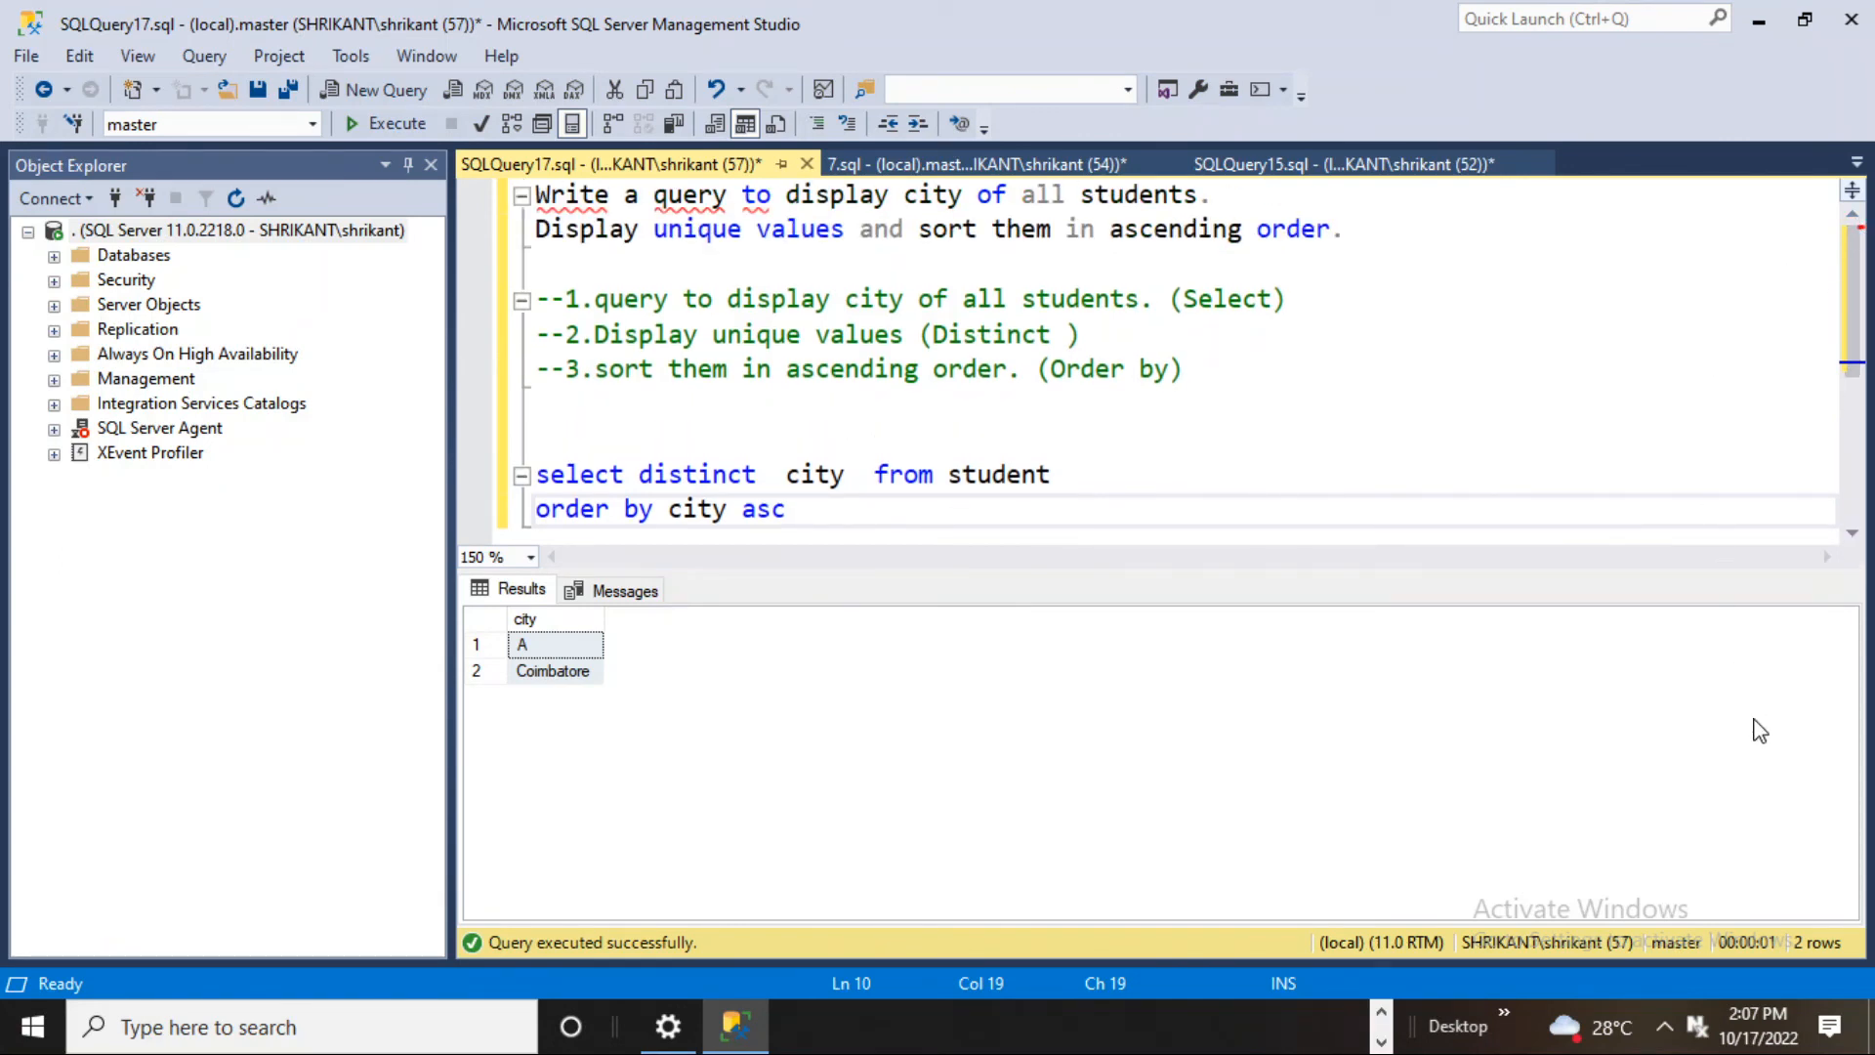
{"action": "mouse_move", "coordinate": [1731, 737]}
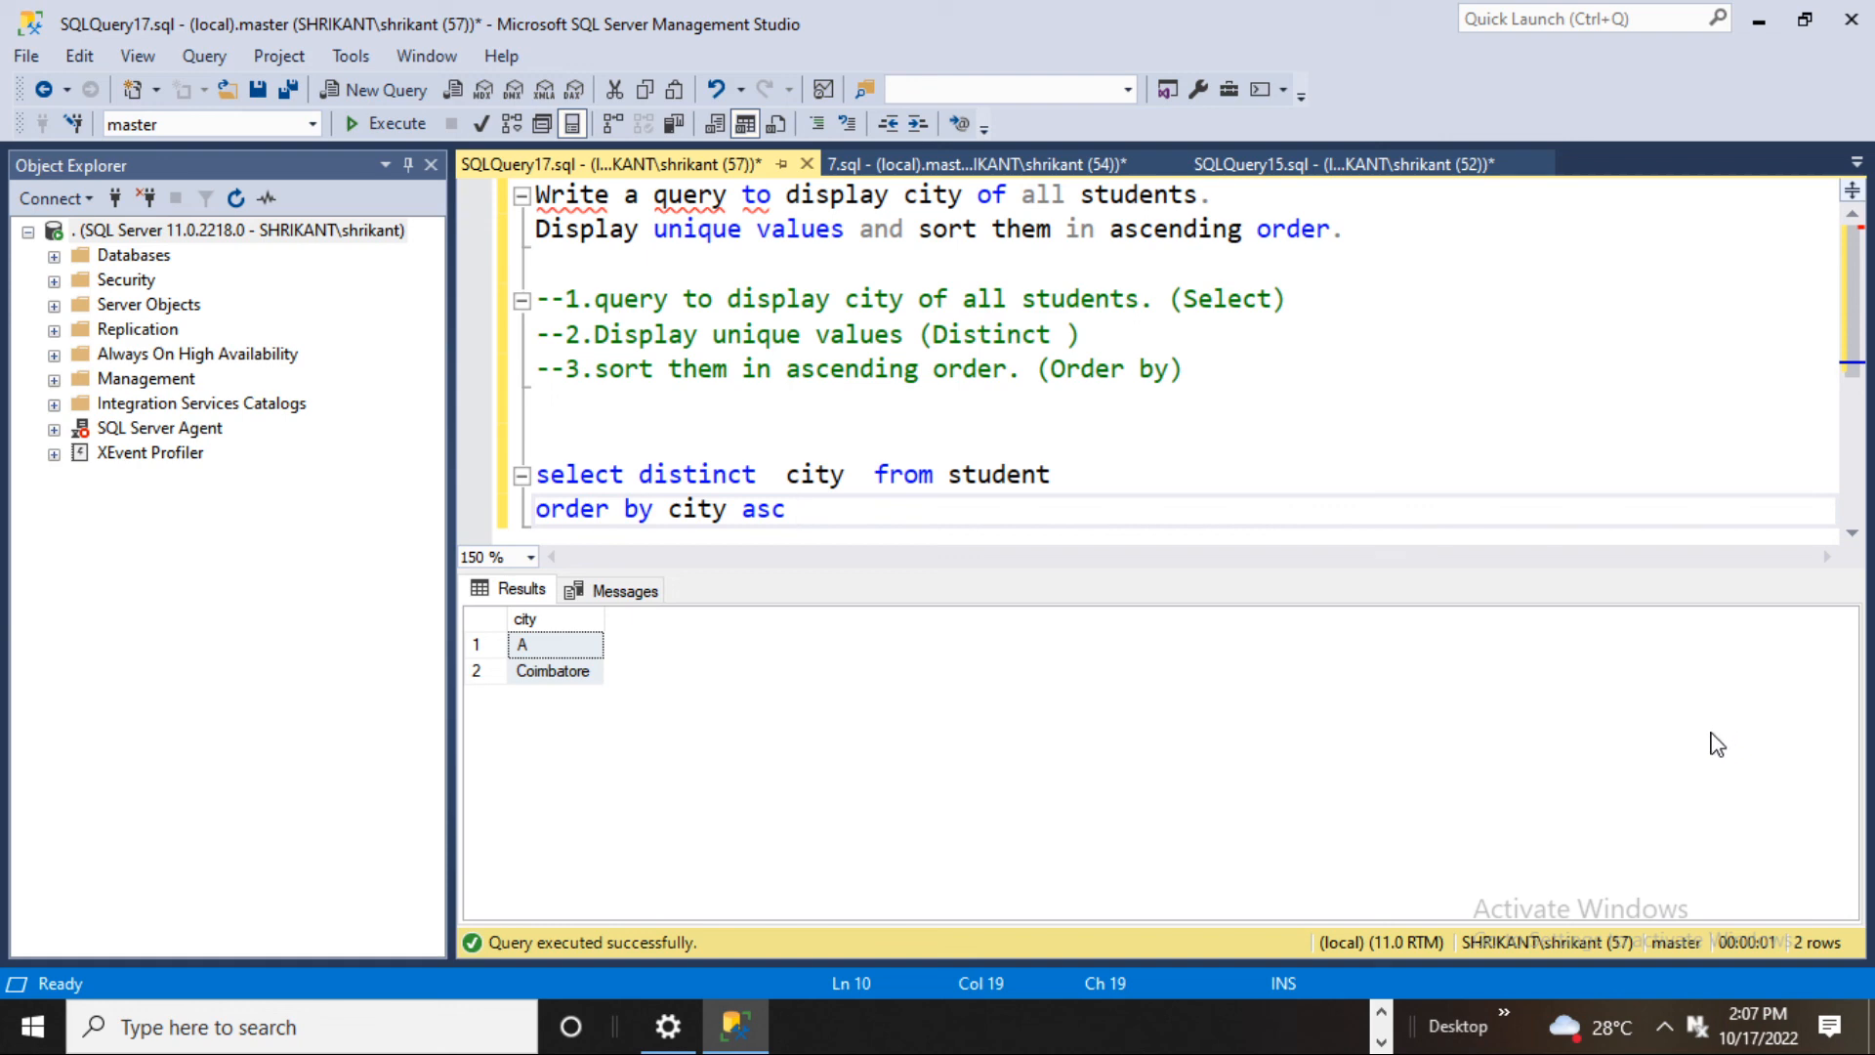
{"action": "left_click", "coordinate": [790, 508]}
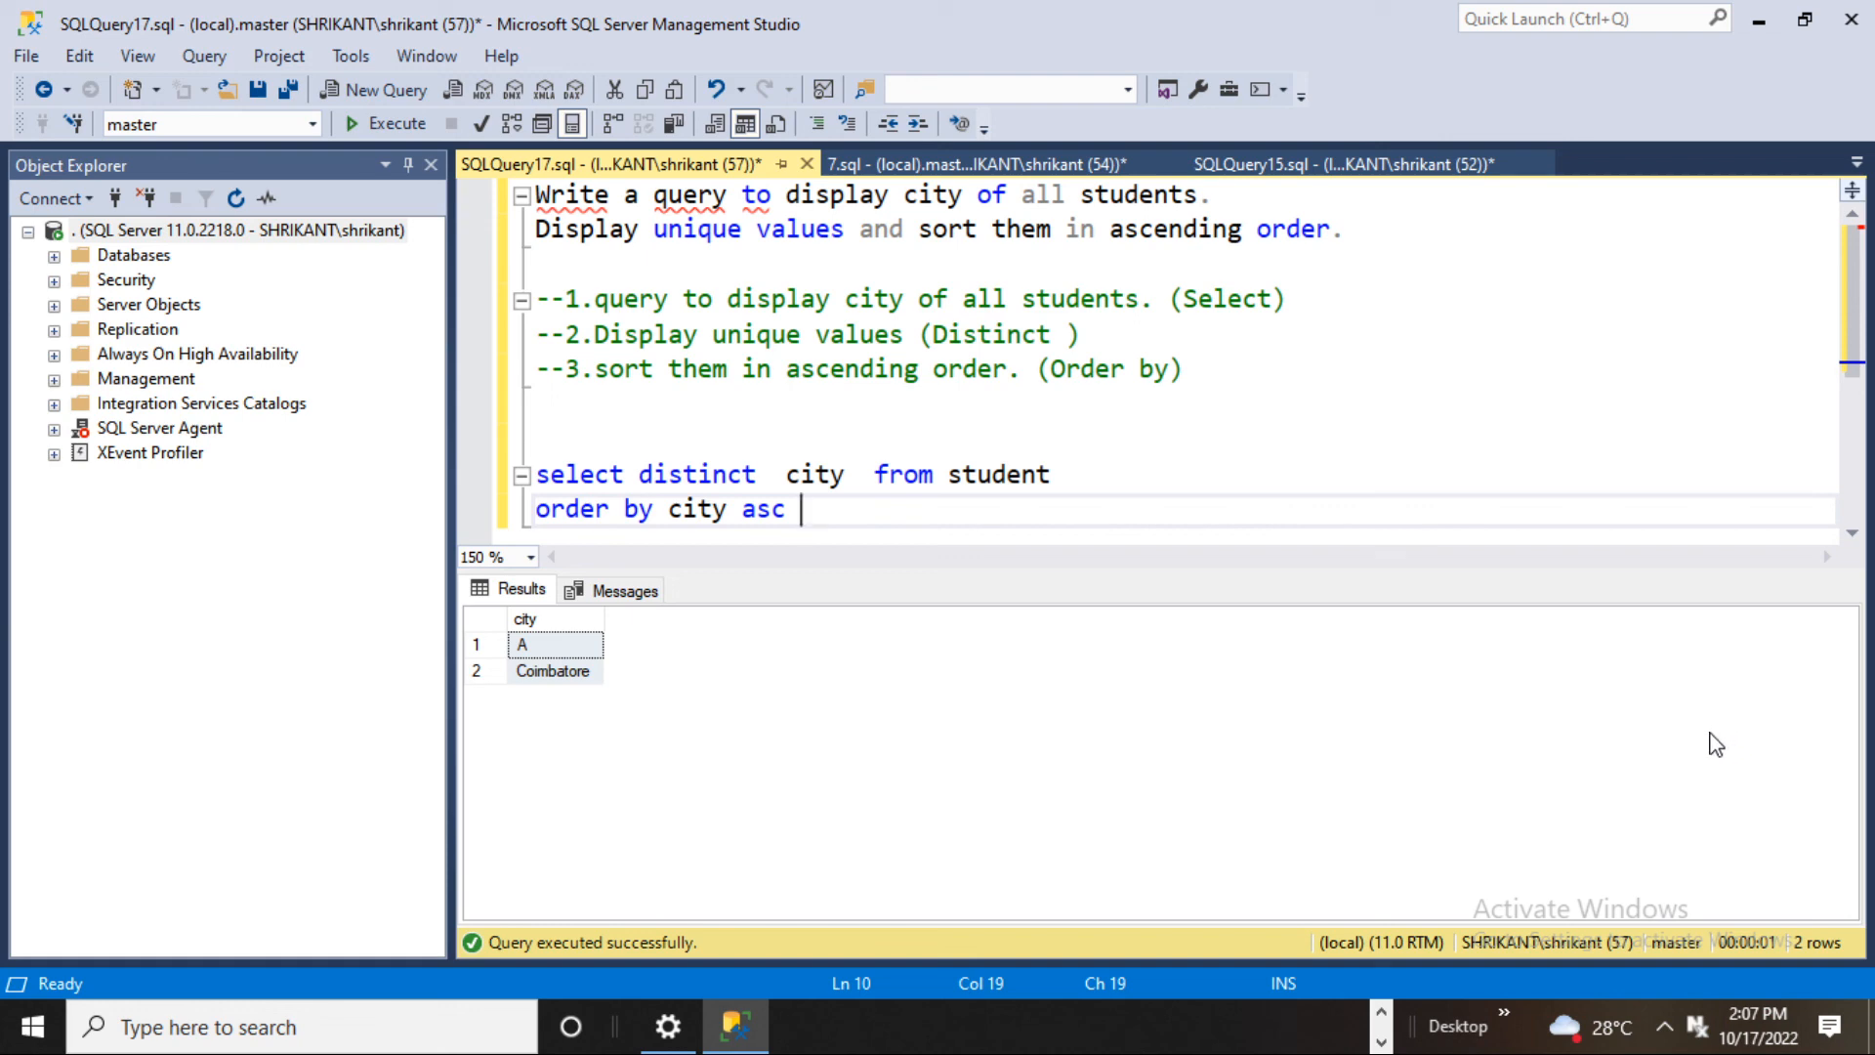